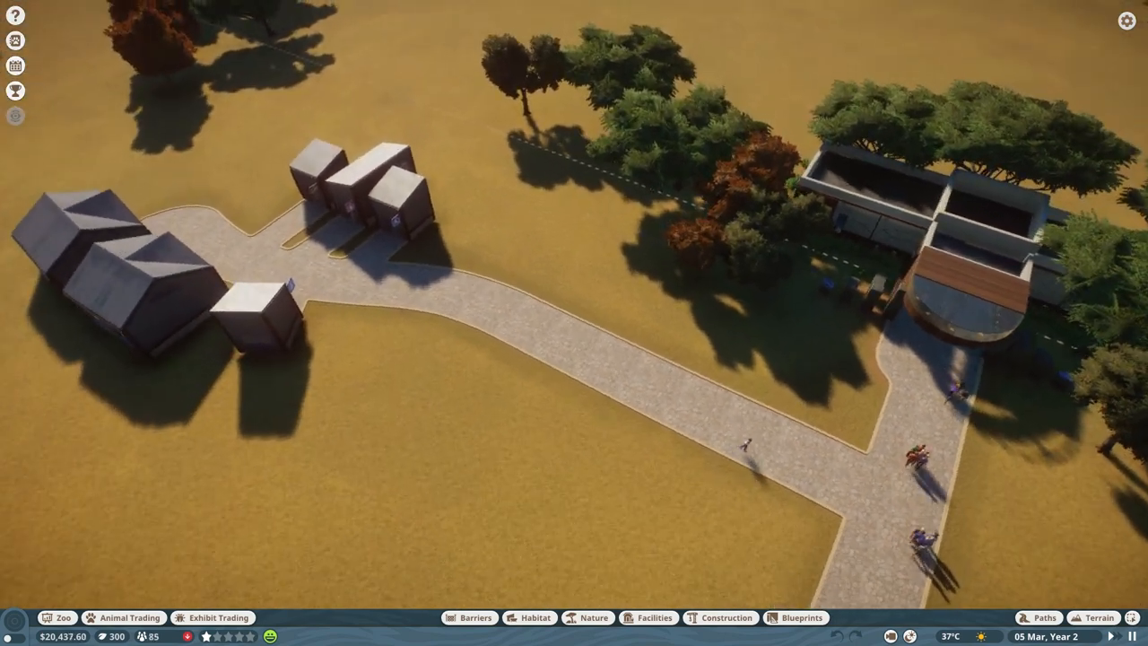
- Start a staff-only path from the Paths tool to run between the staff buildings
left_click(1037, 614)
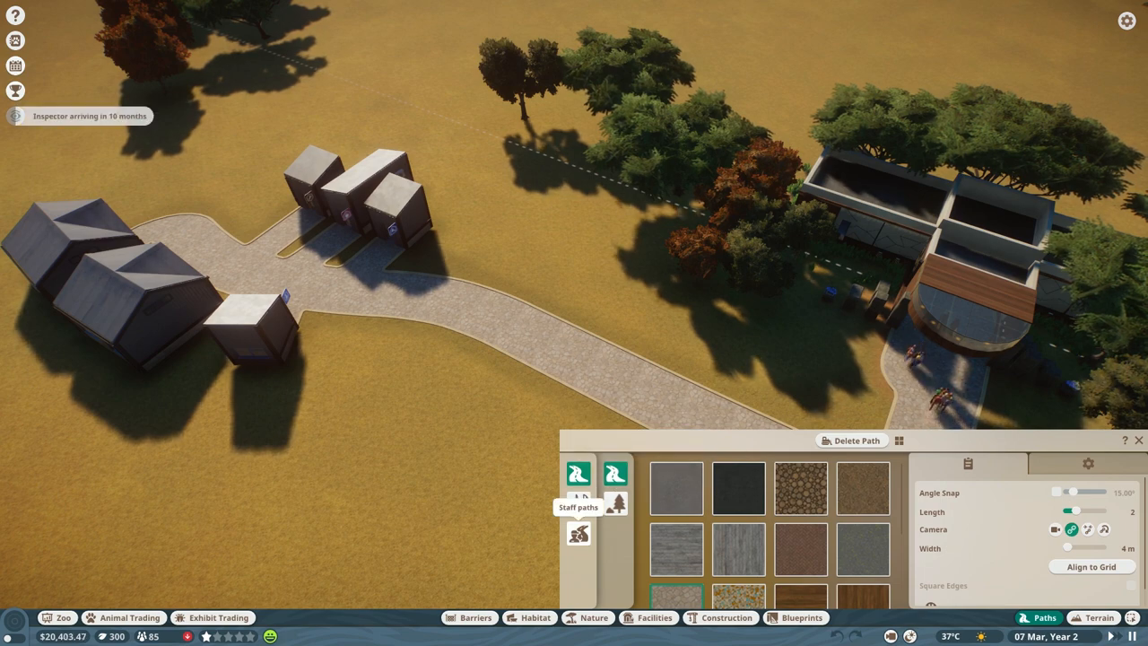
left_click(578, 535)
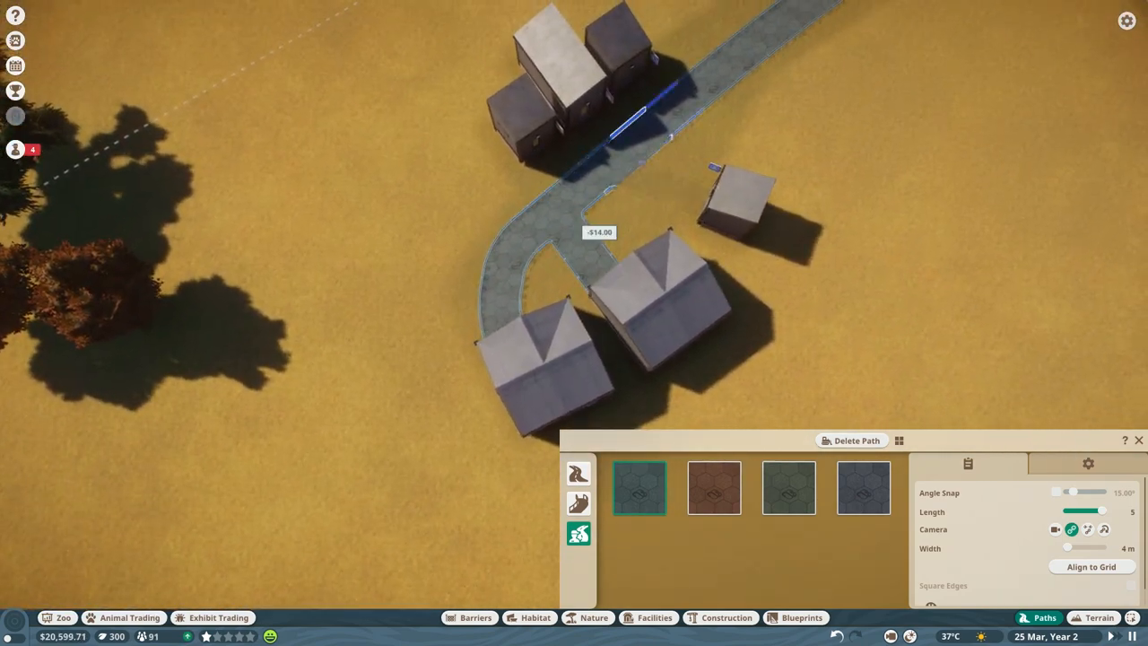
- Confirm the curved staff path piece and move toward the wild dog habitat
left_click(619, 122)
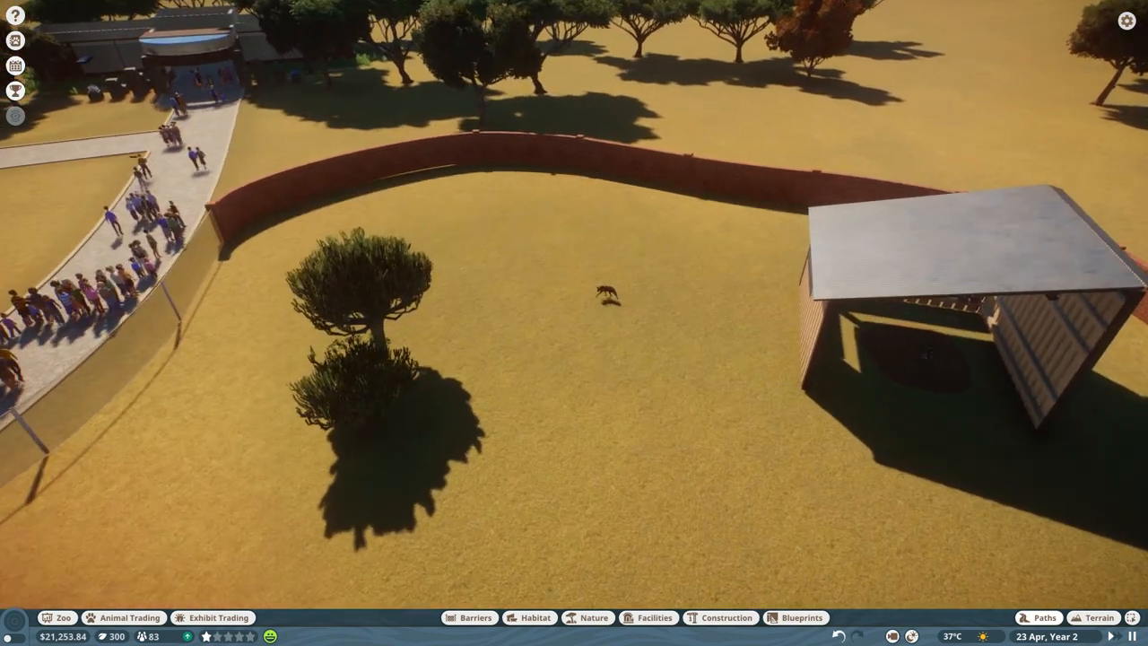
- Select the wild dog to bring up its habitat details
left_click(612, 298)
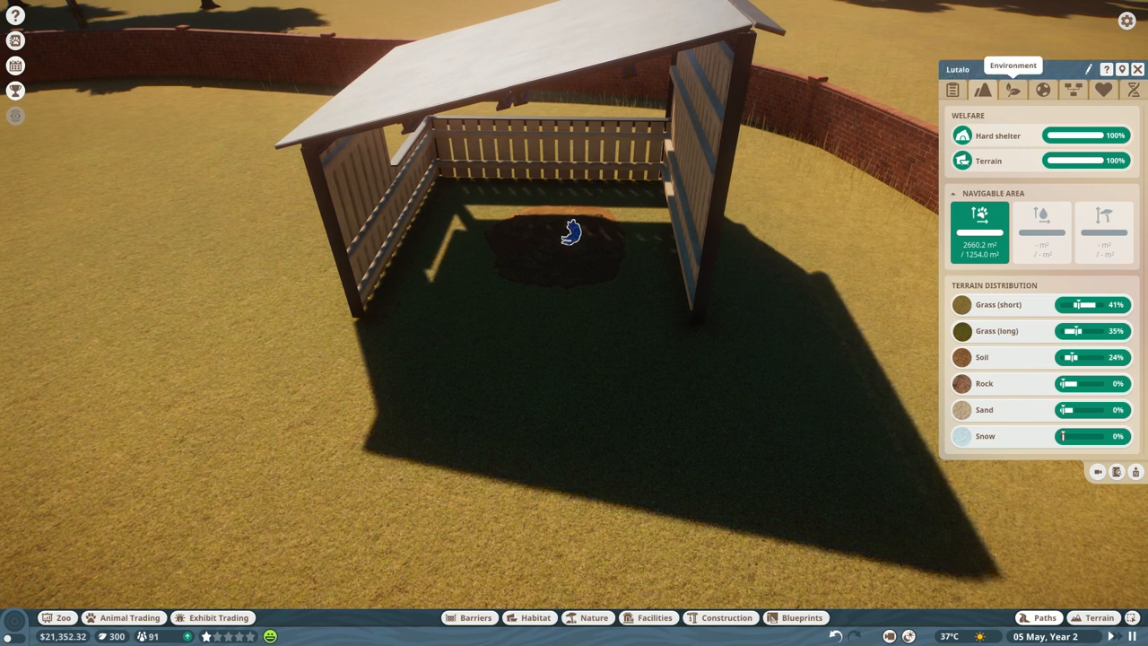
- View the wild dog habitat's environment conditions before checking the research centre
left_click(1016, 90)
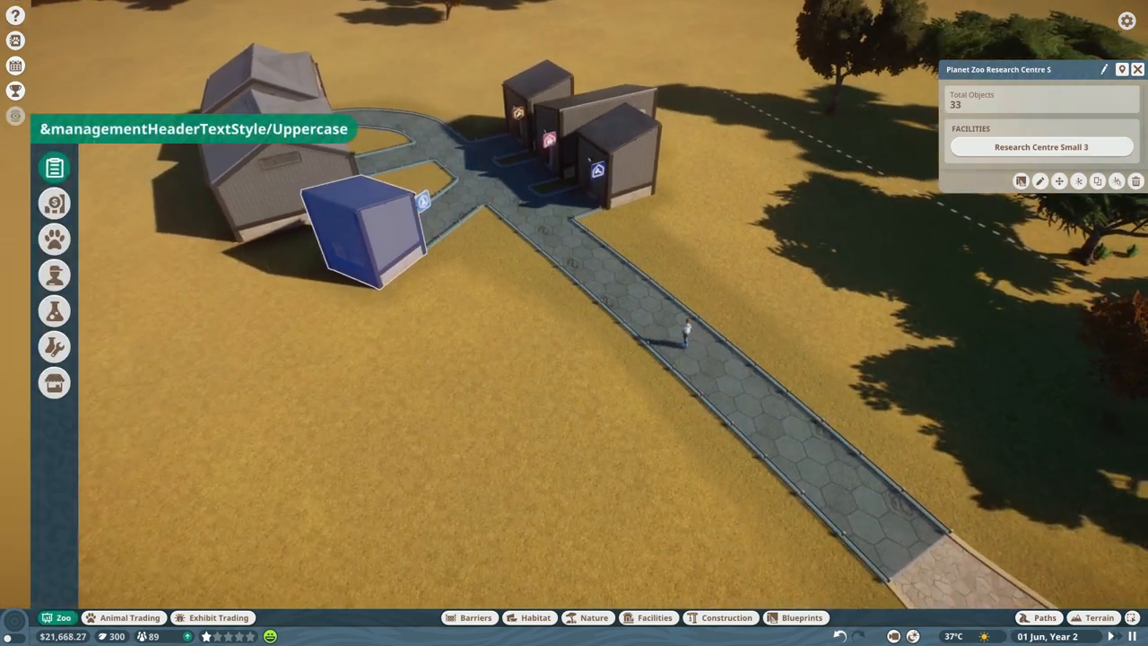
- Assign veterinarian Terry Gamboa to research the African Wild Dog
left_click(54, 309)
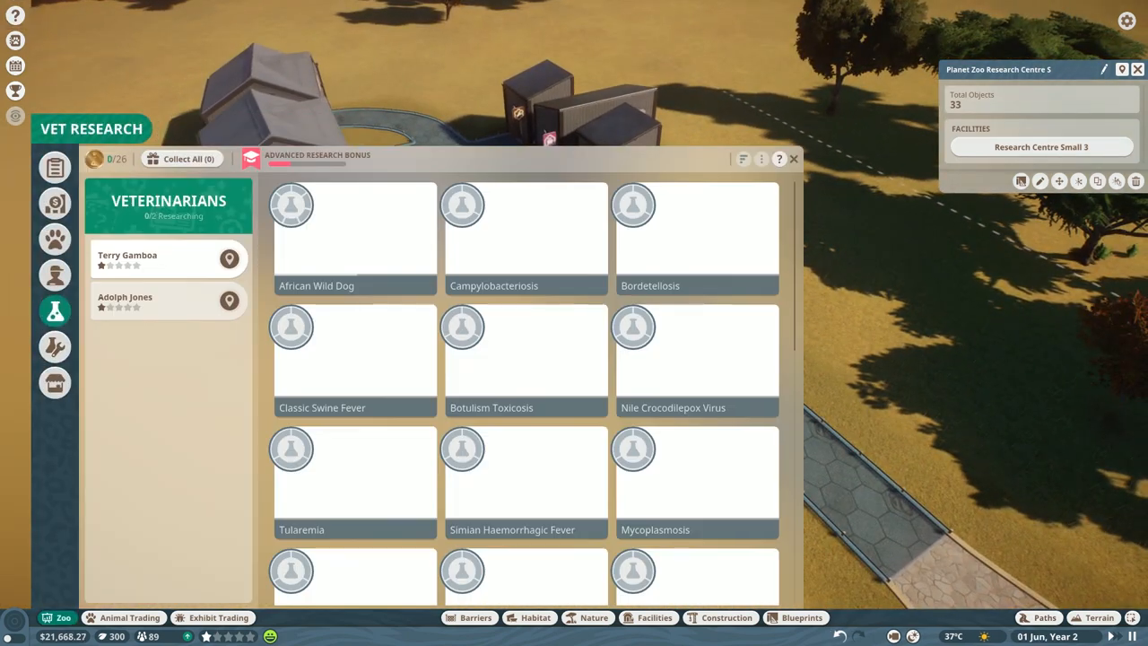
left_click(354, 237)
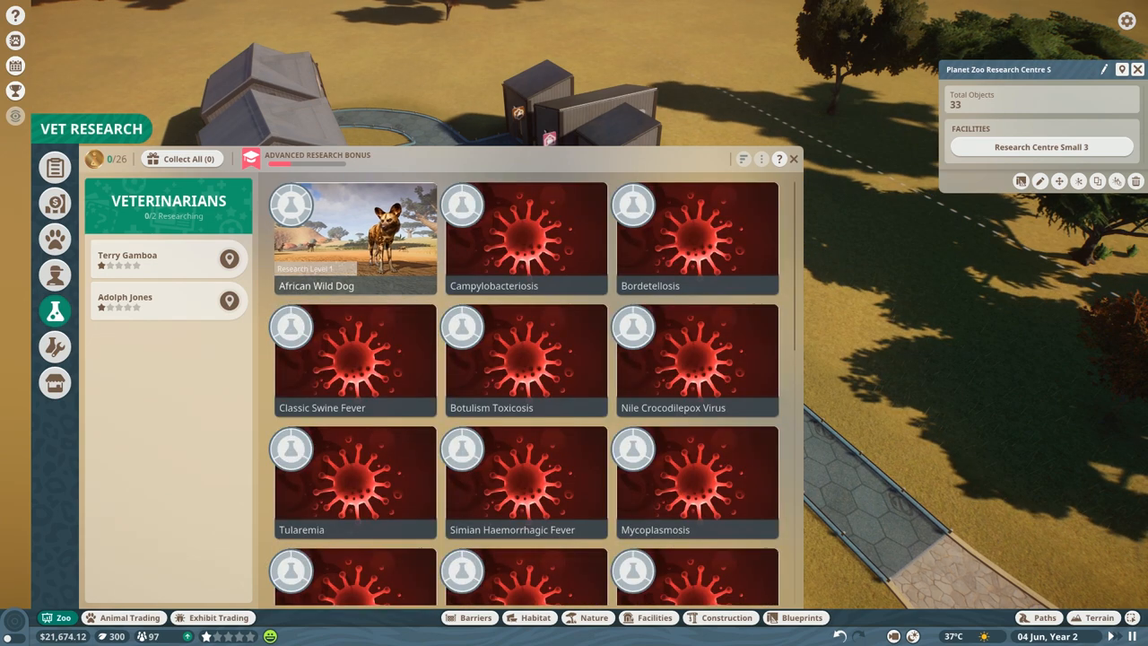
scroll("down", 3)
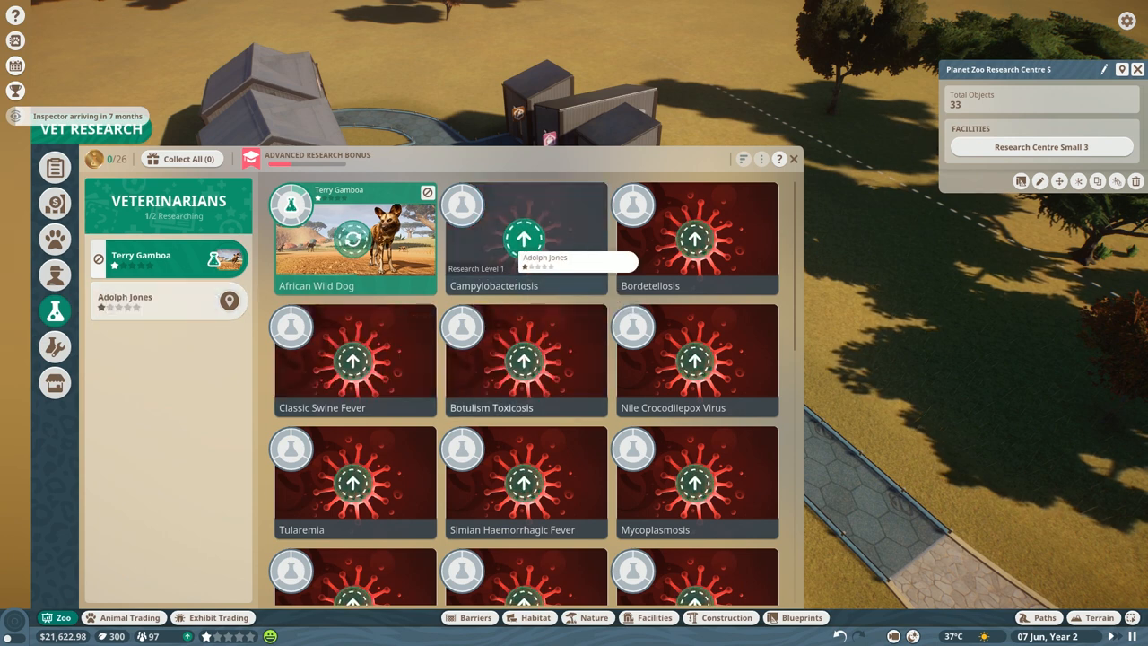
left_click(526, 241)
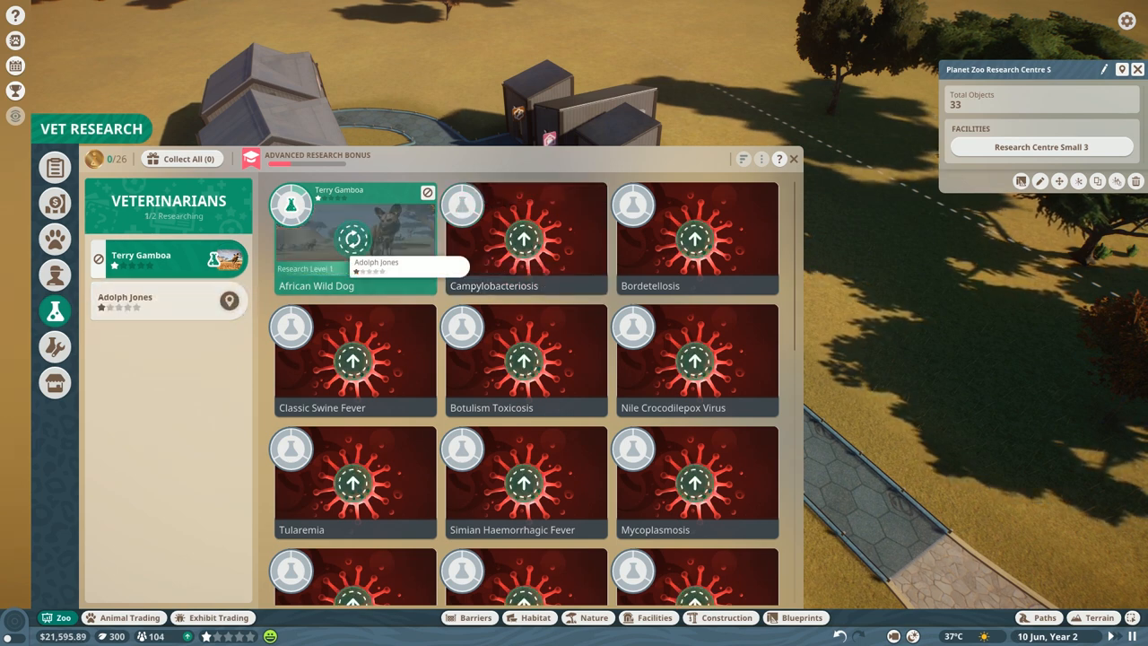
left_click(525, 237)
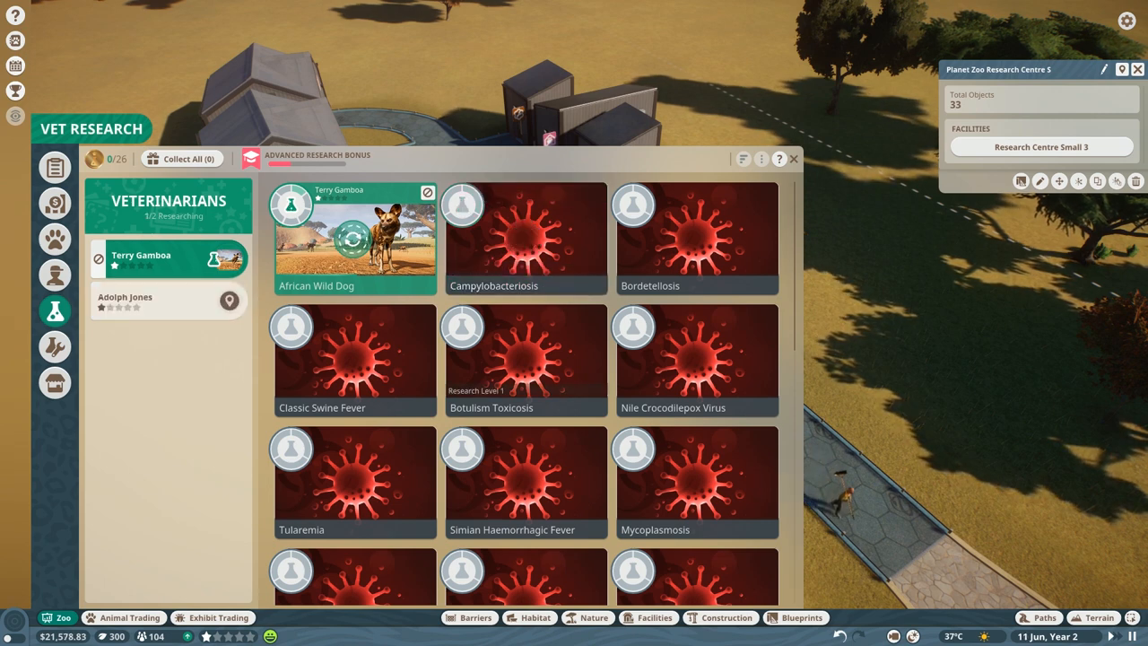
- Look through the disease research list and close Vet Research
scroll("down", 3)
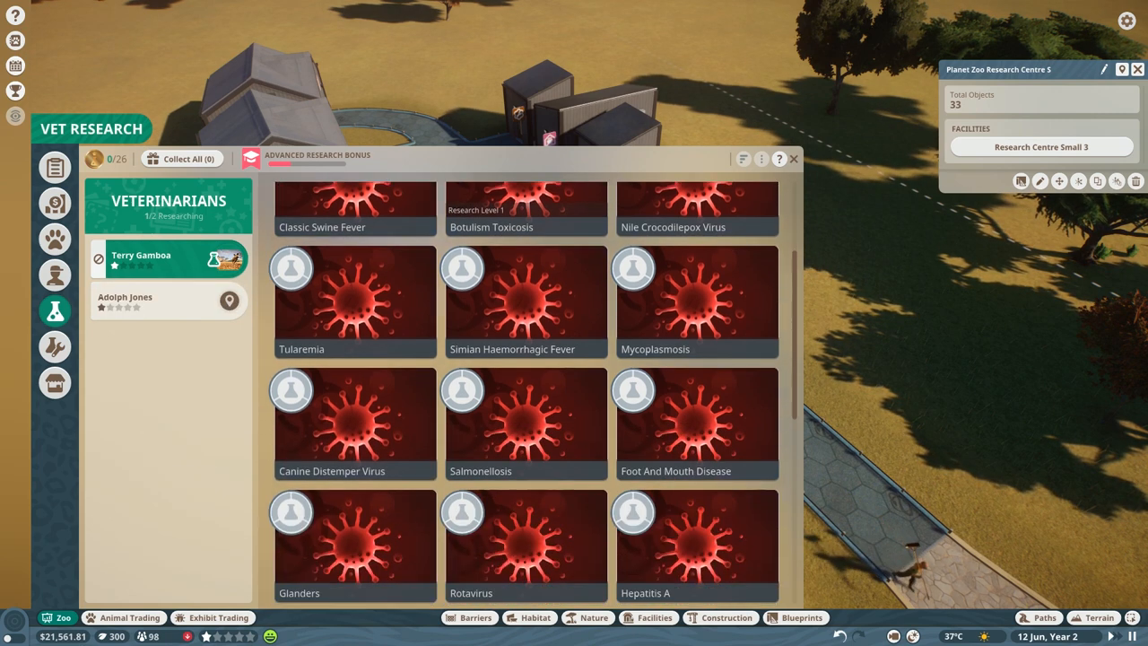
scroll("down", 3)
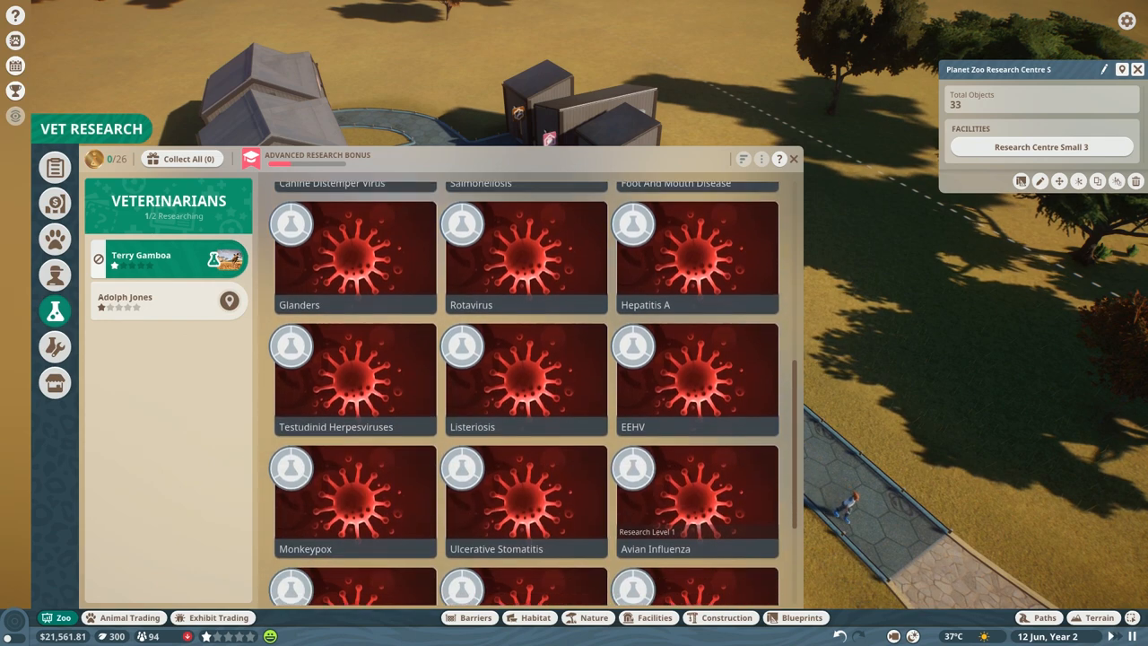
scroll("down", 3)
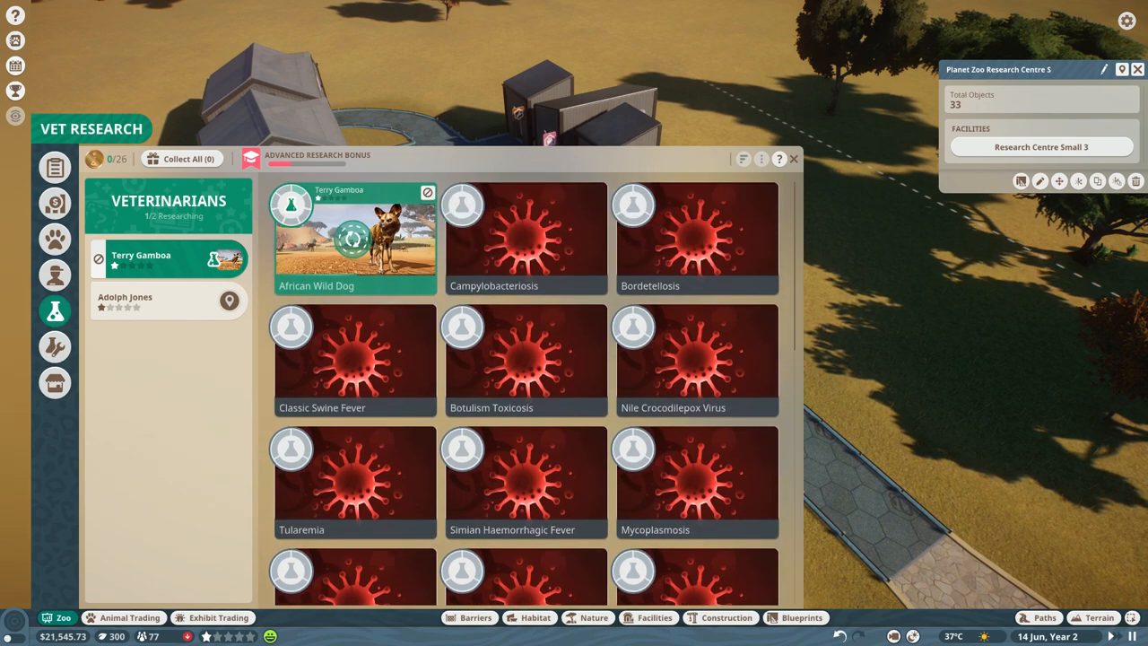
left_click(798, 158)
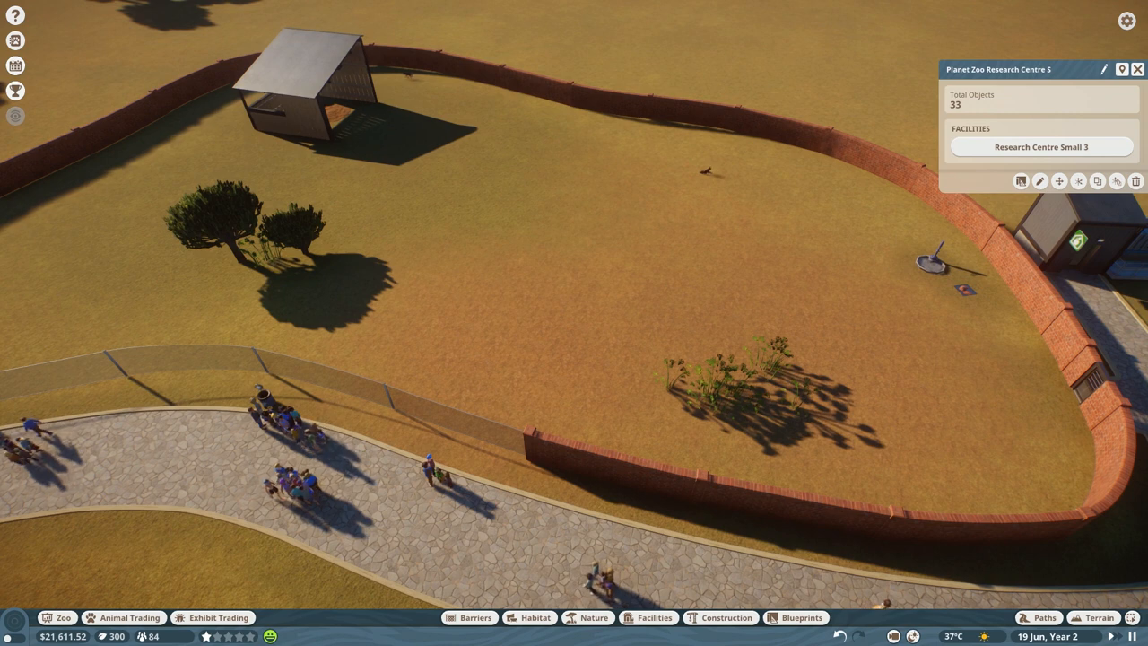
- Check Lutalo the wild dog's welfare and his habitat's environment conditions
left_click(714, 172)
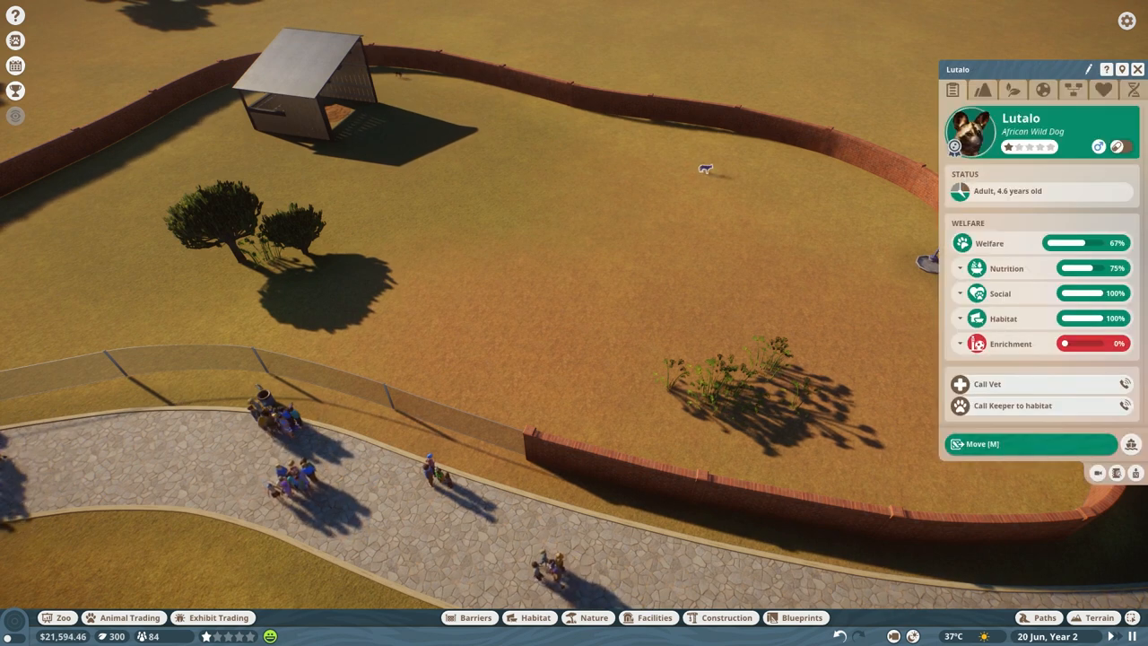
left_click(987, 88)
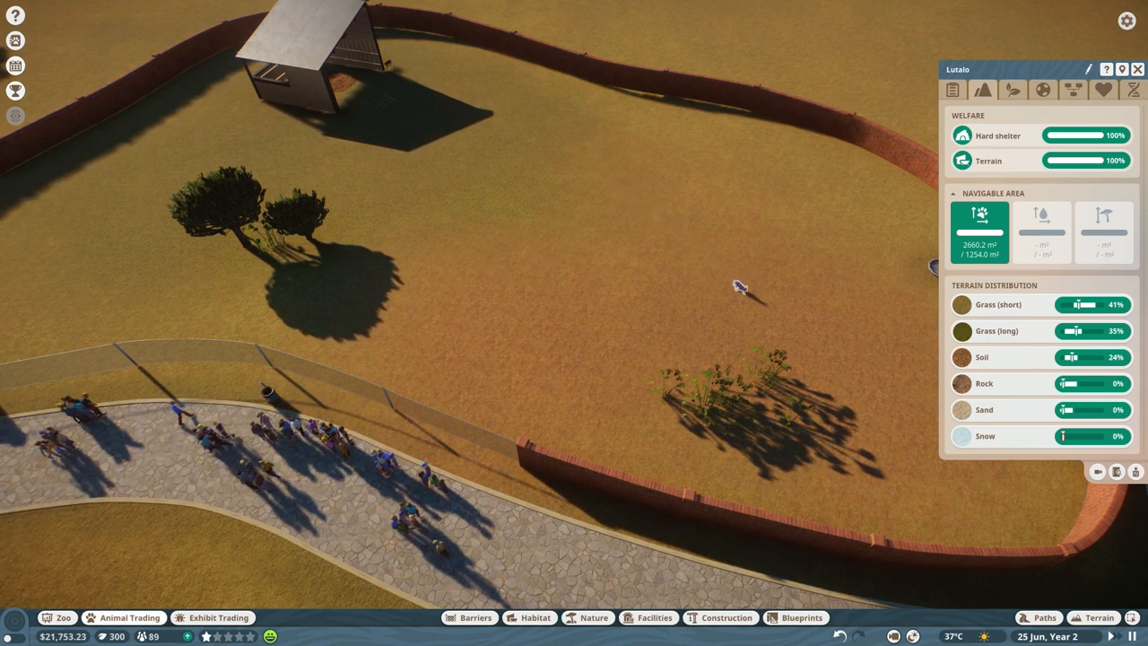
- Review the genetics of market wild dogs Rashid and then Sauda
left_click(129, 618)
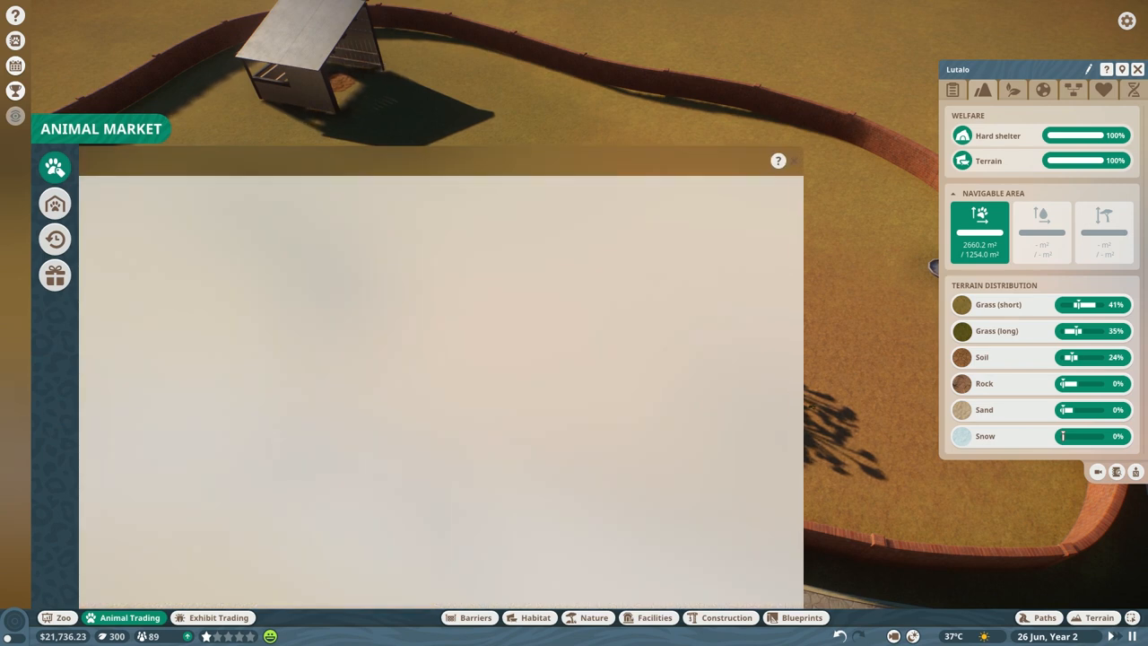
mouse_move(54, 202)
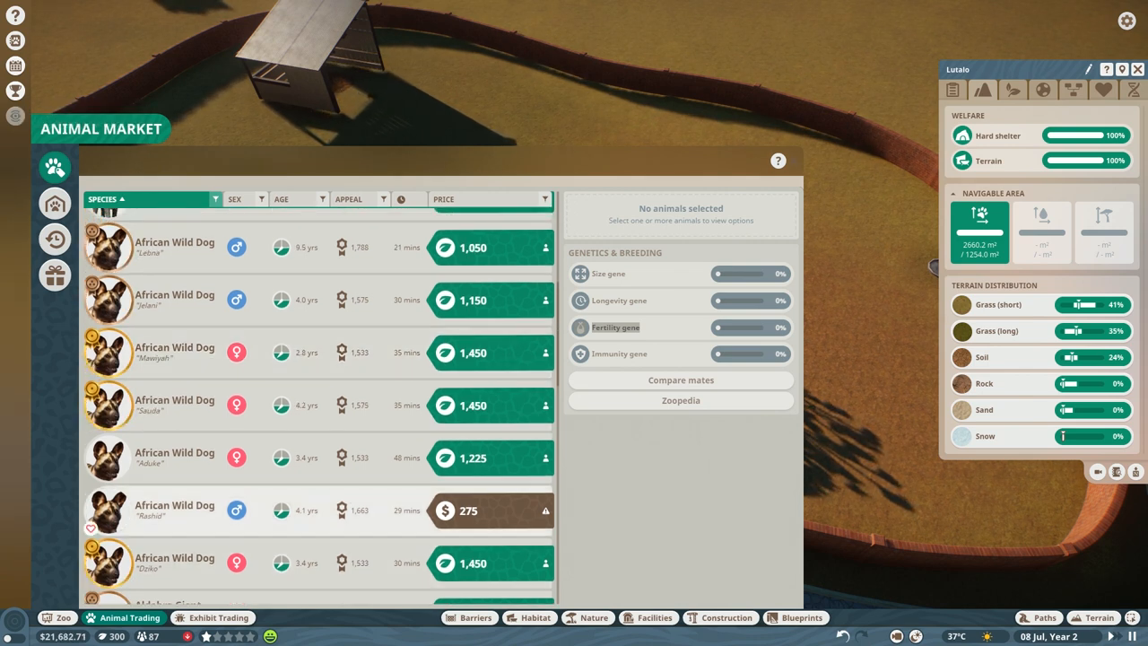
left_click(176, 510)
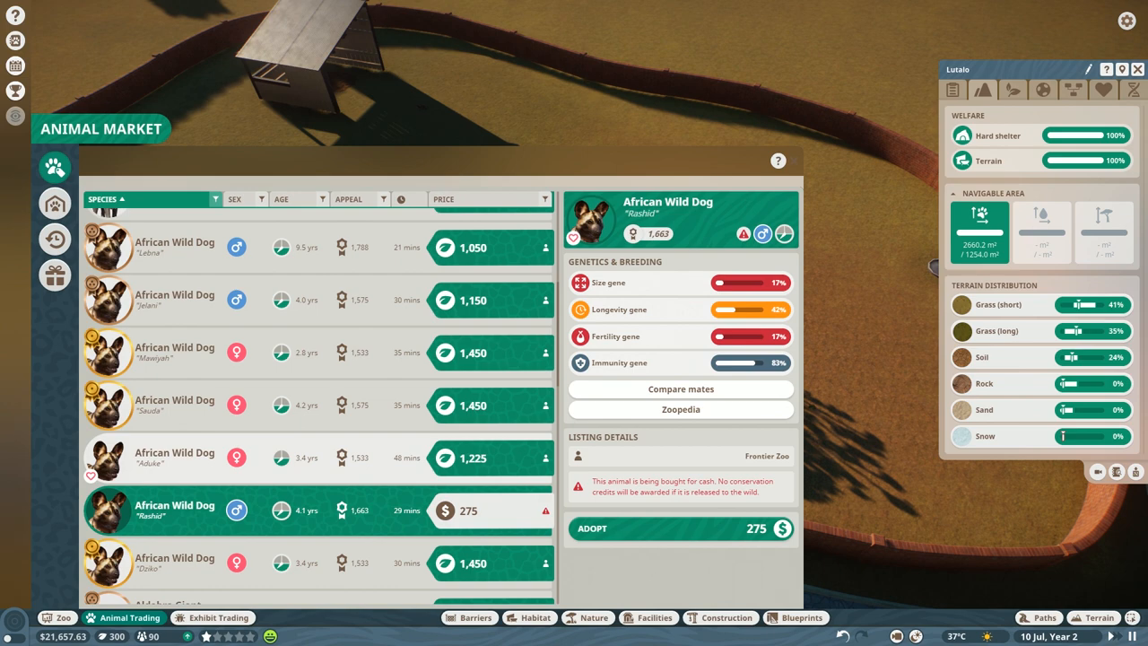
left_click(176, 405)
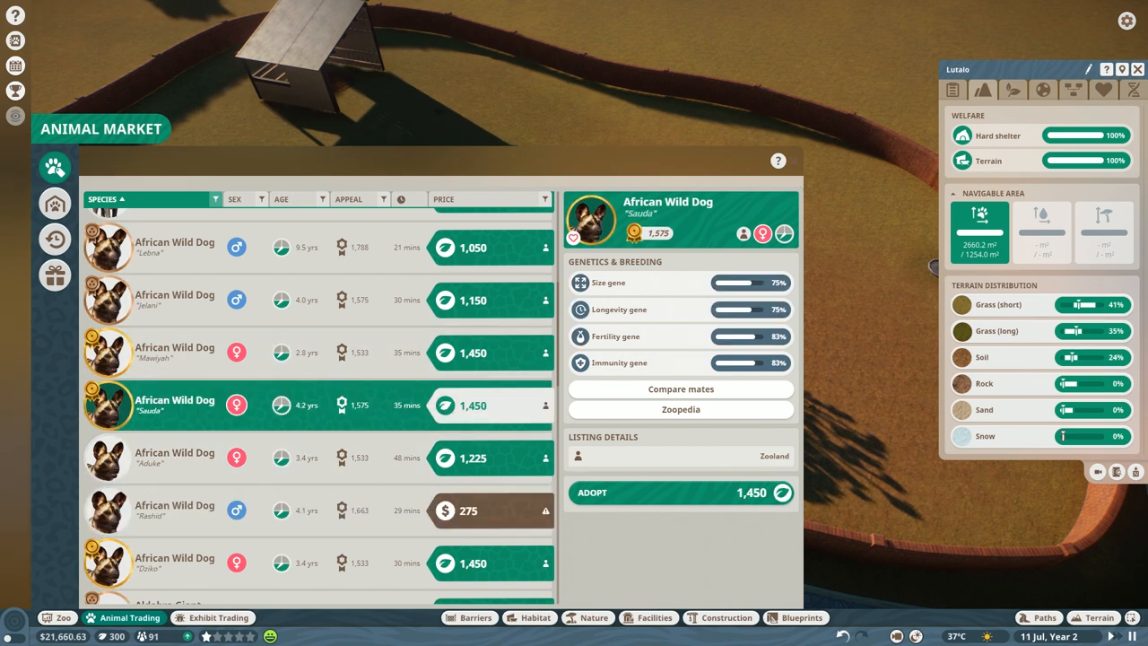
- Compare Sauda as a mate against Lutalo and Kayode, then return to the zoo
left_click(680, 388)
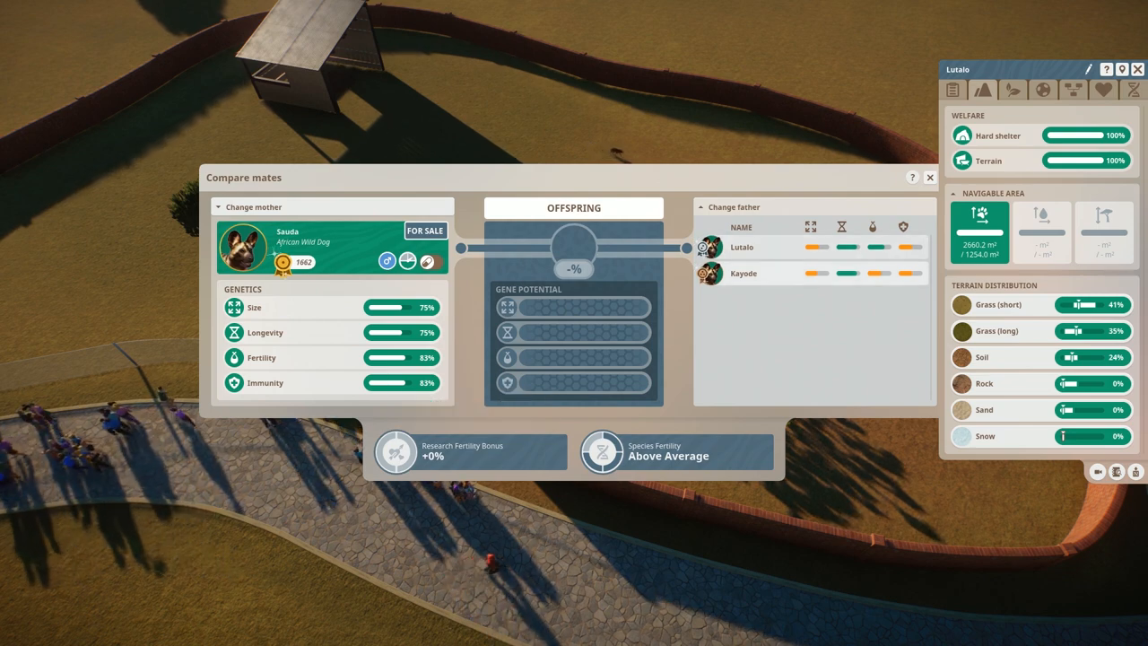
left_click(930, 178)
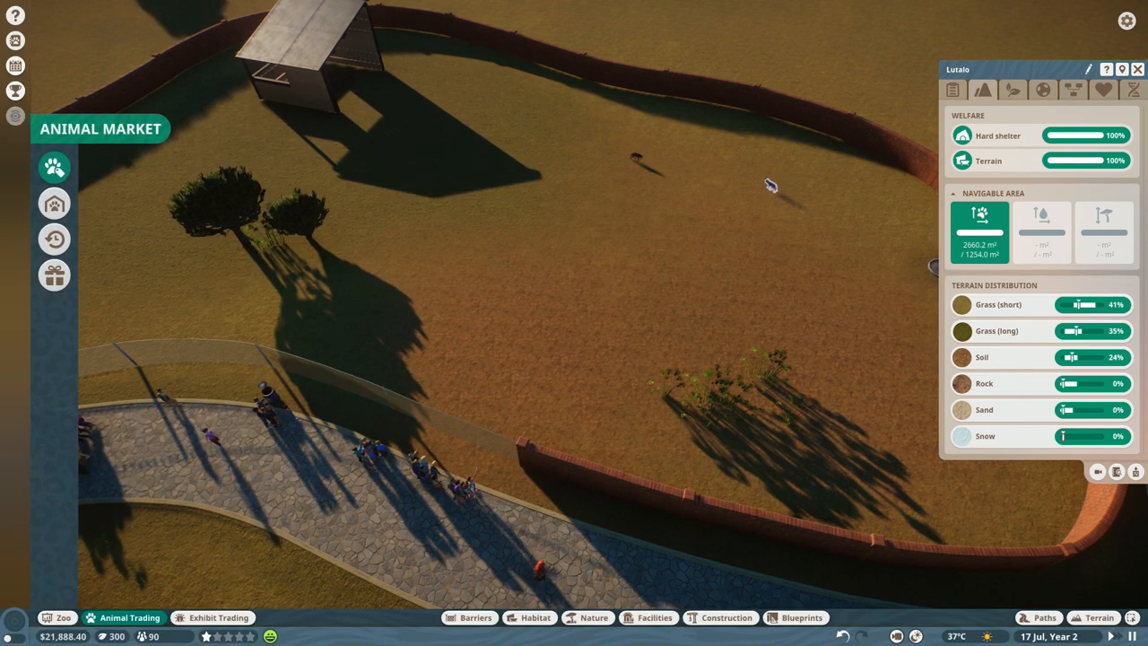
- Adopt the male African Wild Dog Dabo from the market for $242 cash
left_click(57, 168)
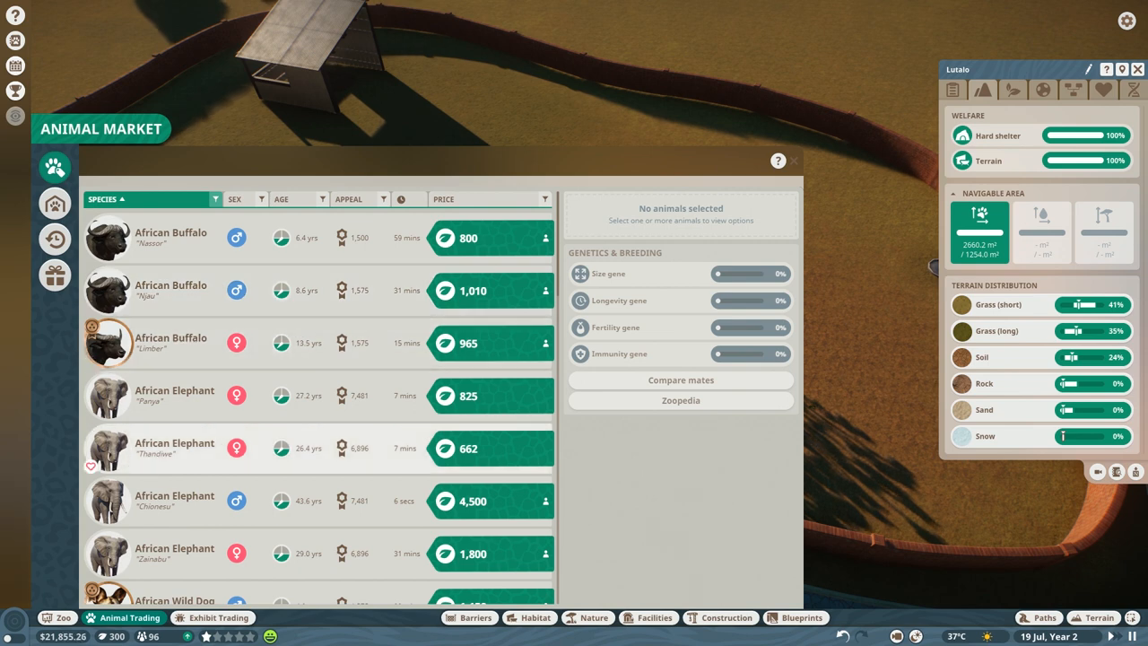
scroll("down", 3)
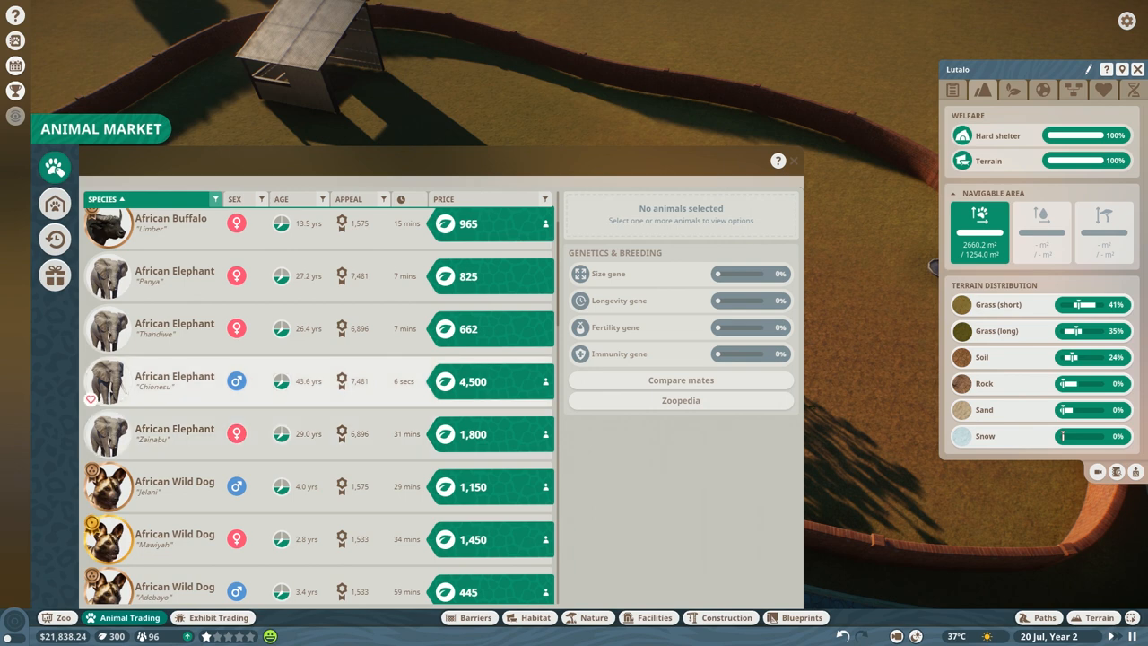
scroll("down", 3)
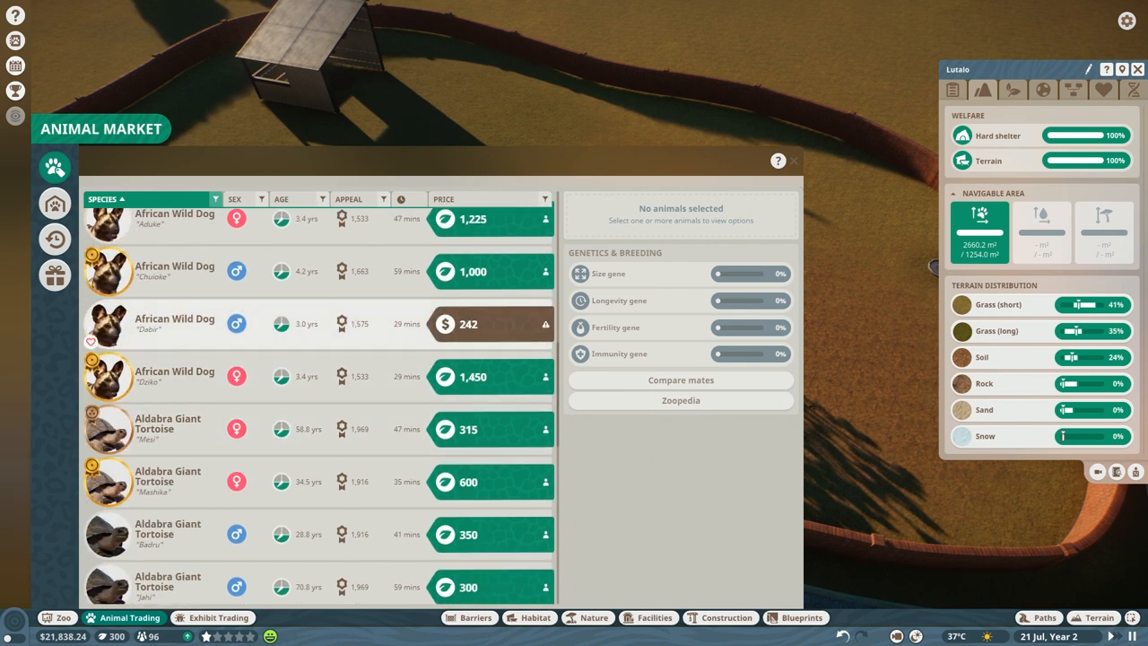
left_click(179, 325)
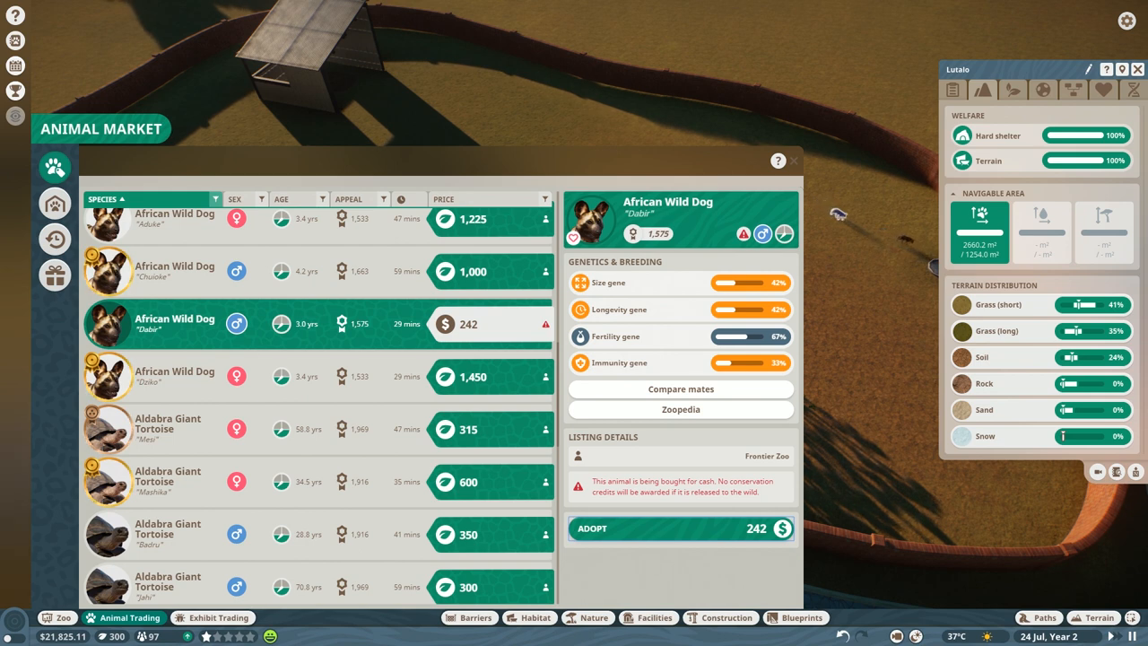
left_click(680, 529)
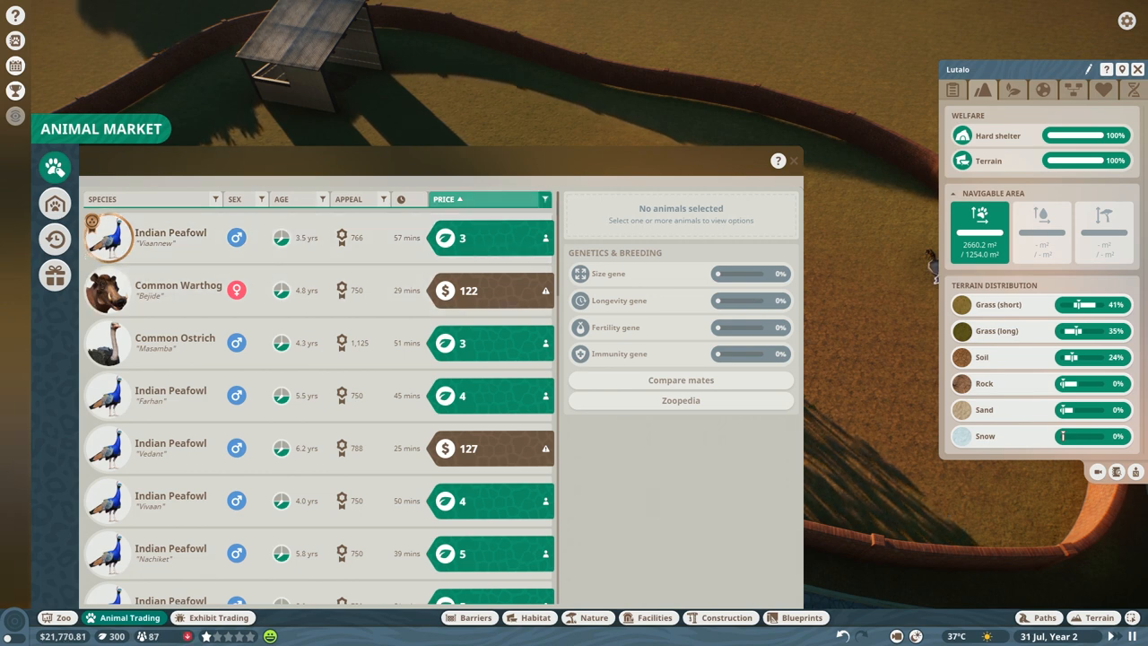
scroll("down", 3)
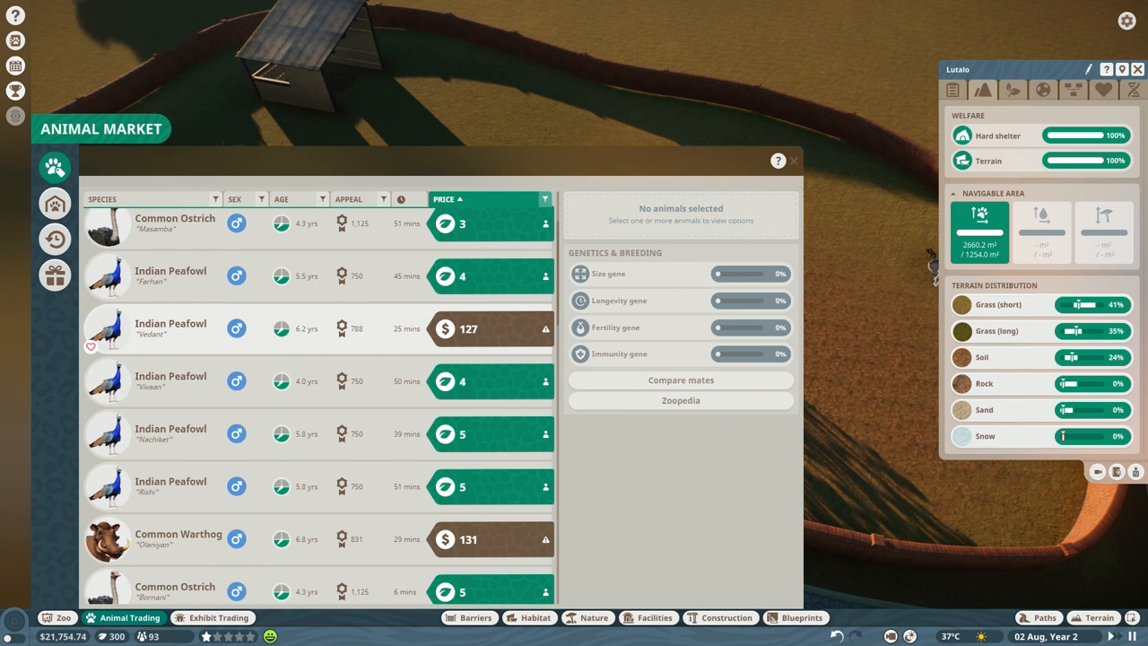
scroll("down", 3)
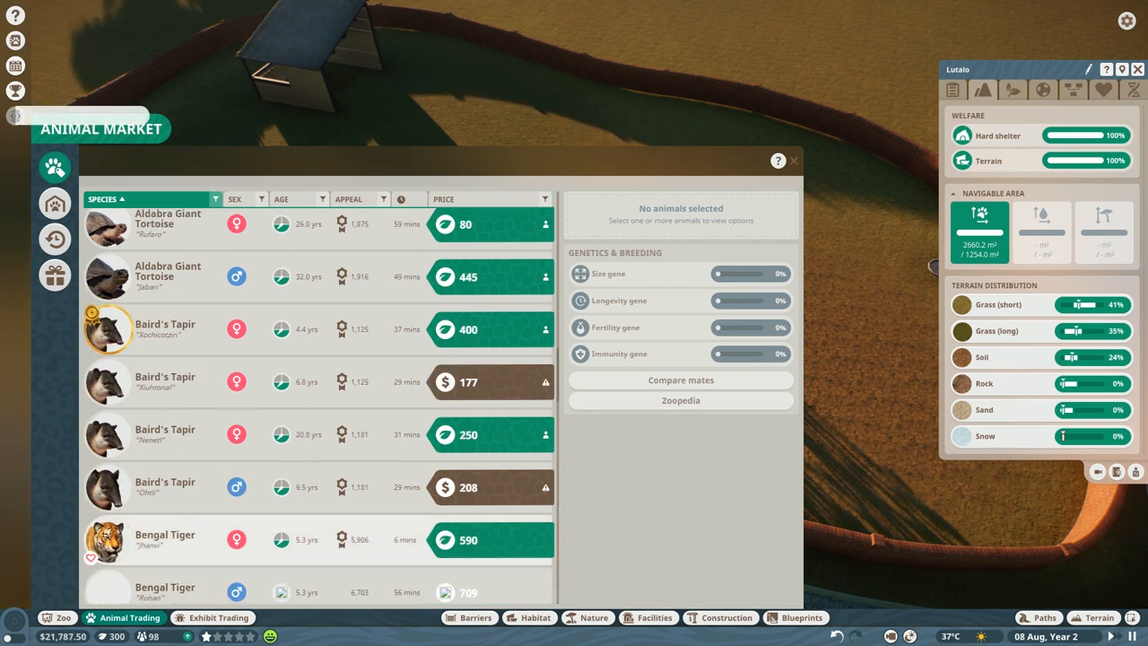
scroll("down", 3)
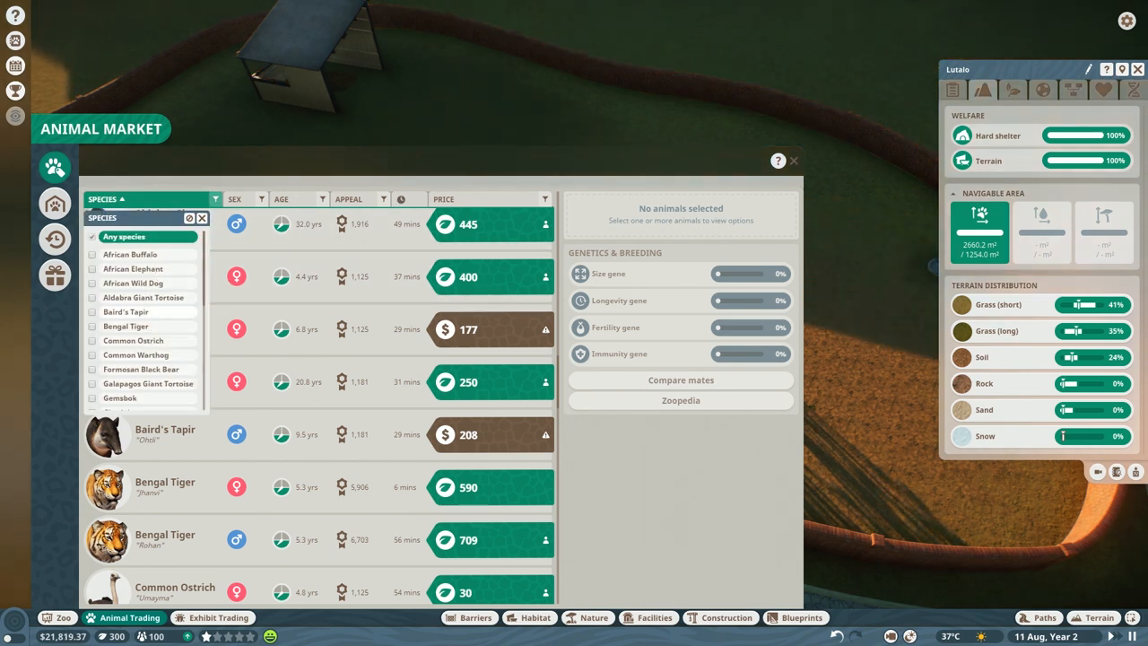
- Filter the trade listings to African Wild Dog and select the female Bisade
scroll("down", 3)
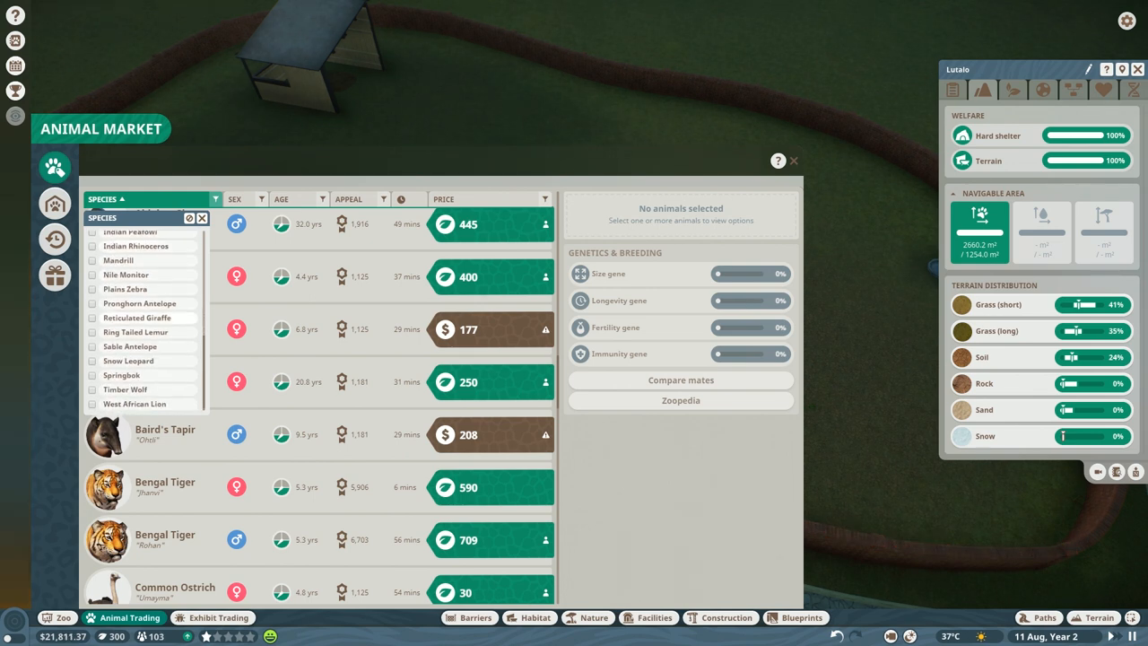
scroll("down", 3)
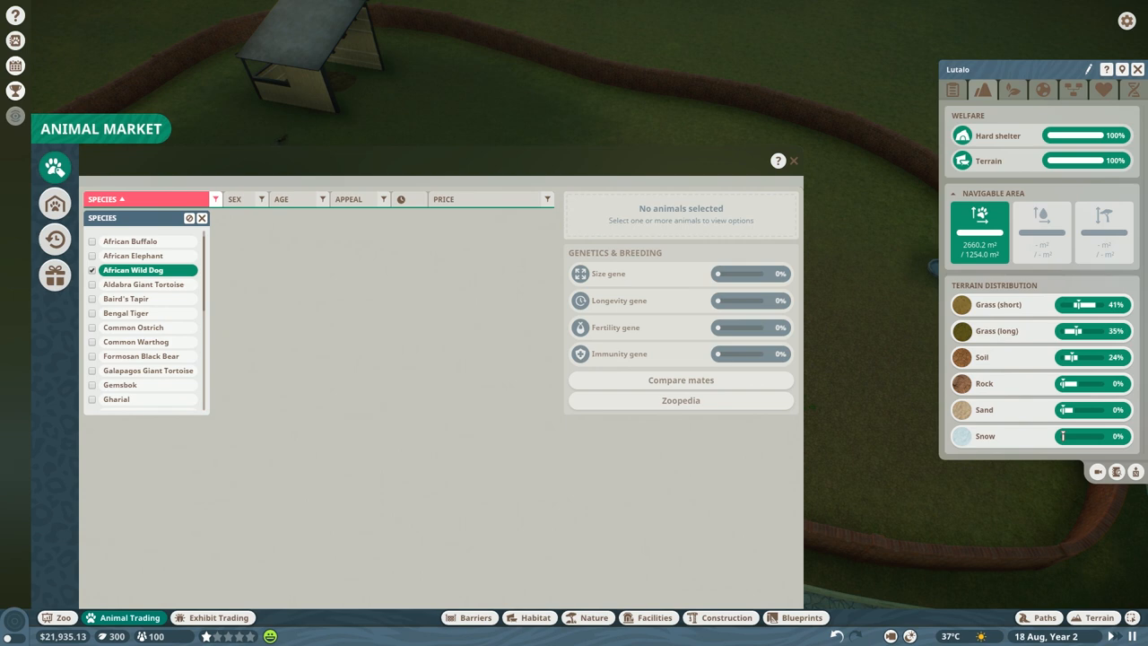
left_click(132, 270)
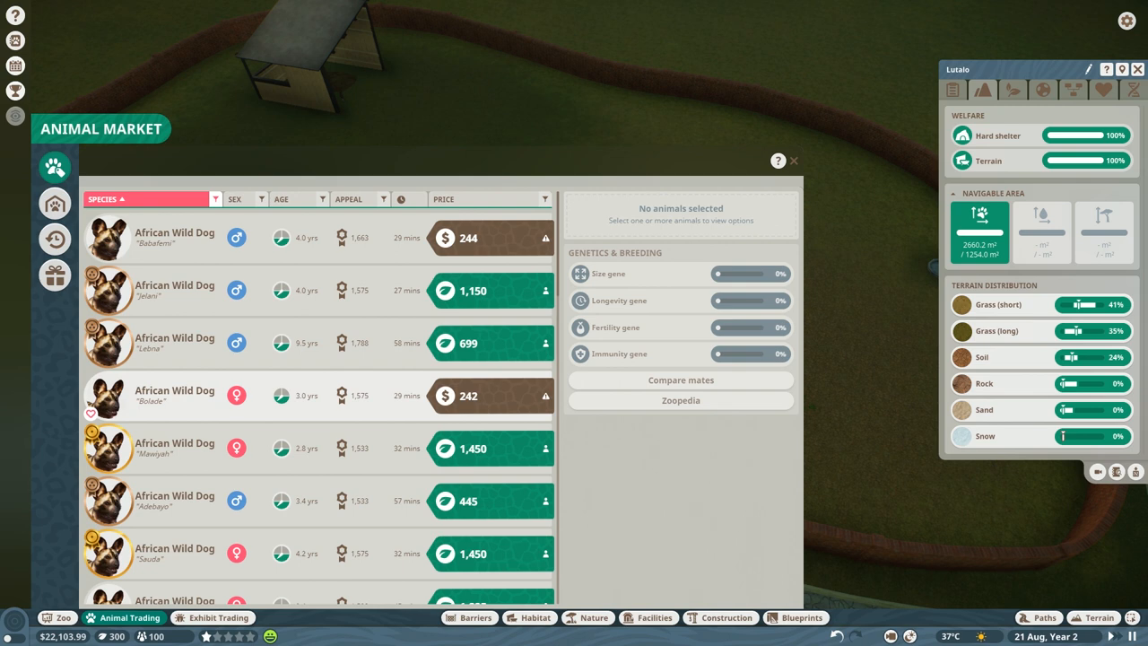
left_click(176, 396)
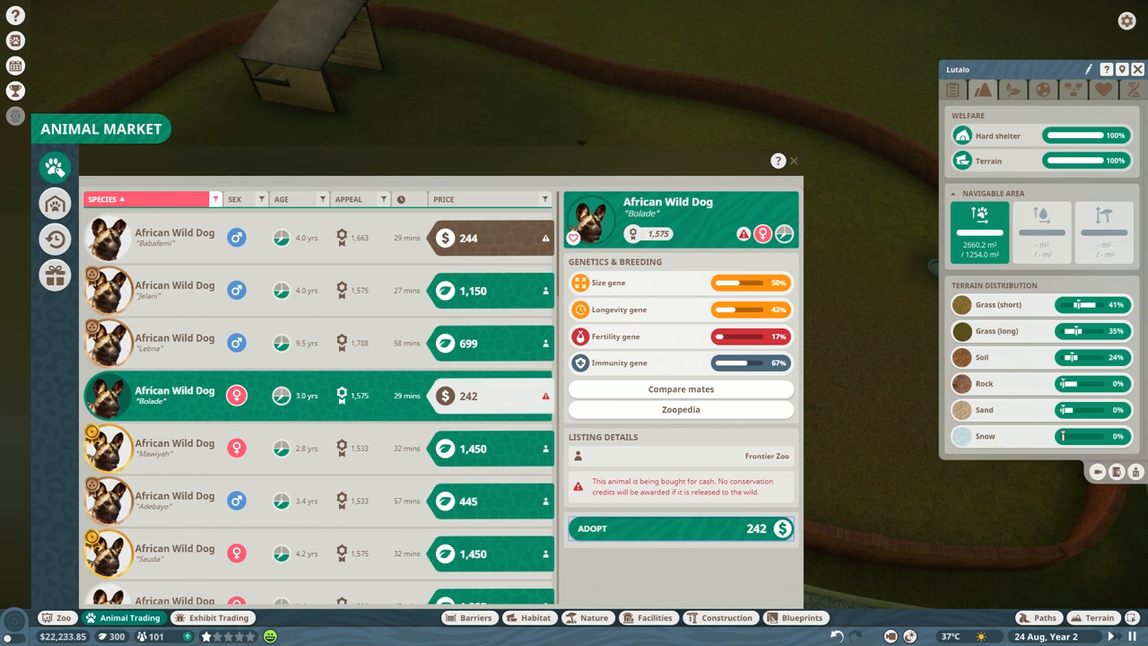
- Adopt Bisade for $242 cash and start moving her into the zoo
left_click(680, 530)
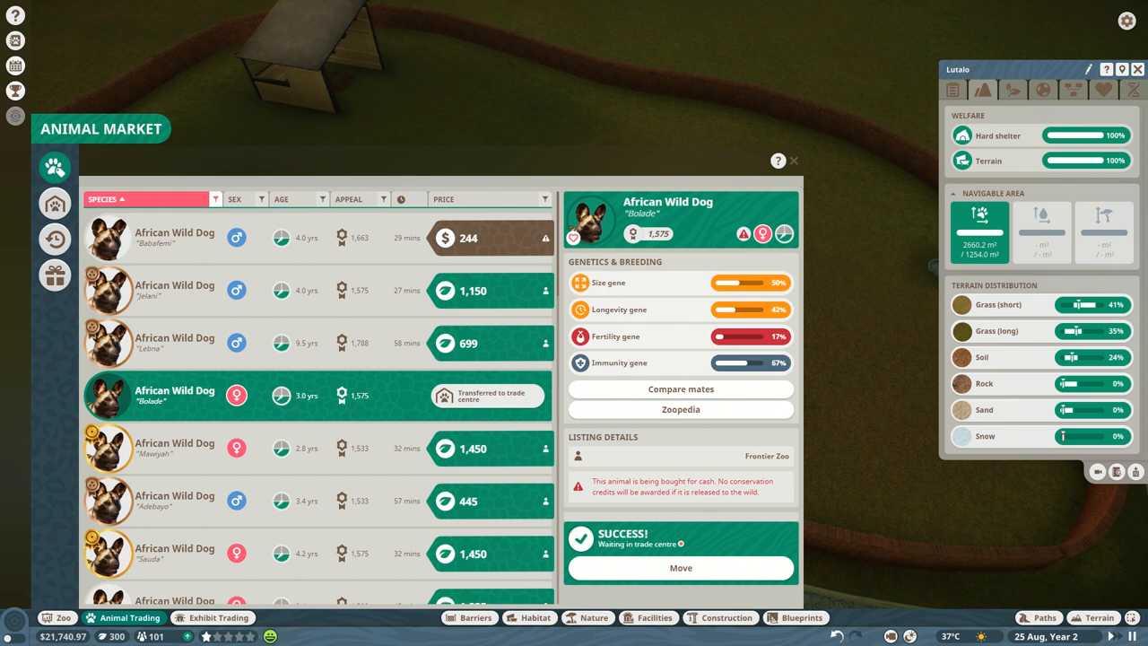
left_click(789, 161)
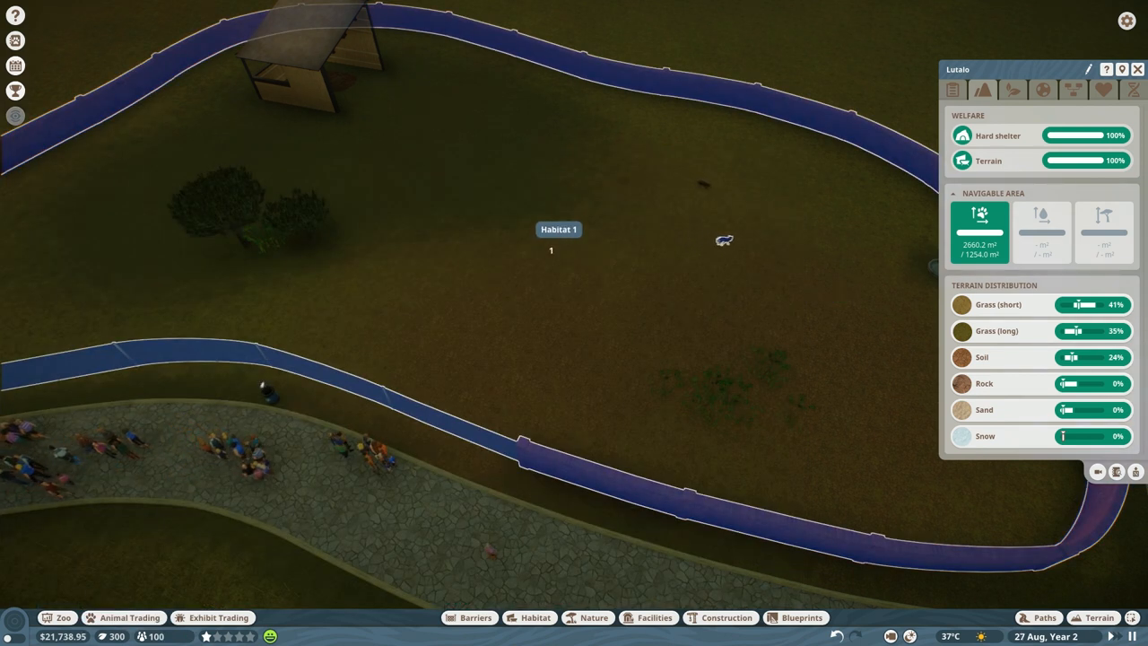
- Release Bisade into Habitat 1 and return to the Animal Trade Centre
left_click(125, 618)
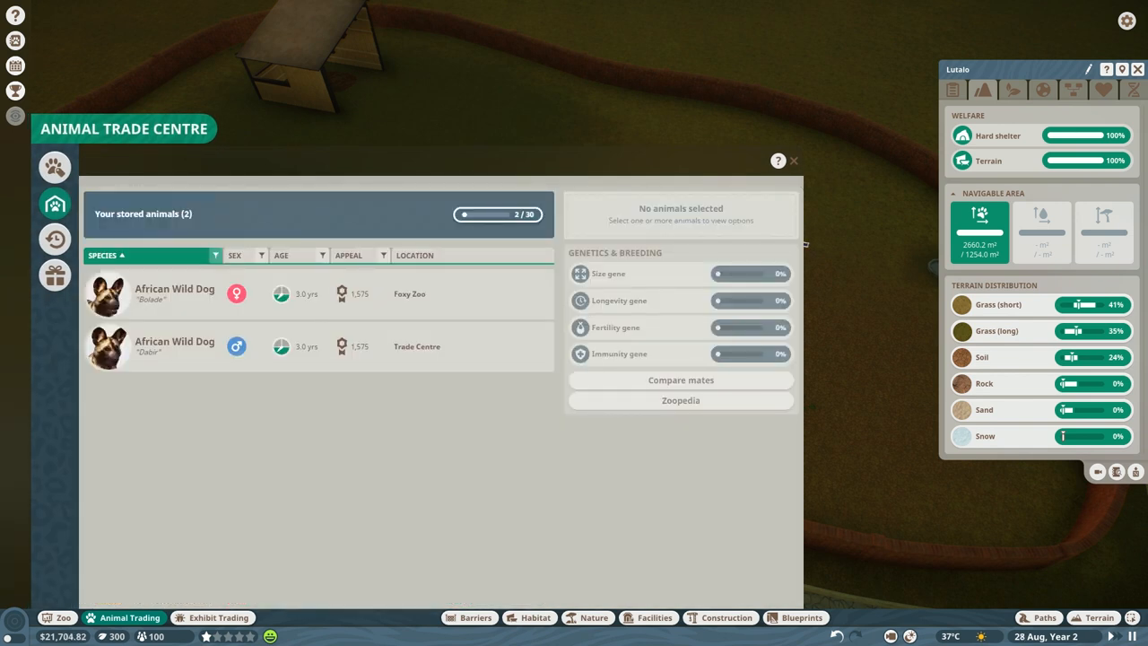
mouse_move(822, 251)
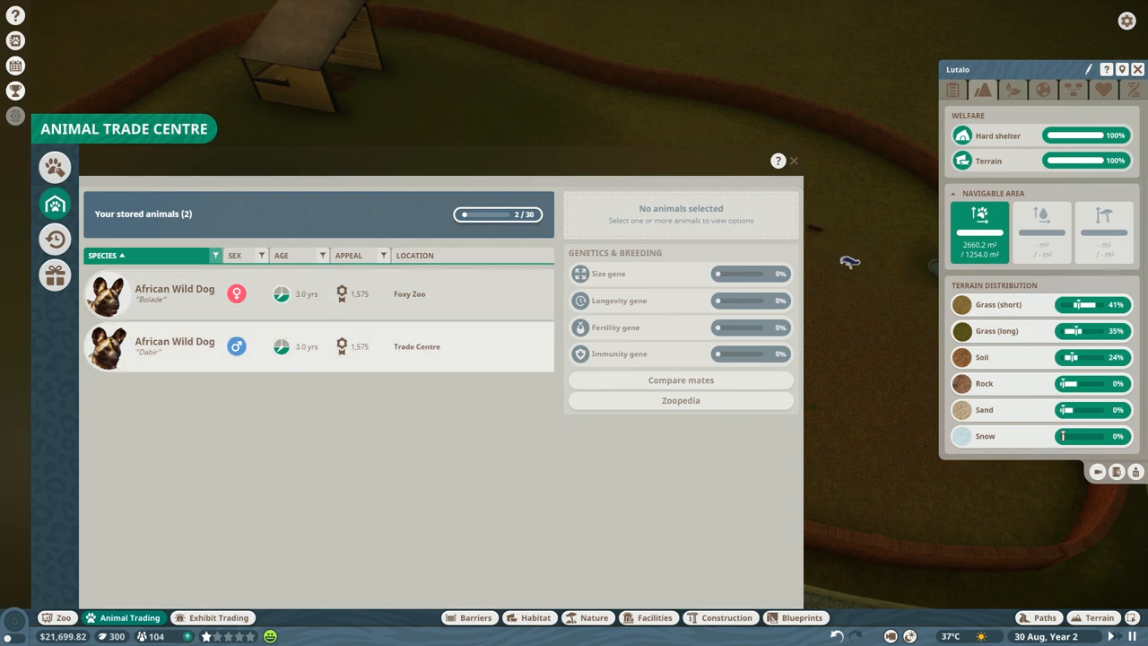
left_click(176, 346)
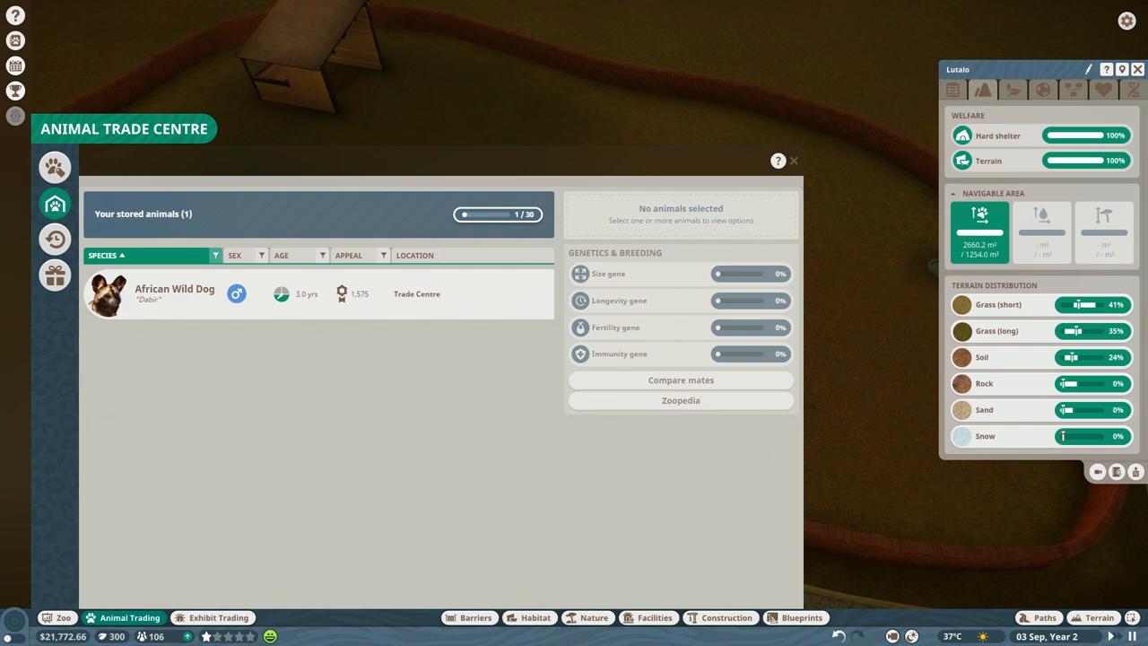
- Quick-trade the stored male wild dog Dabo back for $142
left_click(176, 294)
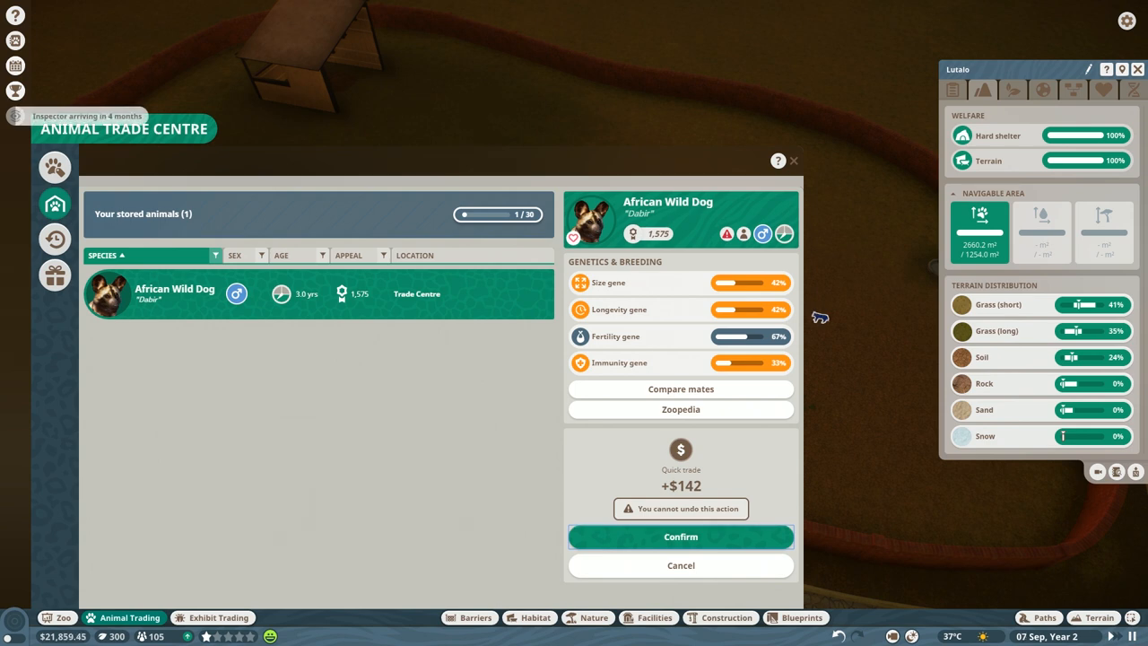
left_click(680, 536)
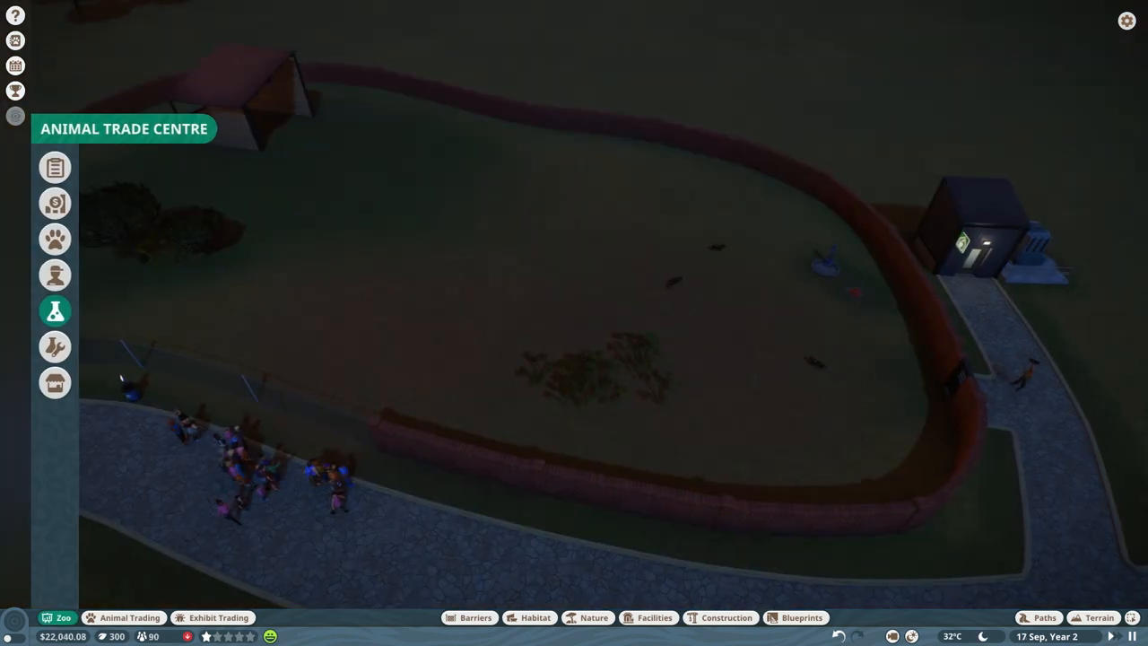
left_click(54, 310)
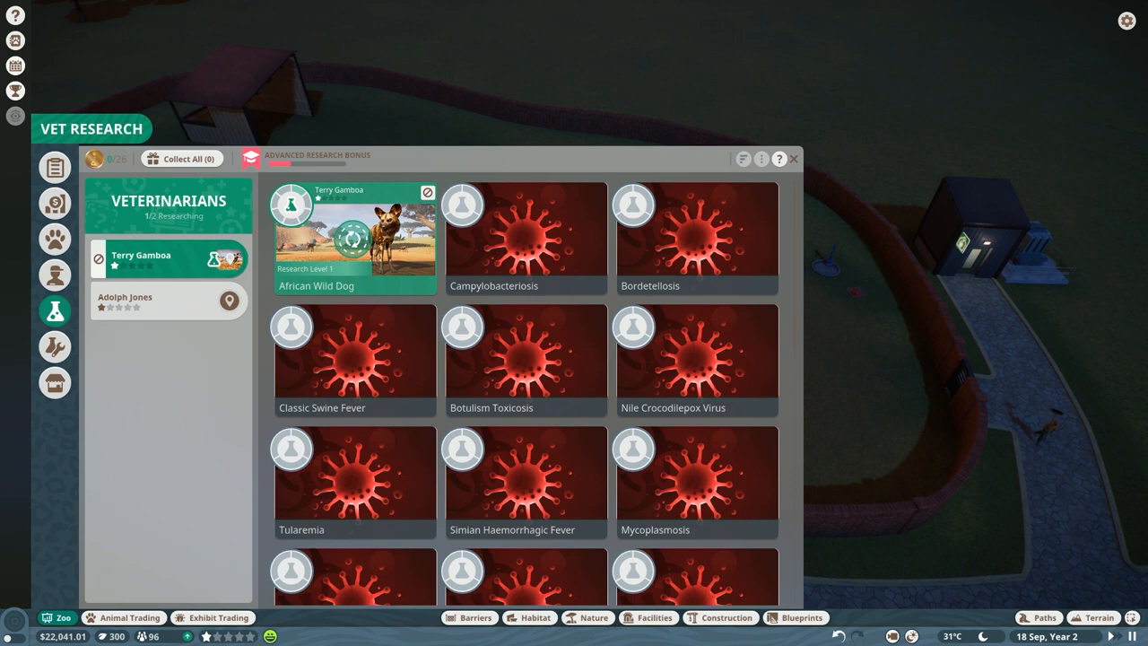
left_click(353, 236)
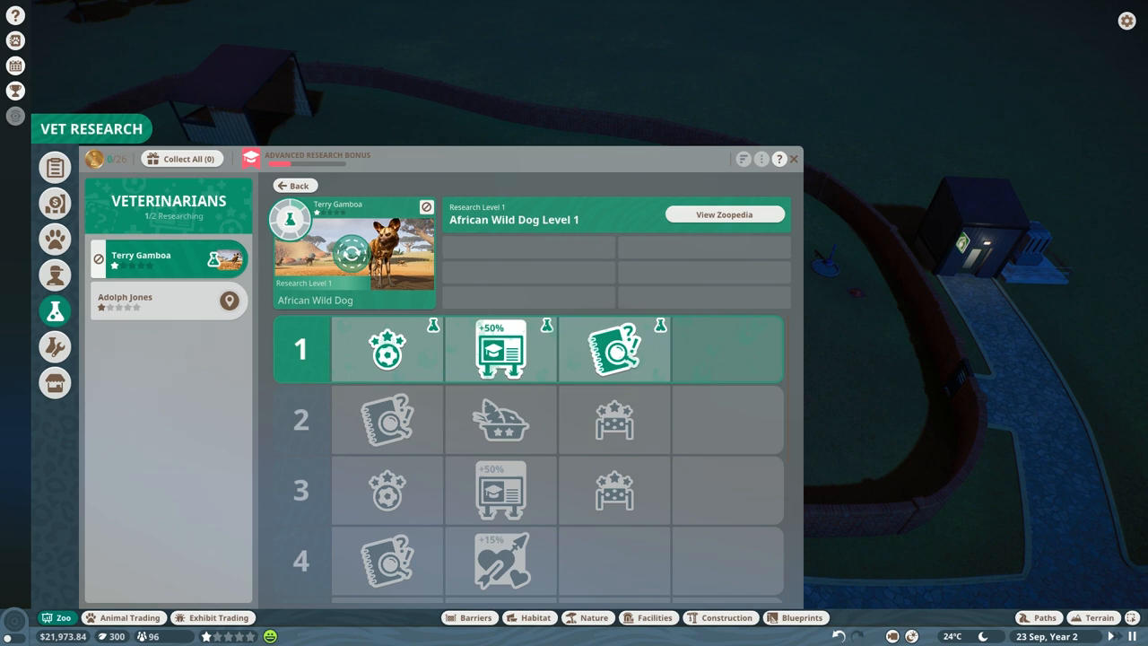
left_click(796, 158)
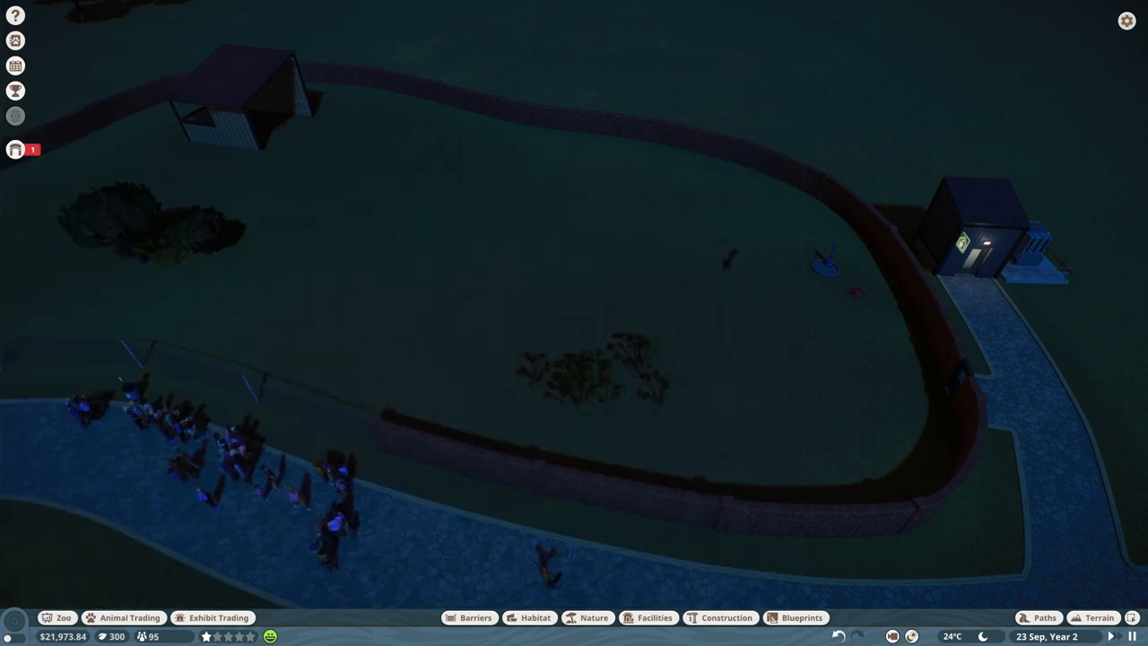
- Review the Transformer 2 power failure alert and check mechanic research
left_click(14, 149)
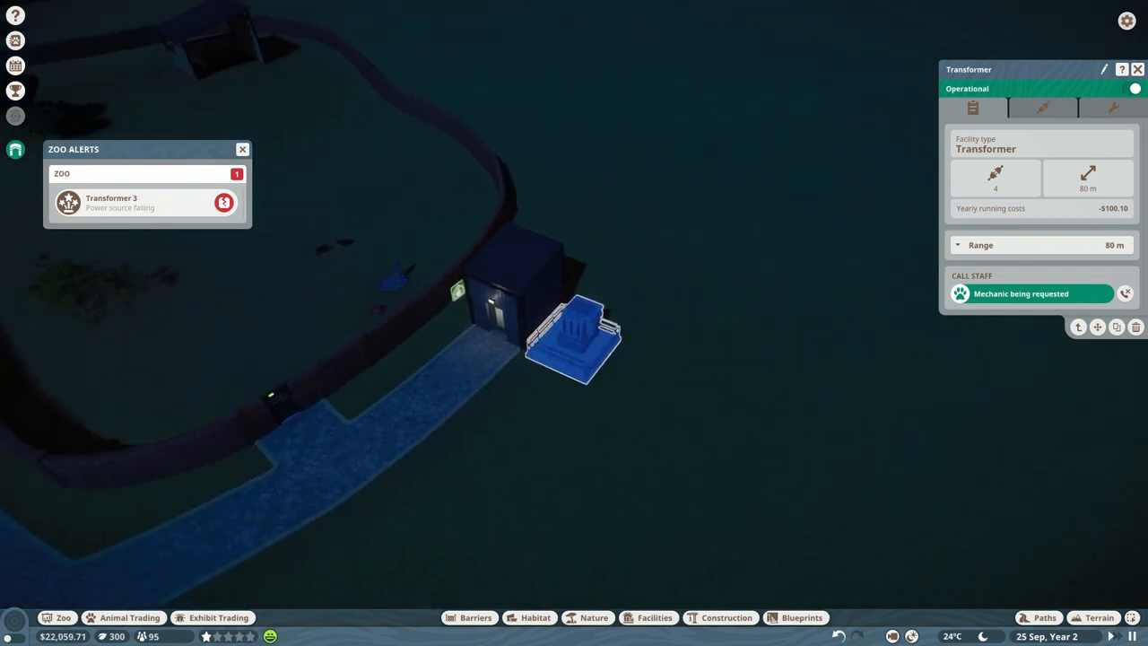
left_click(240, 149)
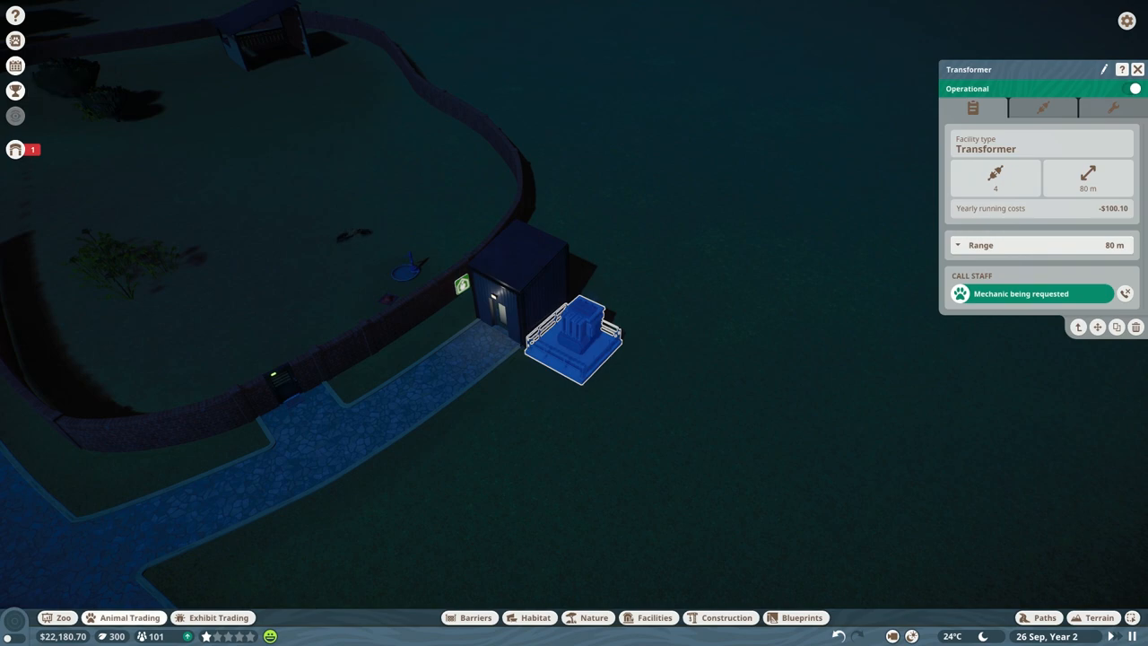
left_click(54, 347)
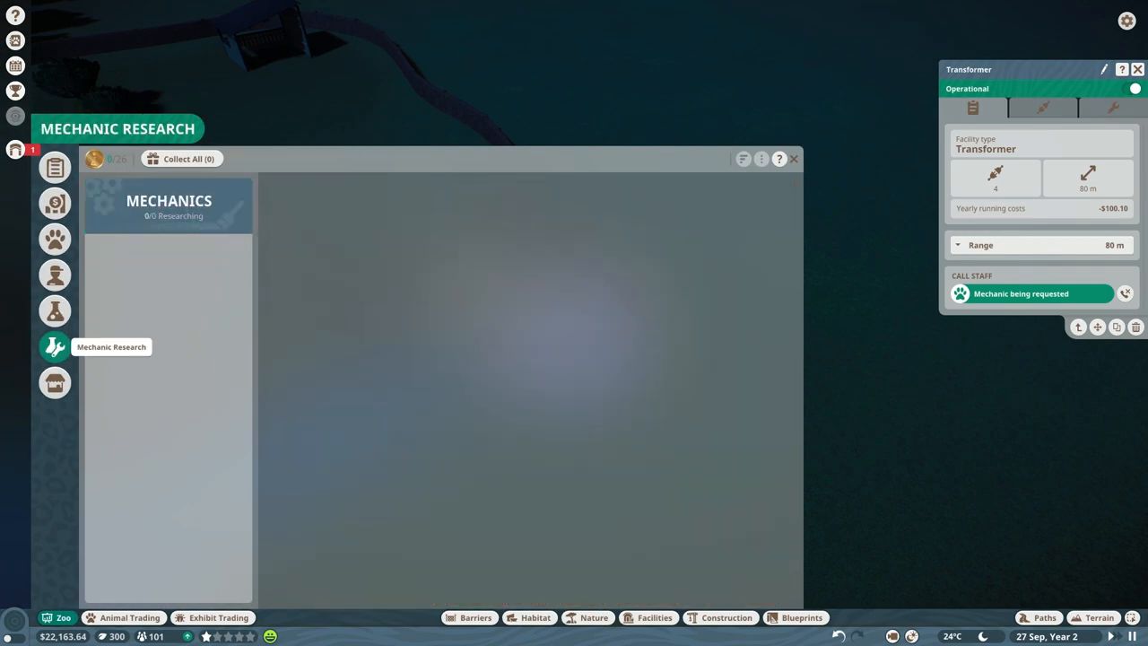
left_click(54, 348)
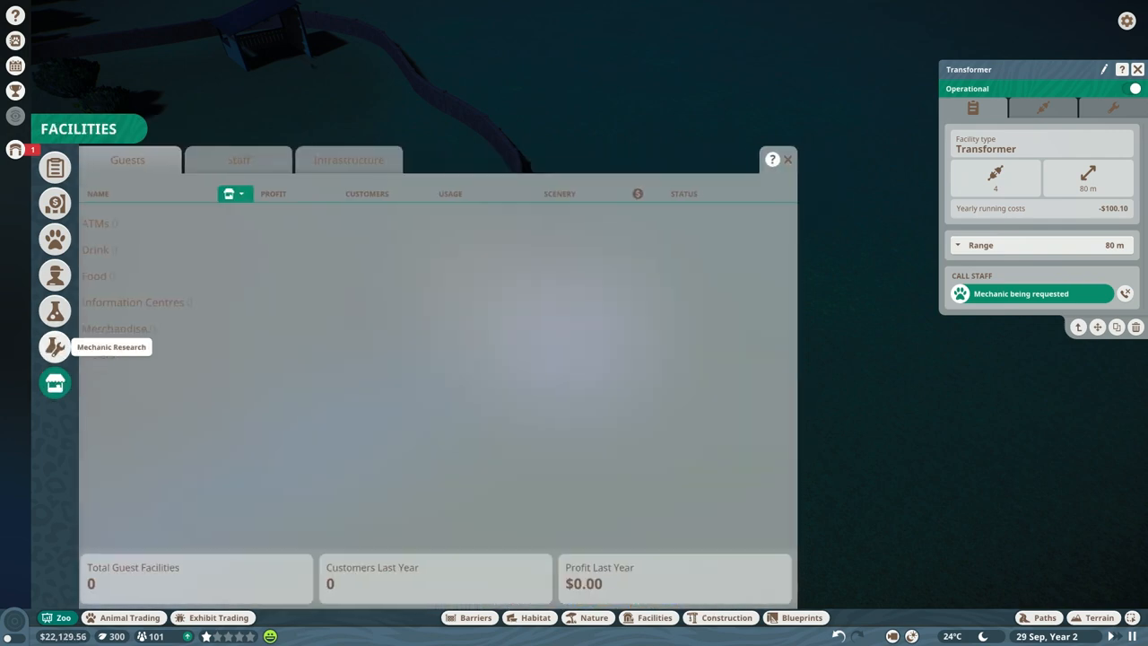
left_click(54, 347)
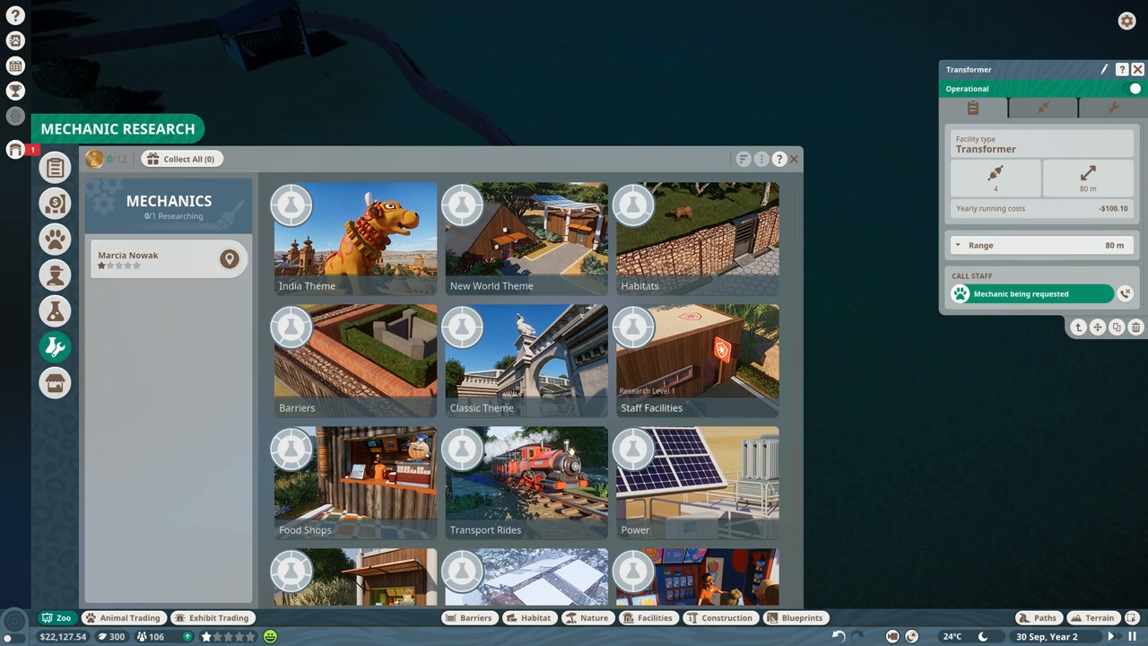
- Bring up the zoo's animals overview in the management sidebar
scroll("down", 3)
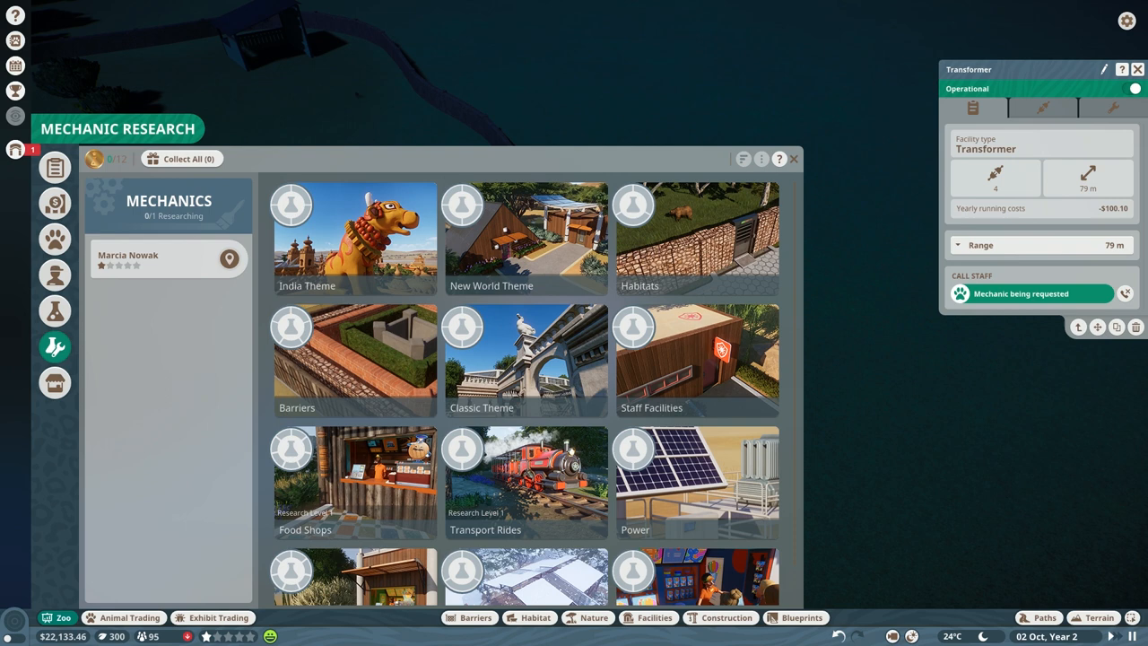
left_click(56, 239)
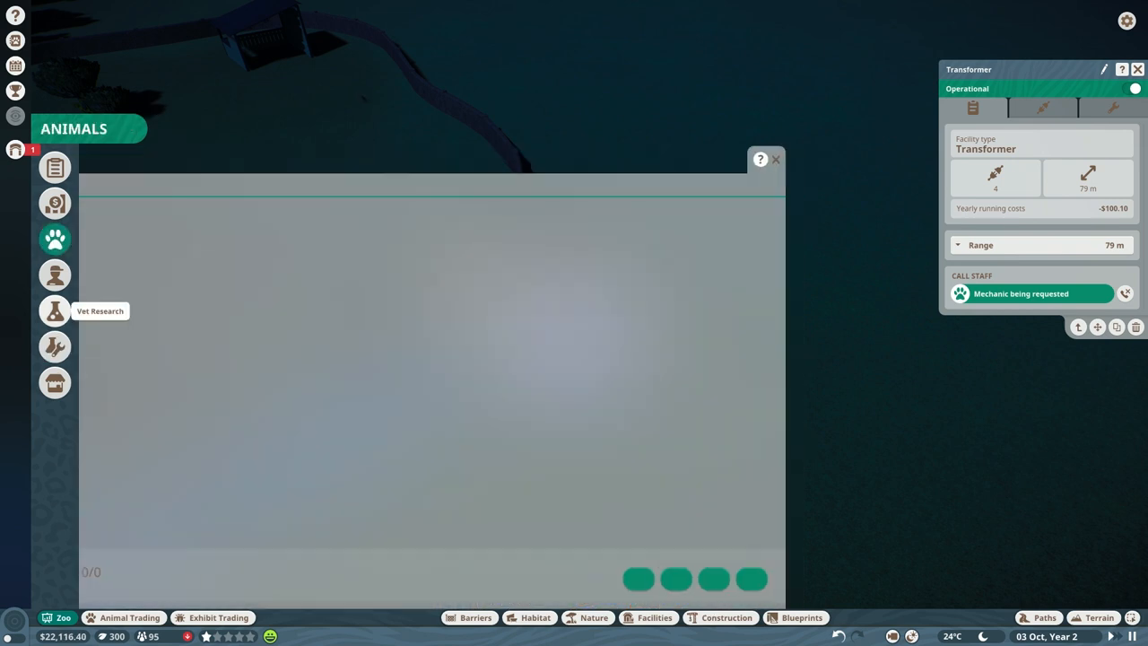
- Select mechanic Marcia Nowak in the Staff list as the research-collected notice appears
left_click(54, 274)
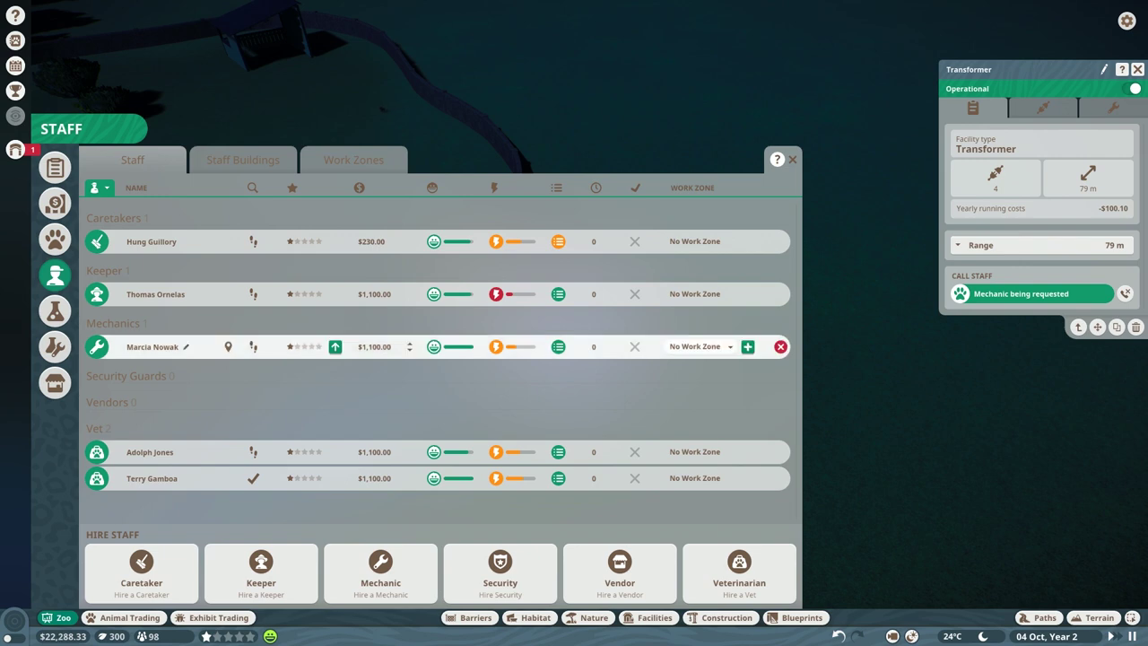
mouse_move(338, 347)
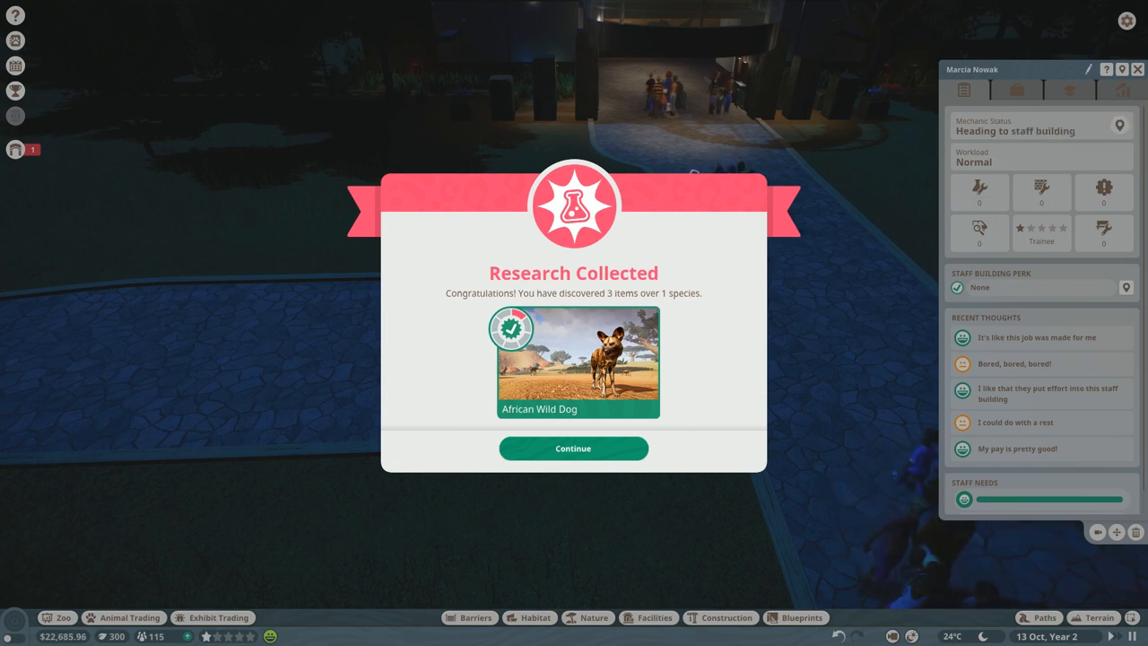
- Dismiss the notice, check the African Wild Dog vet research at level 2, and close the research screen
left_click(573, 448)
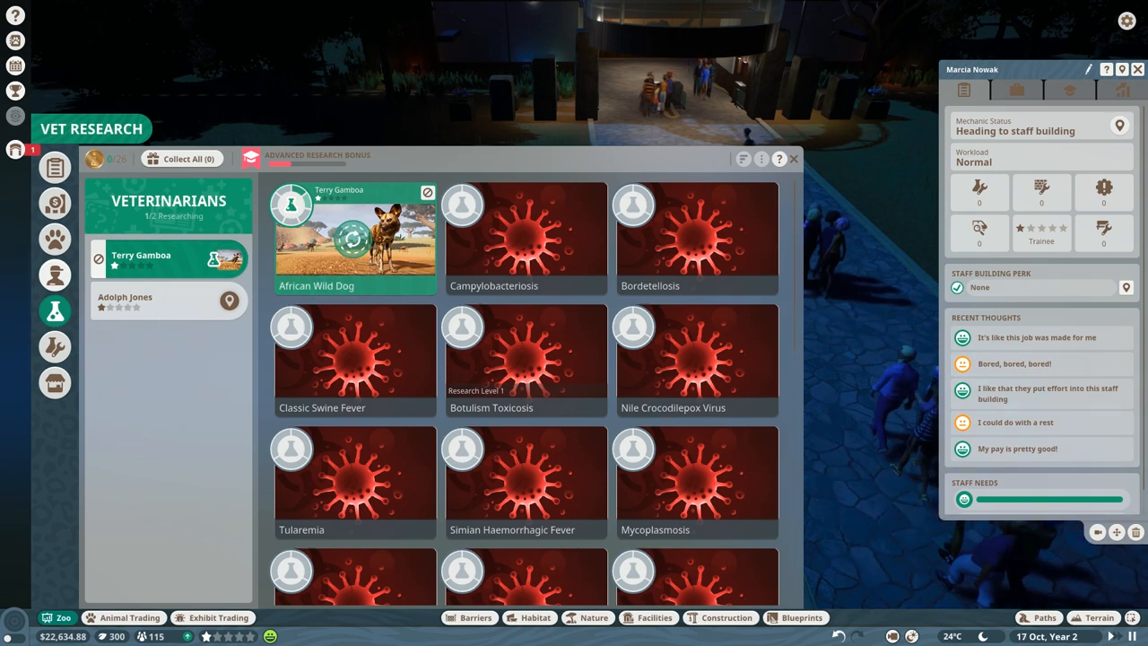
left_click(354, 233)
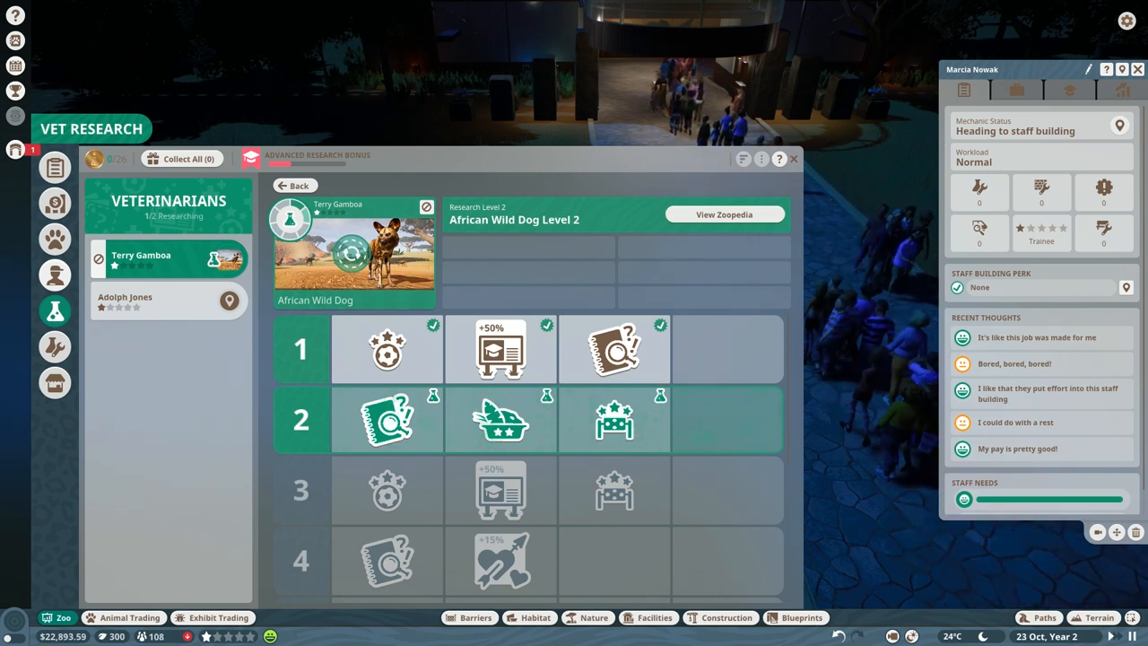
left_click(793, 158)
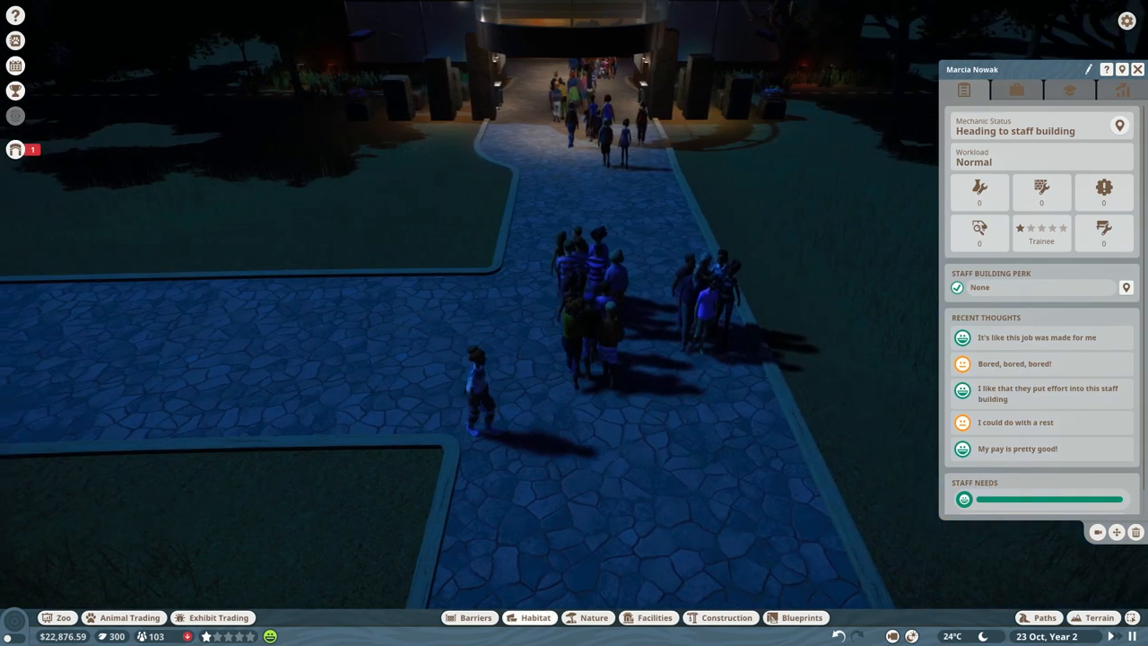
- Browse habitat enrichment items and select wild dog Bolade to view her welfare
left_click(531, 617)
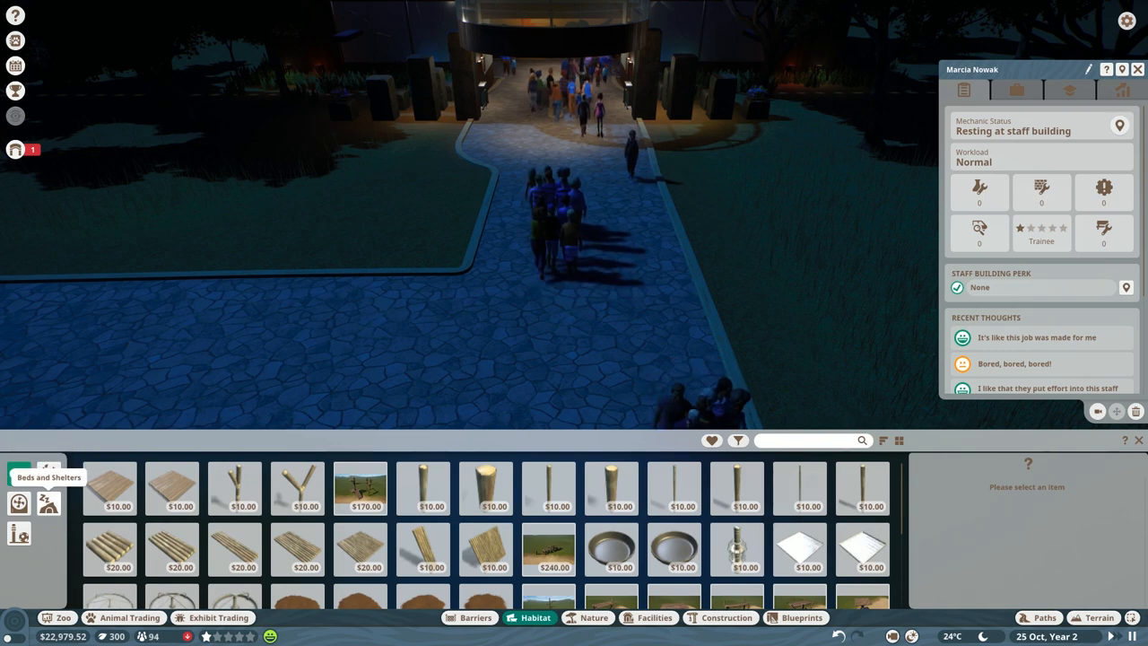
left_click(739, 441)
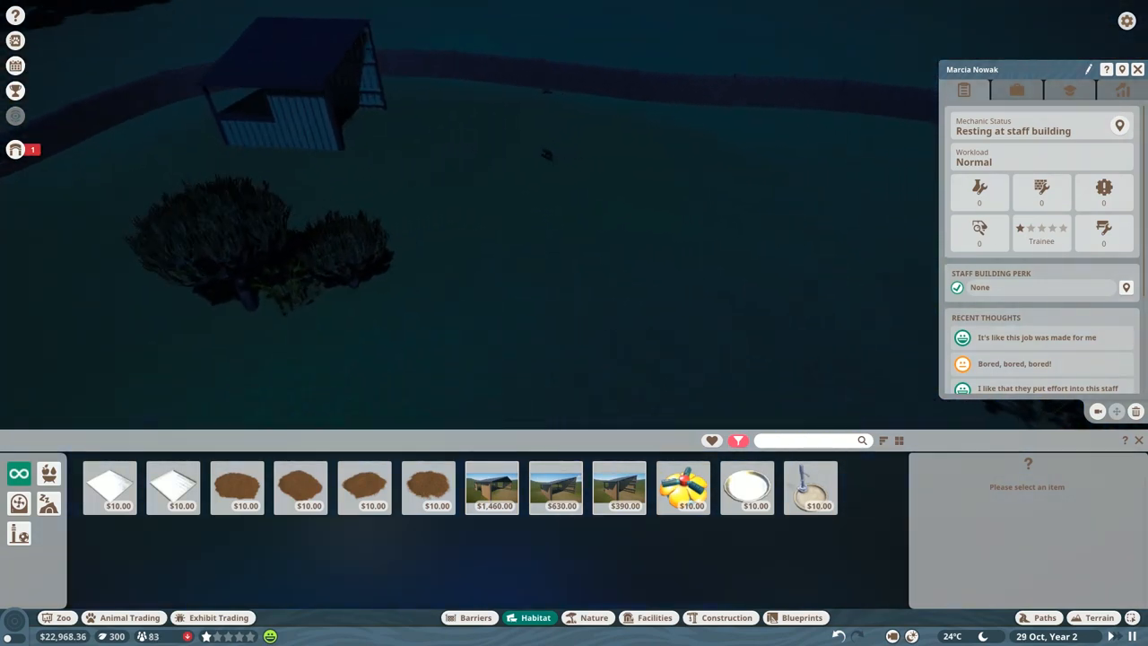
left_click(681, 488)
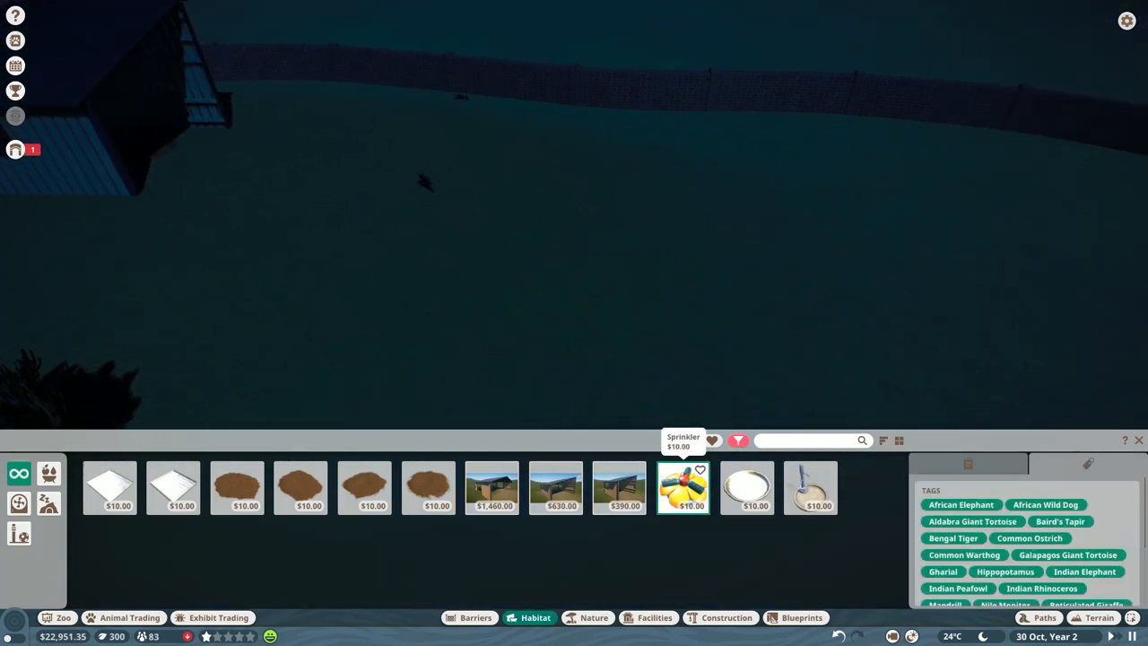
left_click(538, 18)
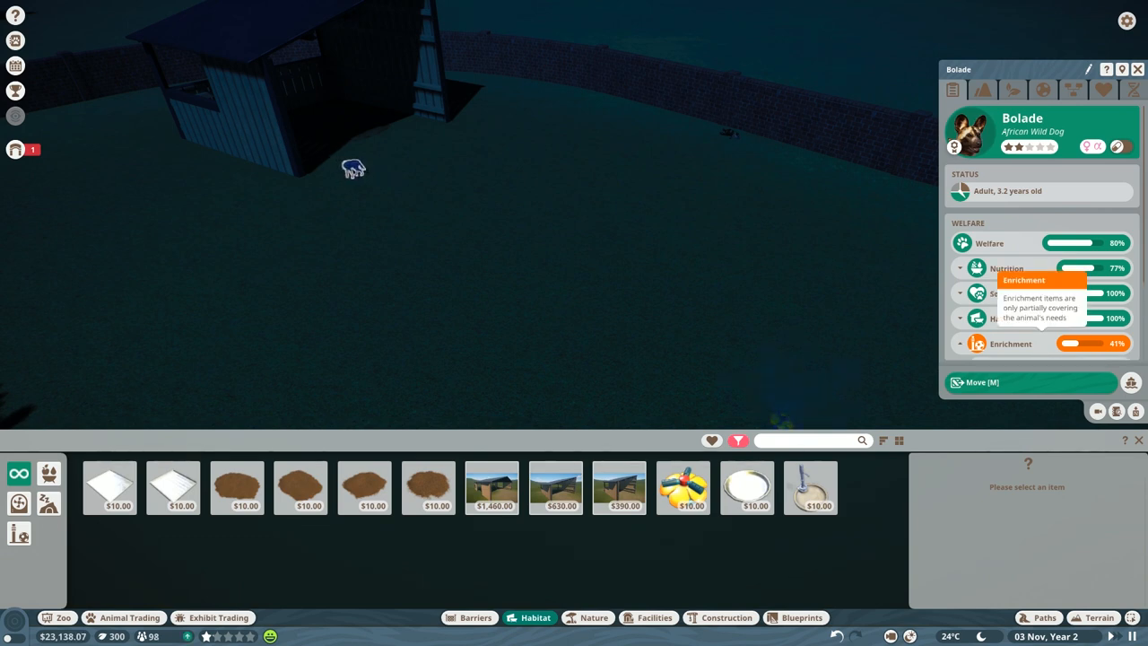
- Expand Bolade's enrichment breakdown showing no food enrichment, then close her details
left_click(961, 343)
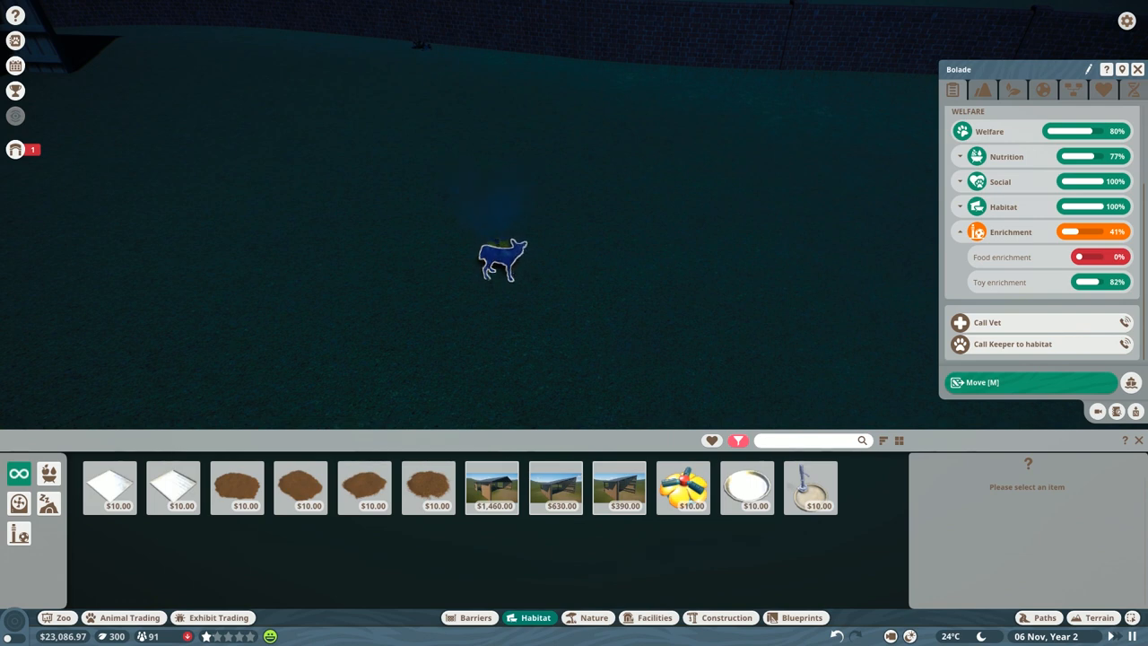
left_click(1141, 68)
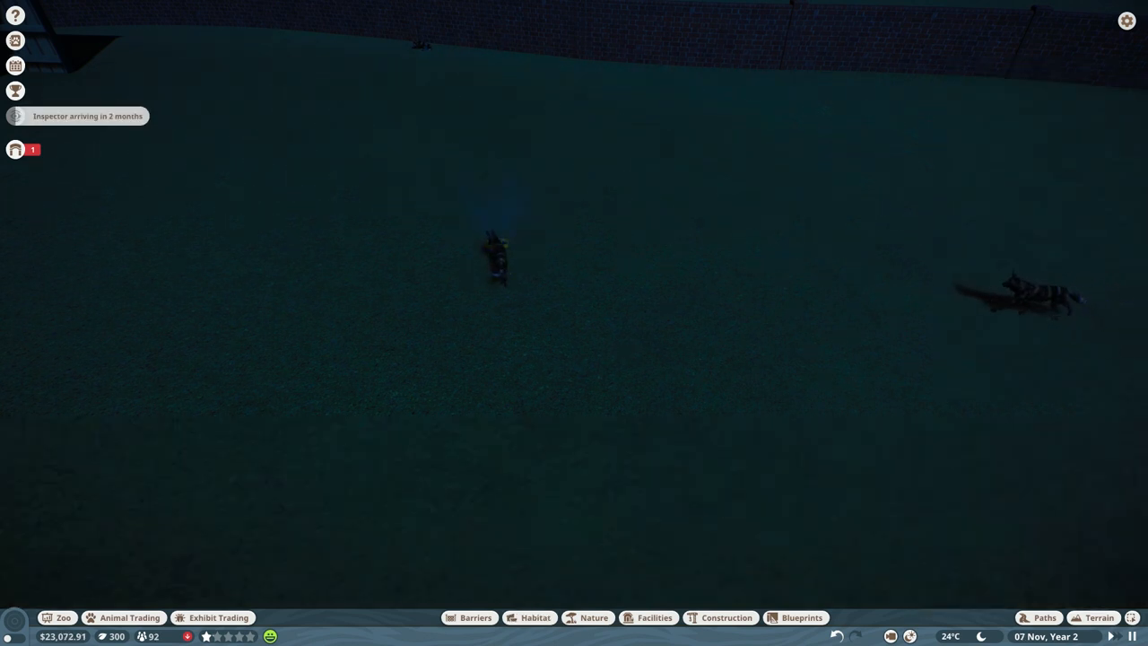
left_click(499, 260)
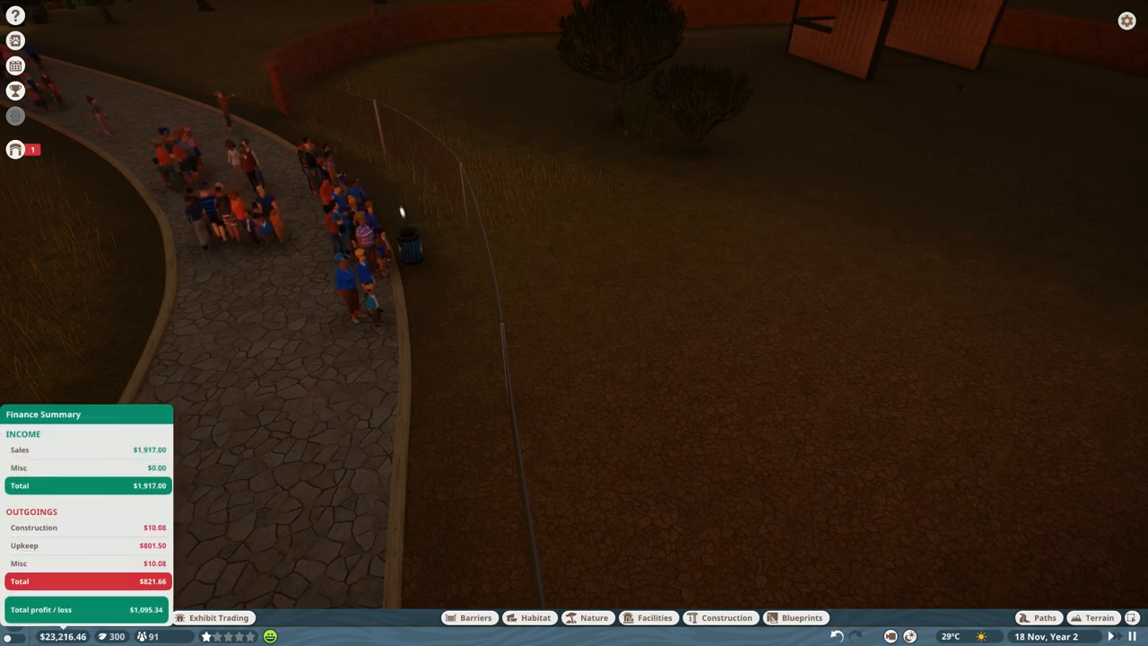
- Review this year's finances with Income and Taxes expanded, then close the Finances window
left_click(54, 313)
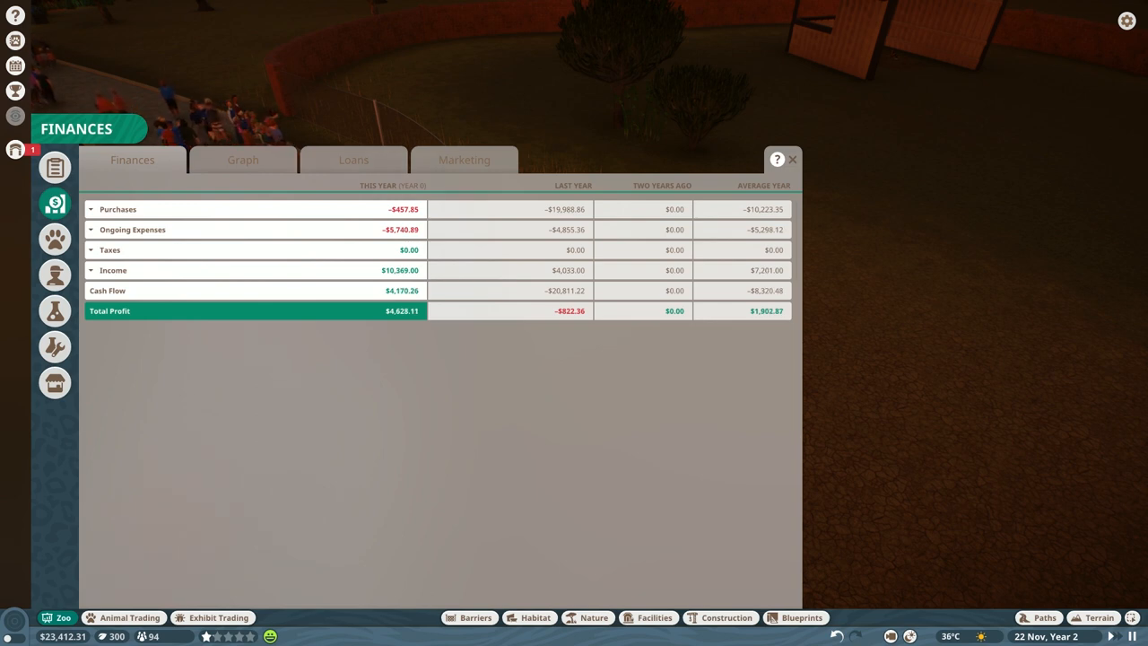
left_click(90, 269)
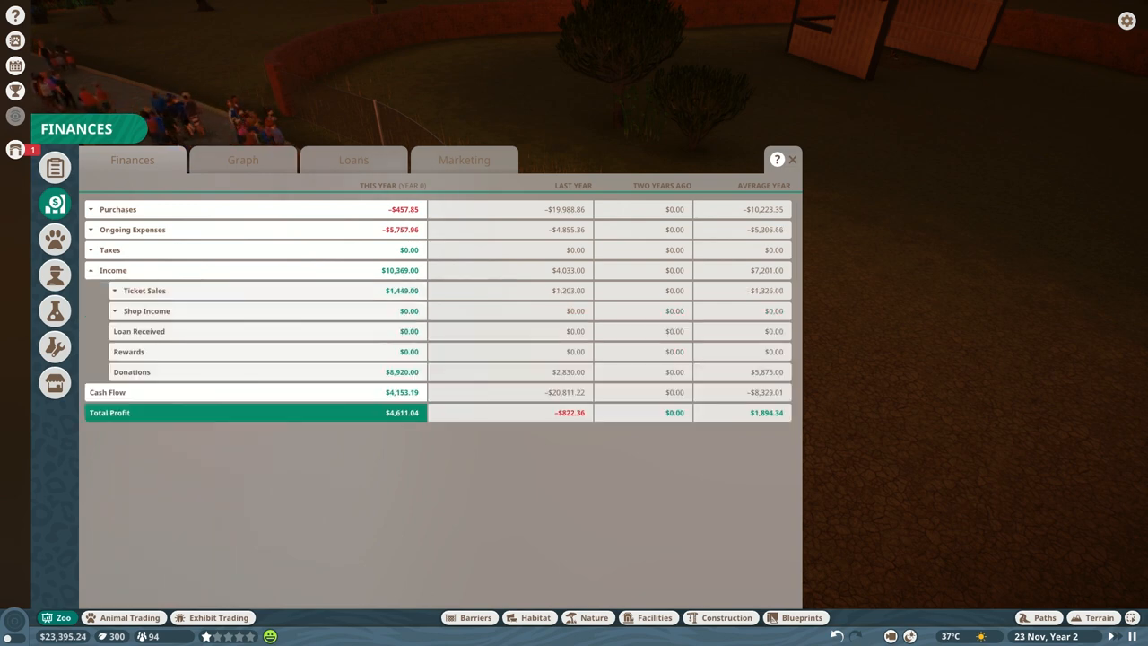
left_click(90, 249)
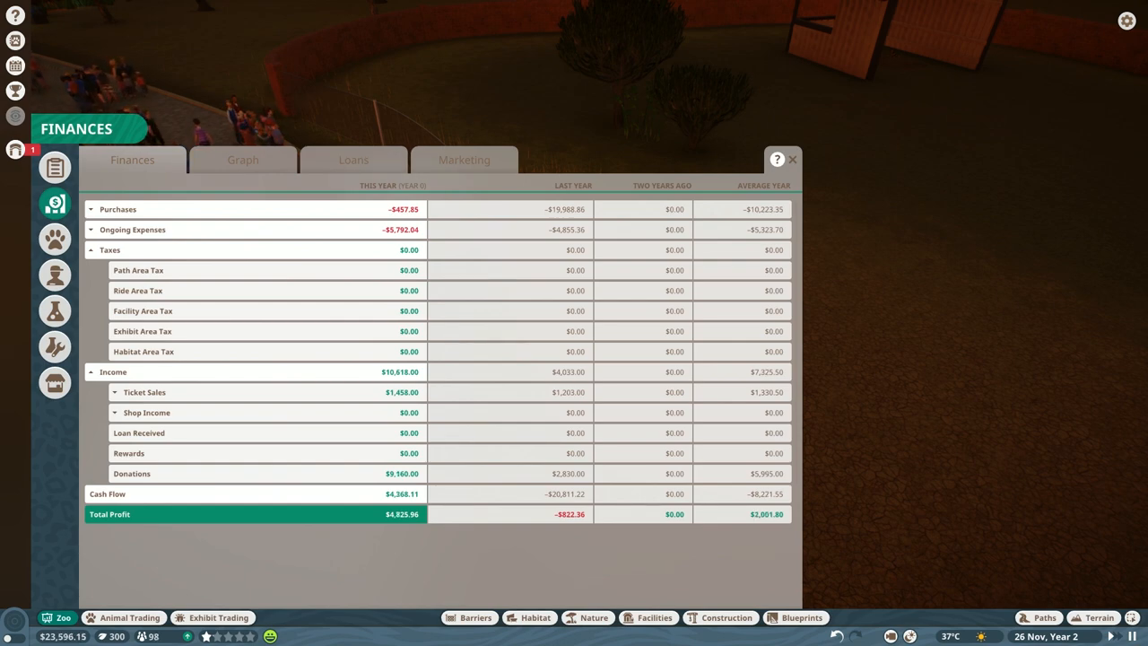
left_click(803, 158)
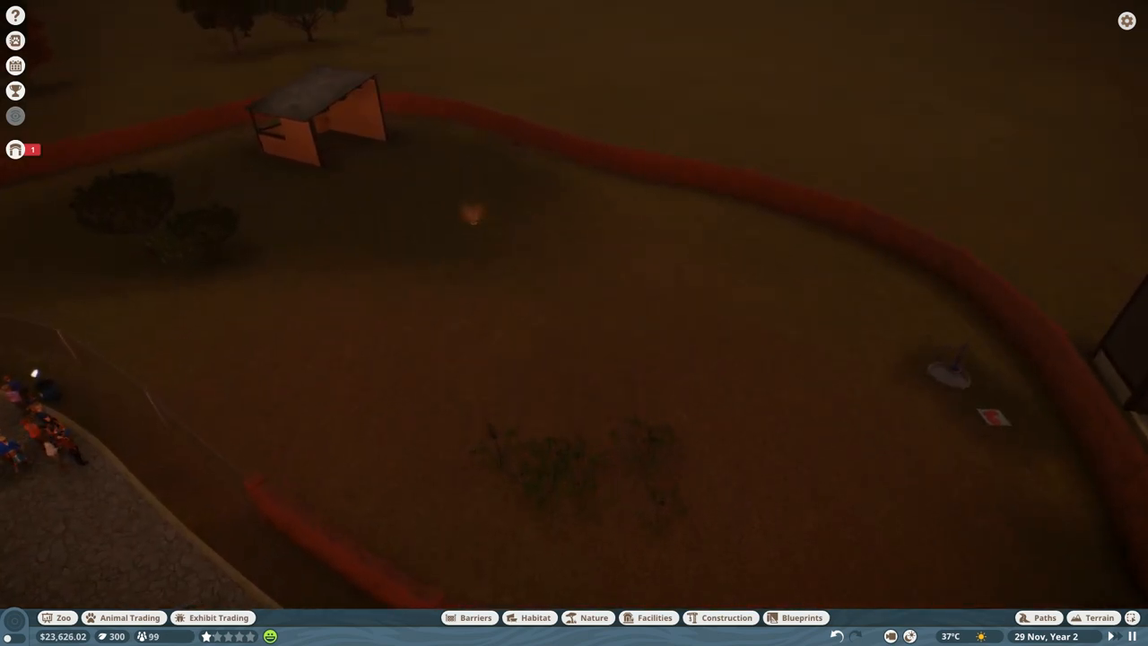
left_click(470, 212)
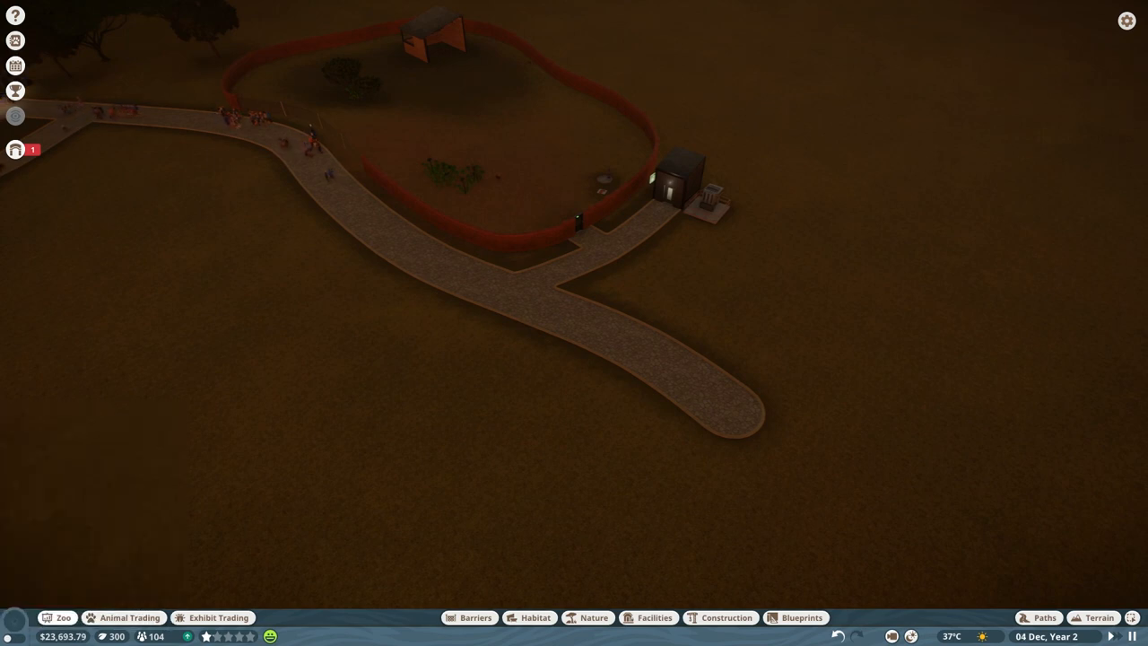
- Jump to Transformer 2 with failing power via the zoo alerts list
left_click(14, 150)
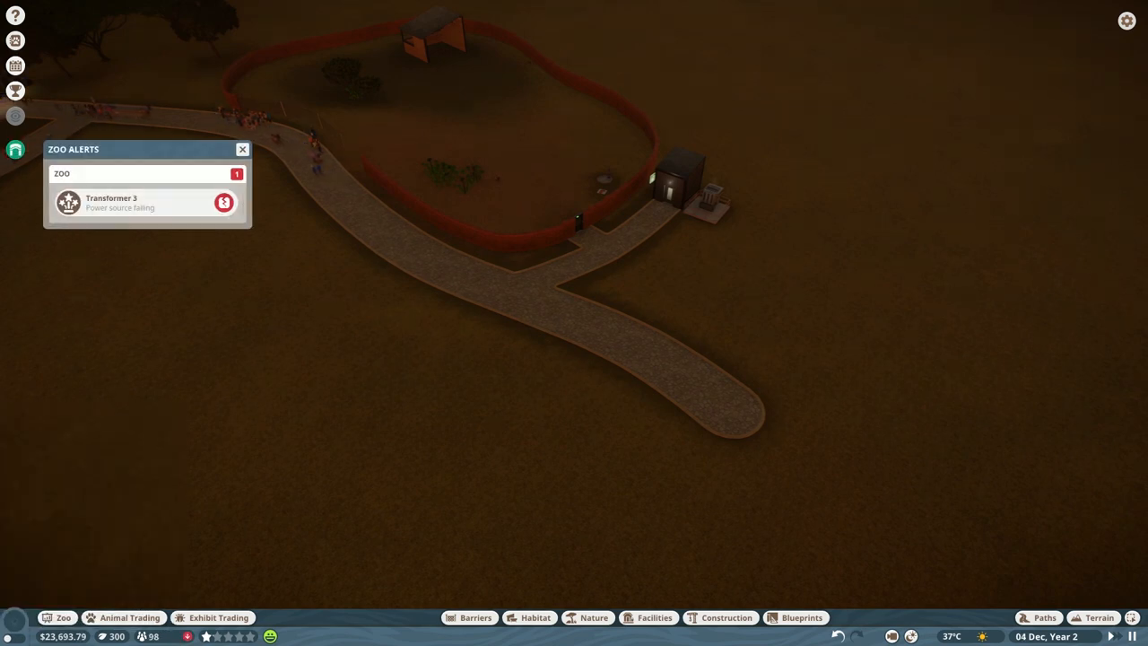
left_click(240, 149)
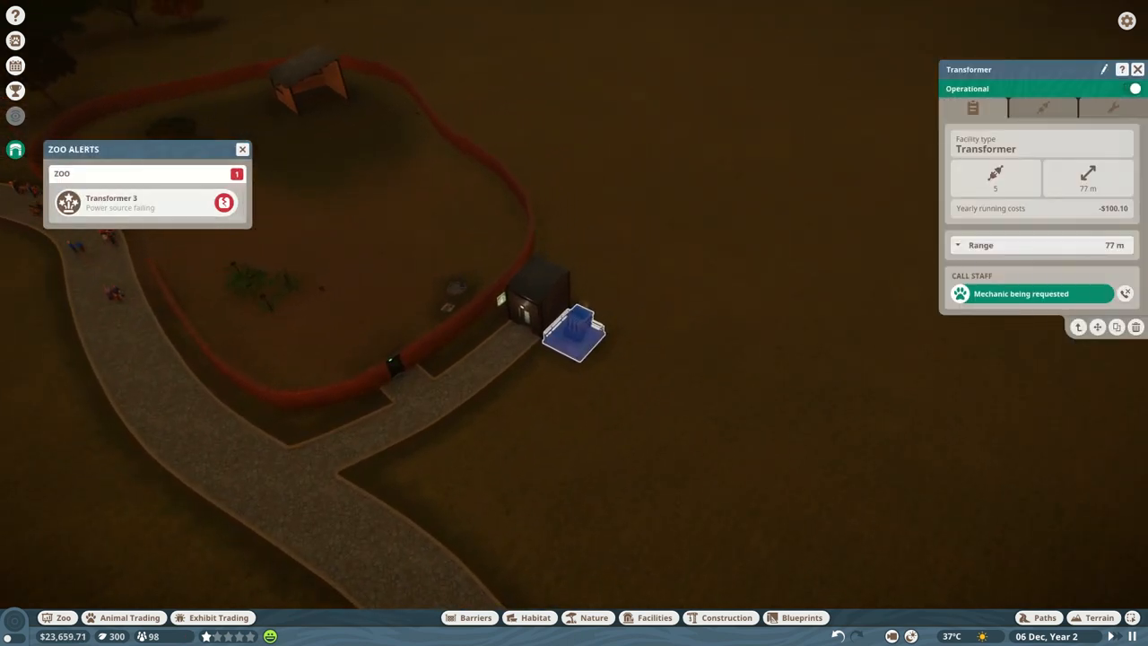
left_click(240, 149)
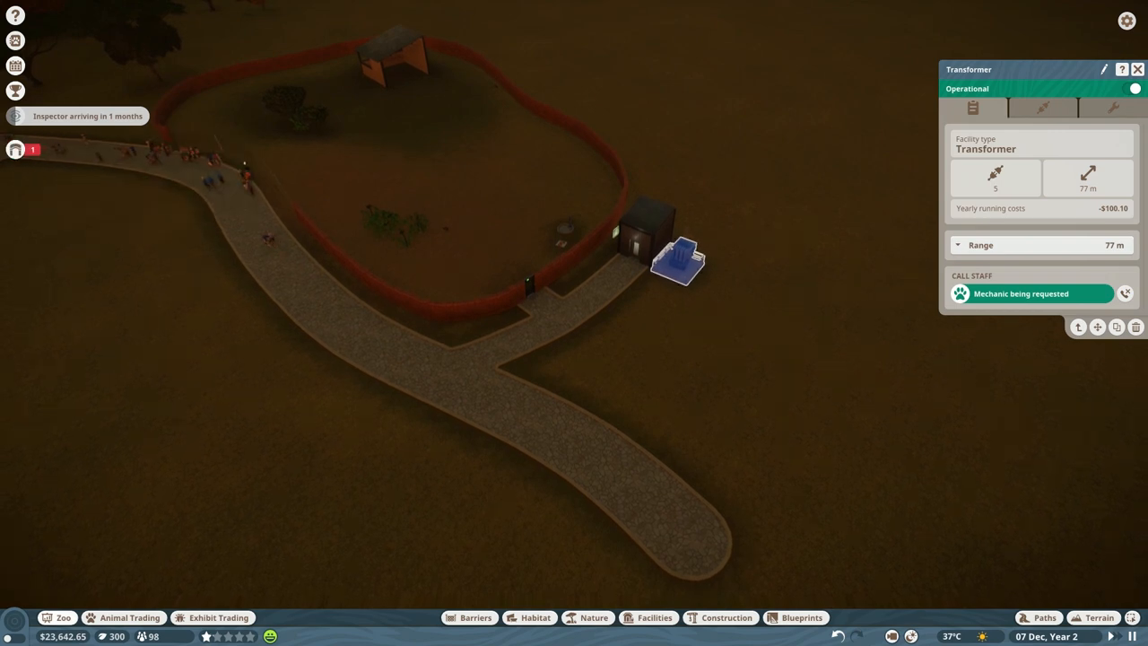
left_click(14, 117)
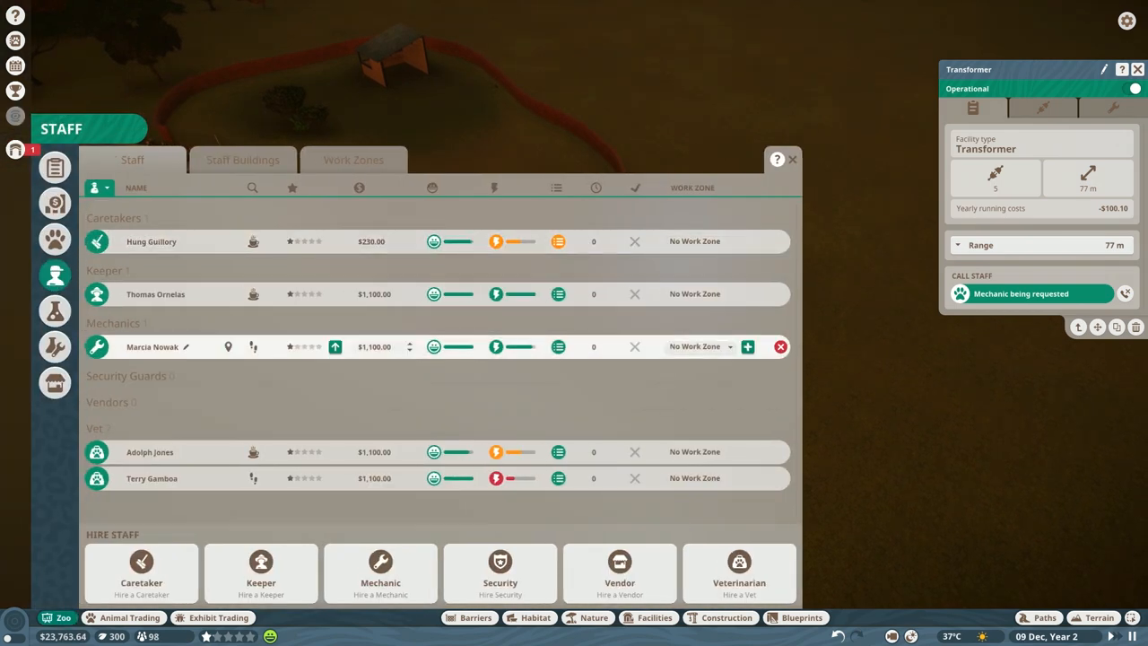
left_click(150, 347)
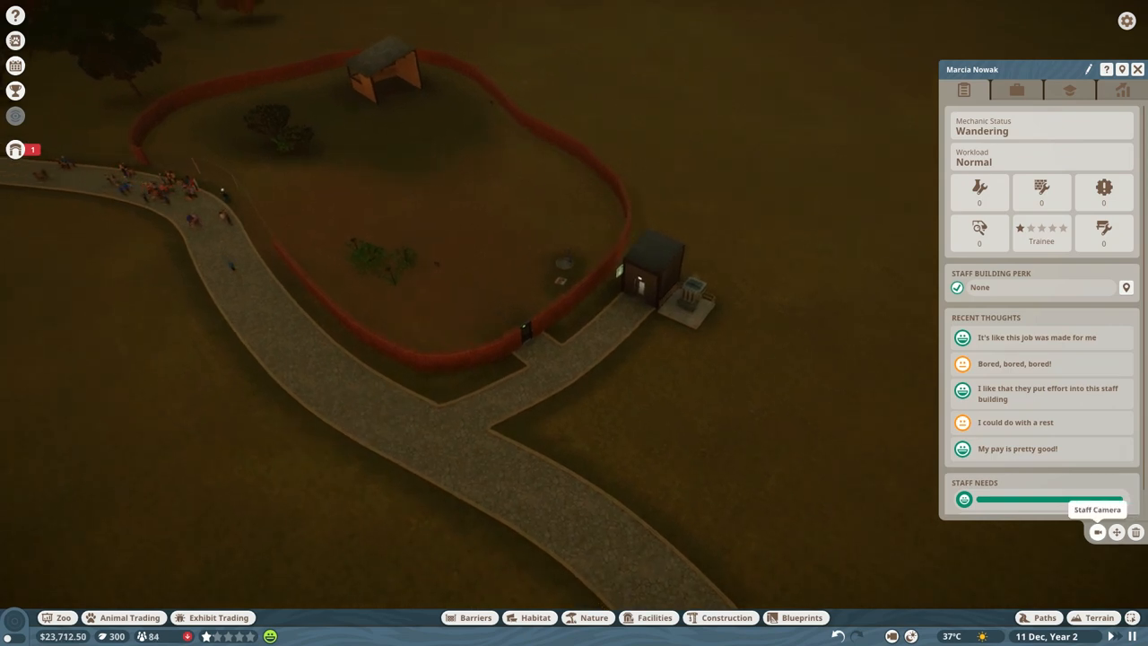
- Pick up mechanic Marcia Nowak and drop her beside the failing transformer
left_click(1138, 67)
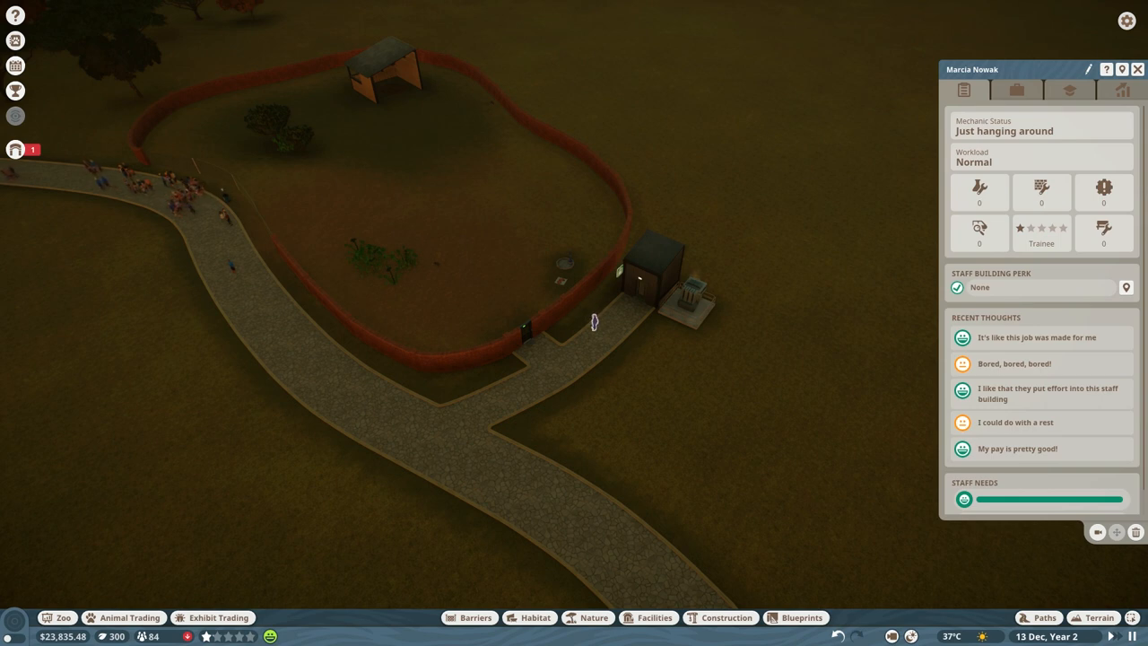
left_click(700, 296)
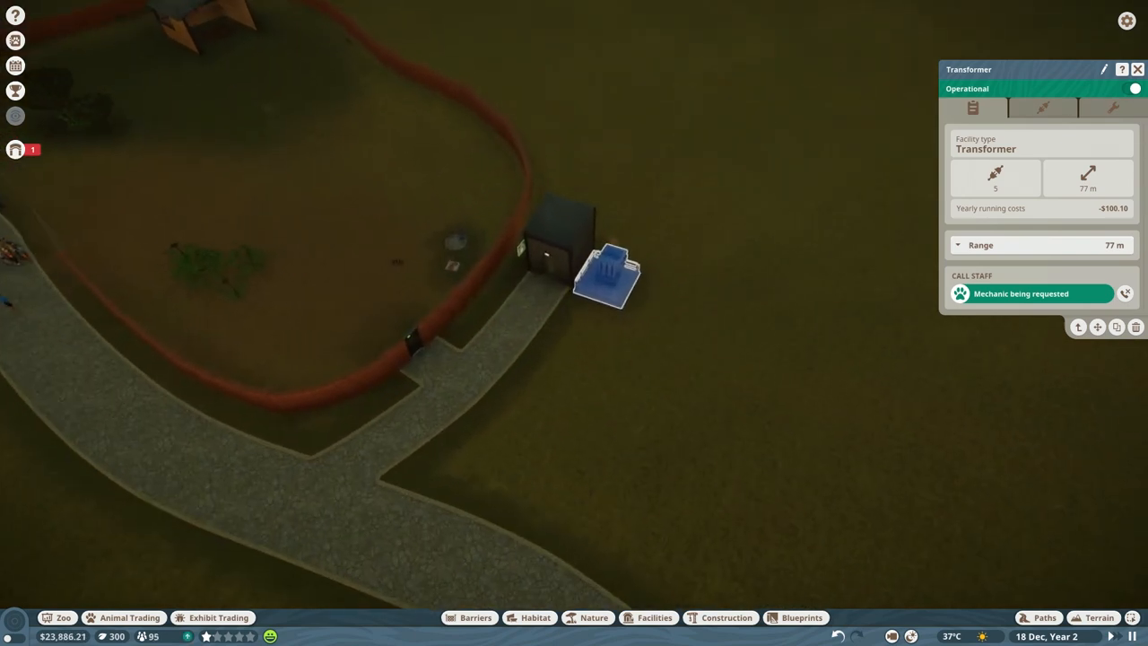
- Dismiss the transformer details so the Transformer 2 power-failure alert can be reviewed
left_click(1044, 617)
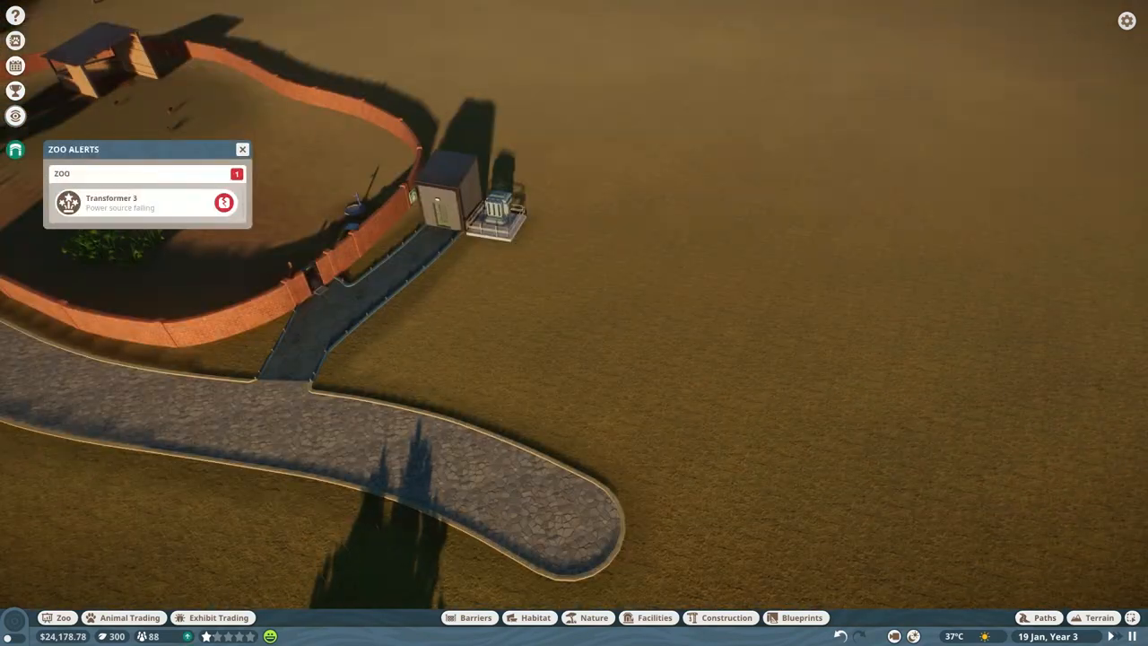
- Leave the alerts and bring up vet Adolph Jones's status, heading to the vet surgery
left_click(241, 149)
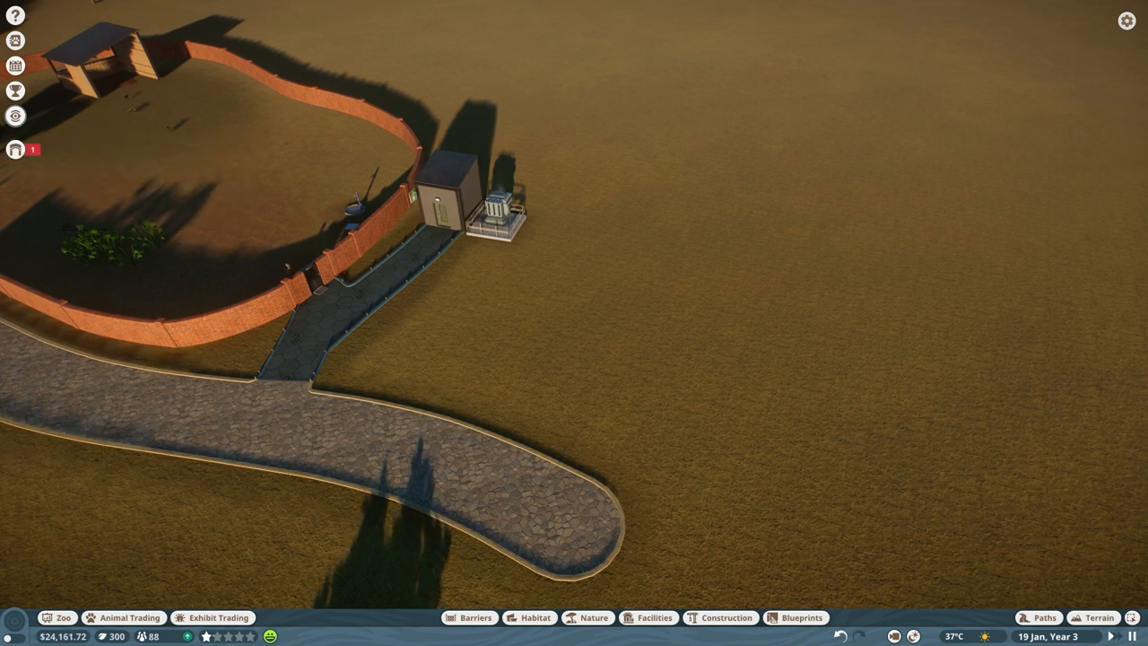
left_click(1042, 617)
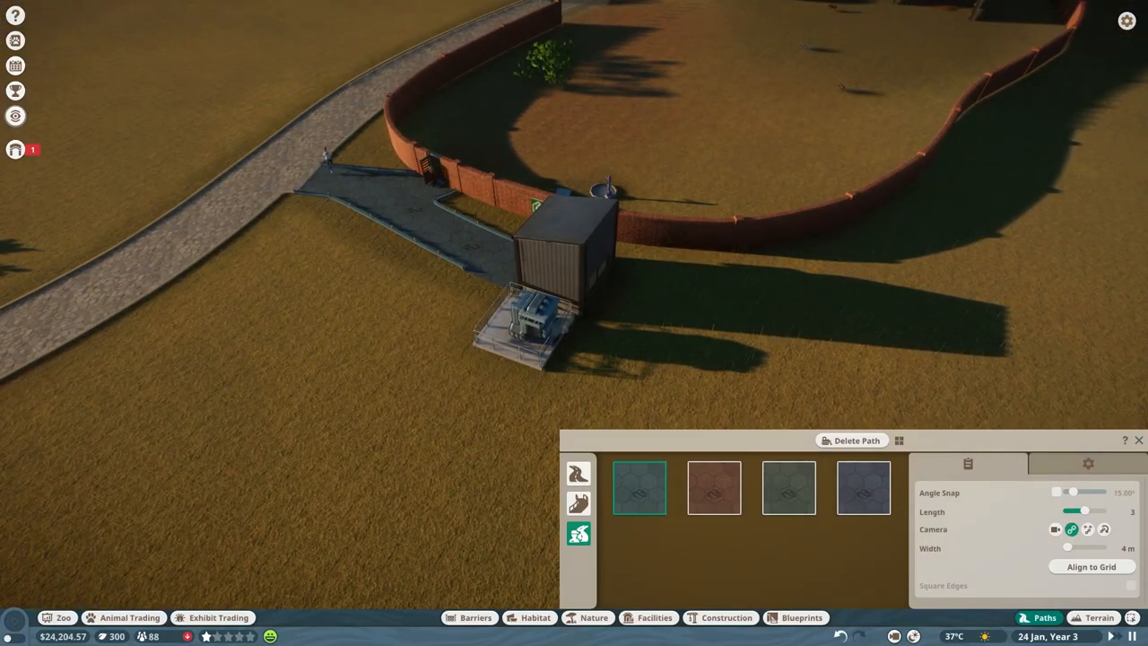
left_click(529, 323)
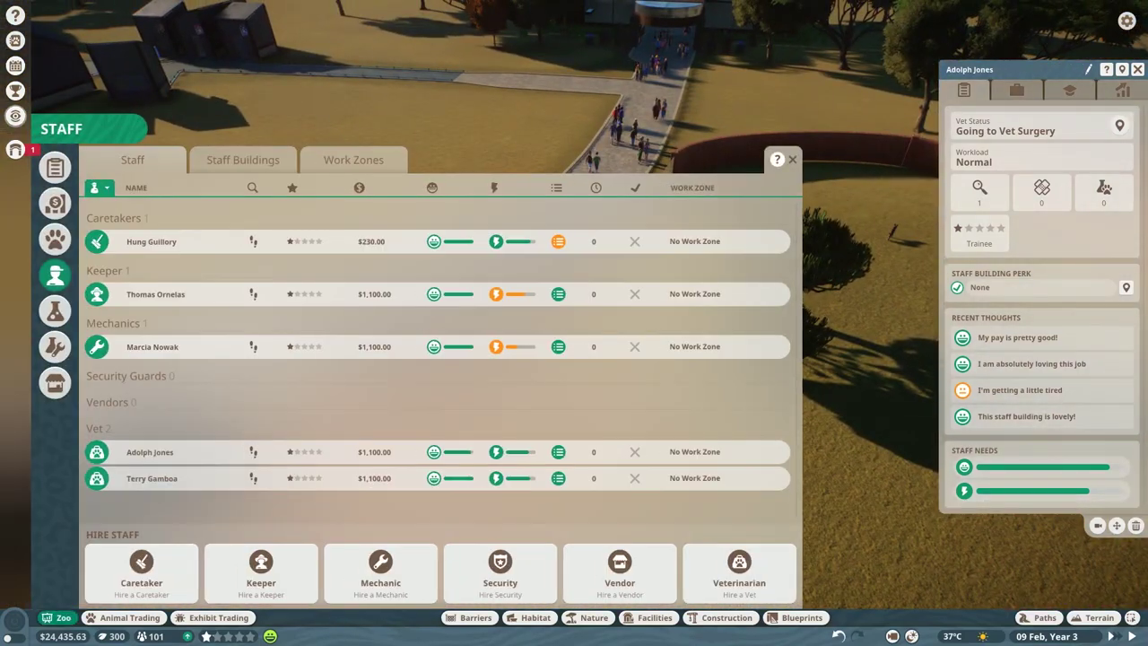
- Show the zoo's animal list and view wild dog Kayode, an adult at 60% welfare
left_click(56, 241)
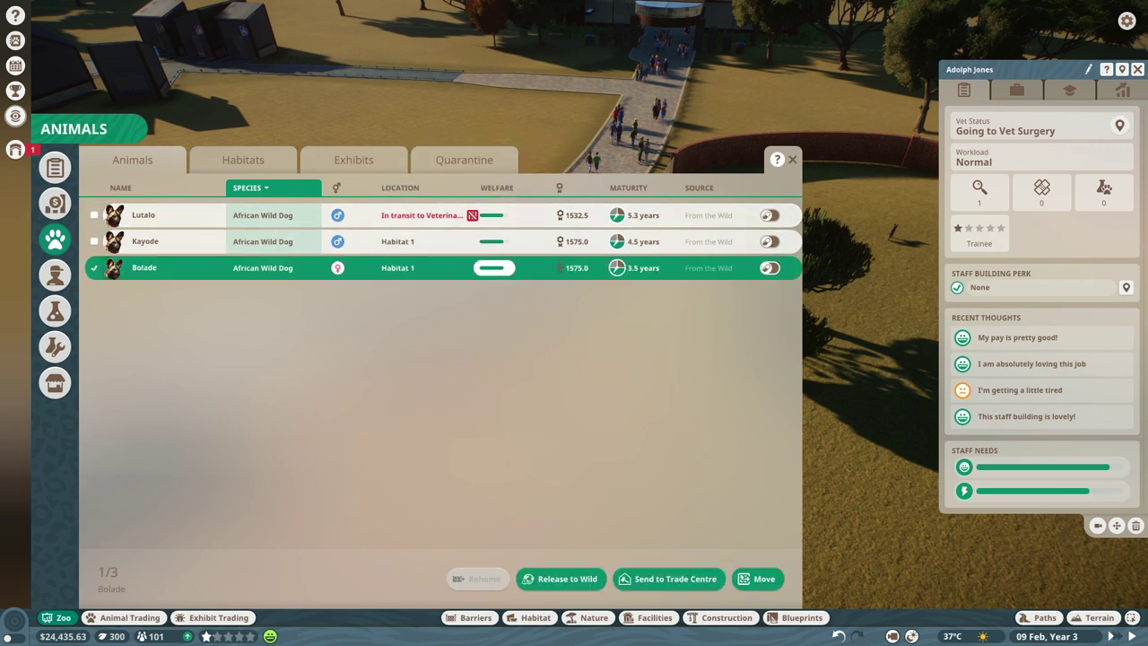
left_click(792, 159)
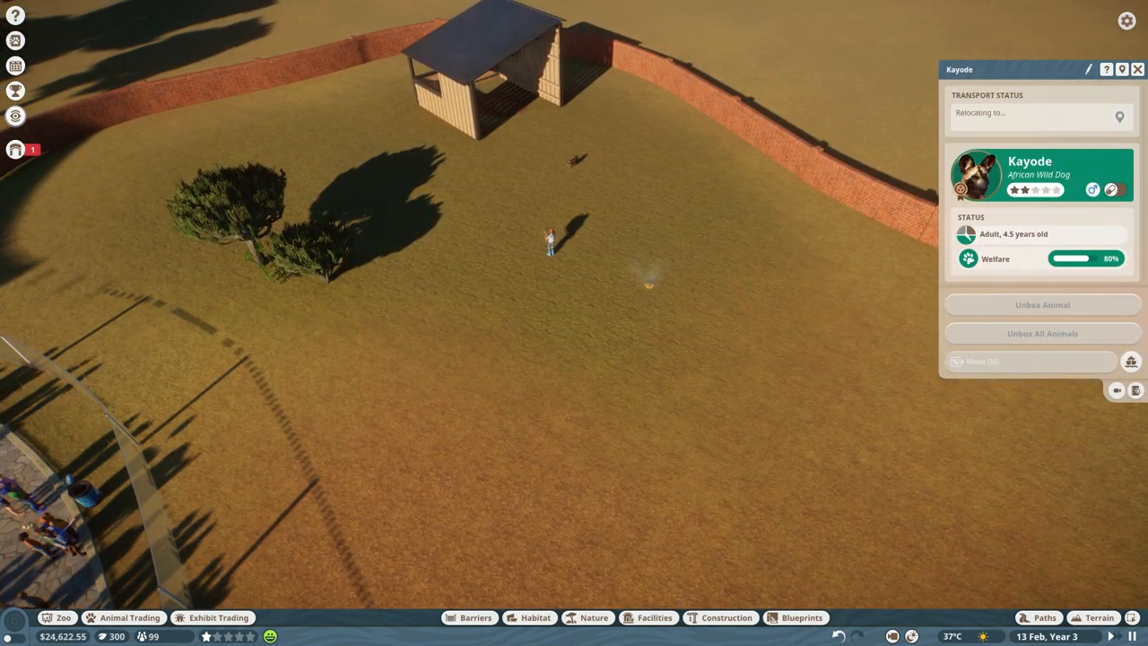
- Dismiss the wild dog's details to reach the inspector's four-star Habitat 1 report
left_click(1030, 363)
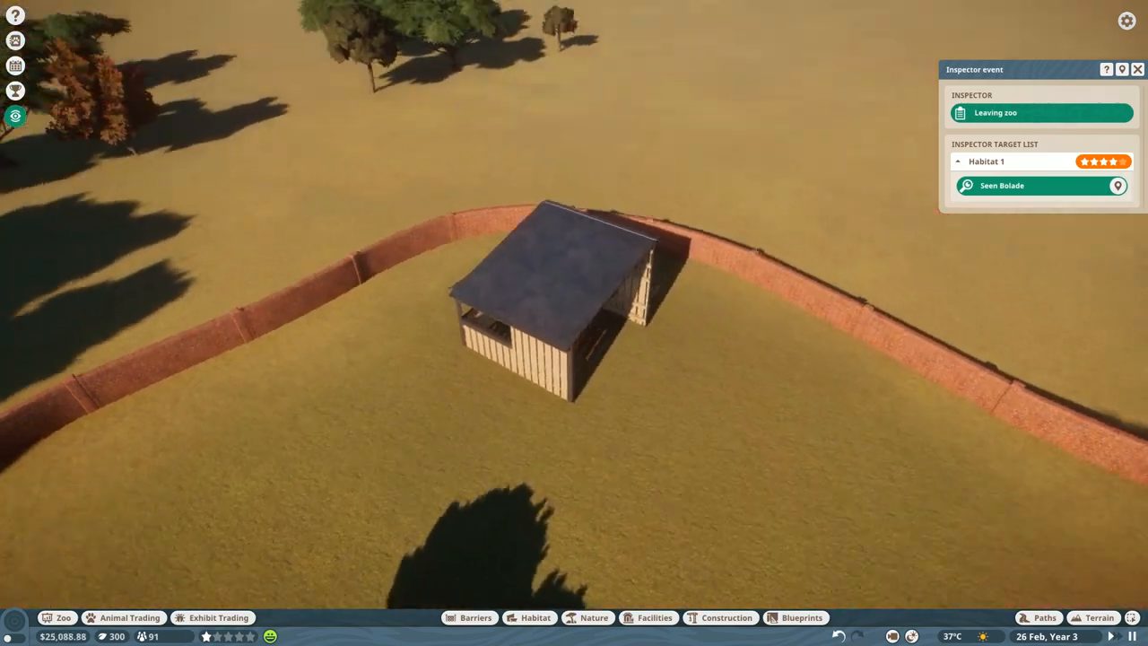
- Bring up the Zoopedia, landing on the African buffalo's general information
left_click(1030, 184)
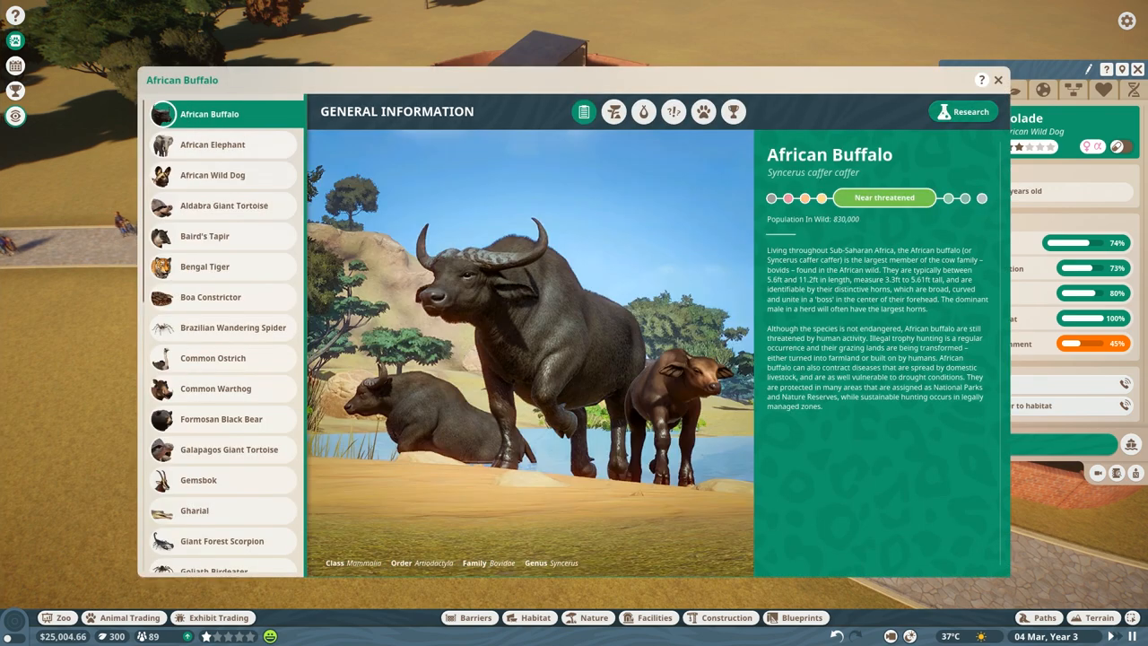
- Review the Indian Peafowl's natural habitat and species data, then leave the Zoopedia
scroll("down", 3)
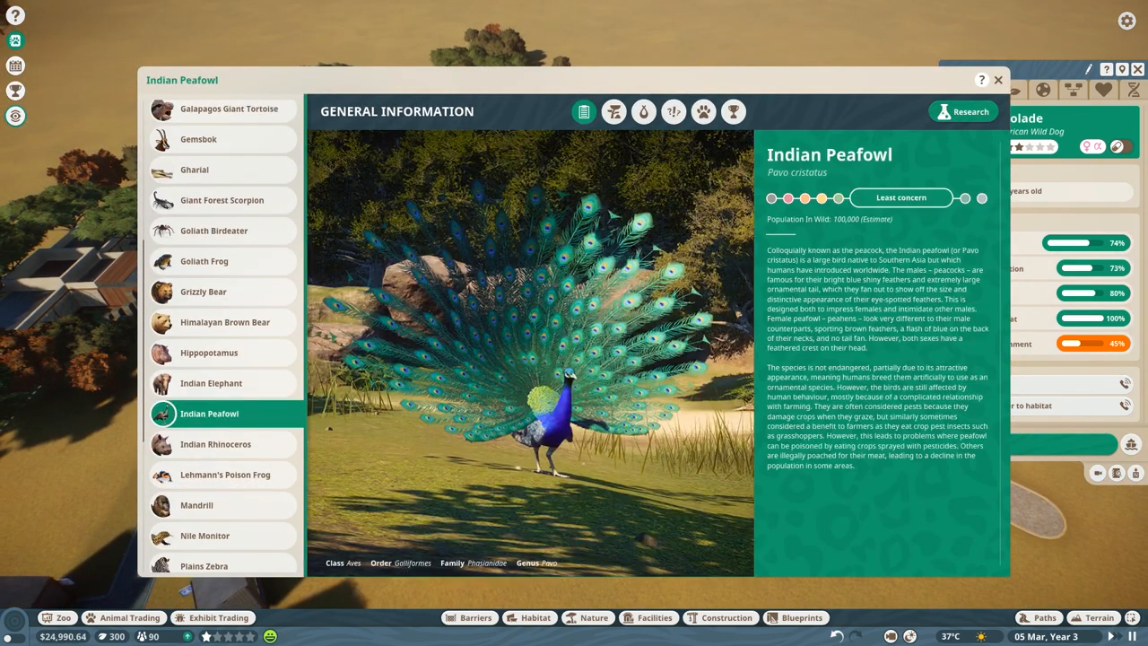
left_click(613, 111)
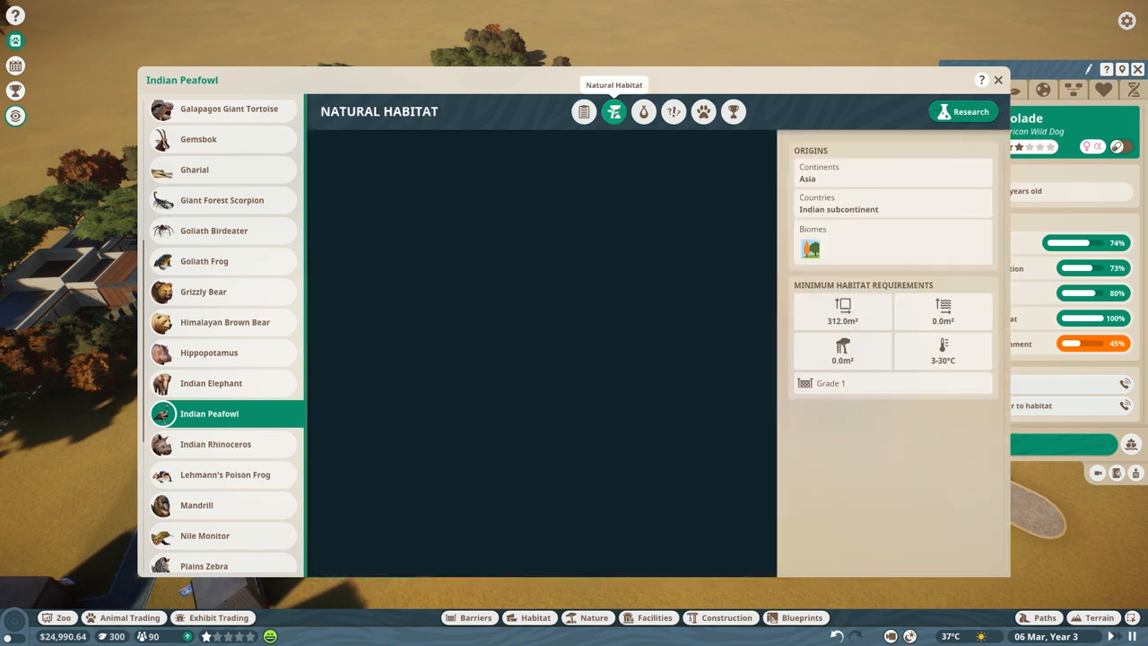
left_click(614, 111)
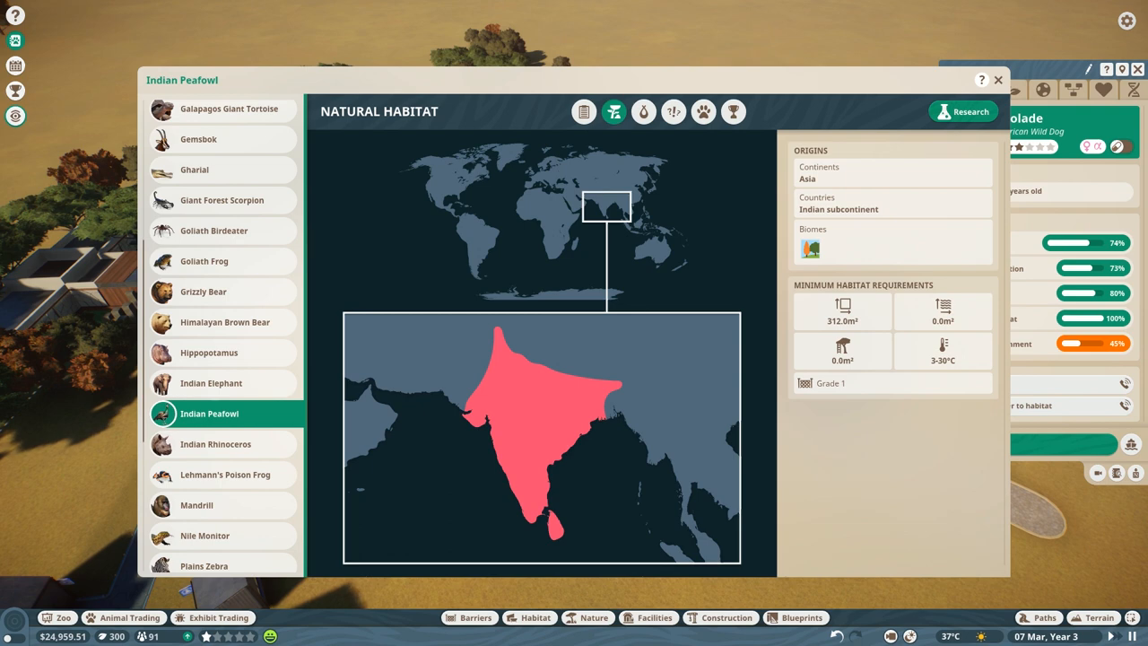
left_click(642, 112)
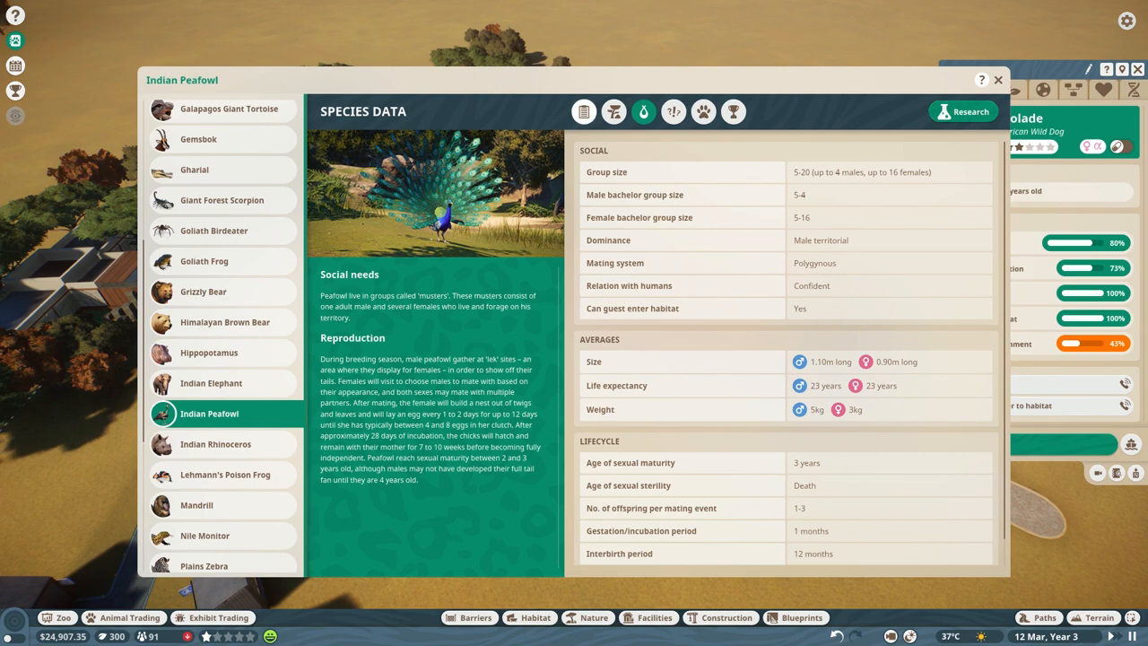
left_click(614, 112)
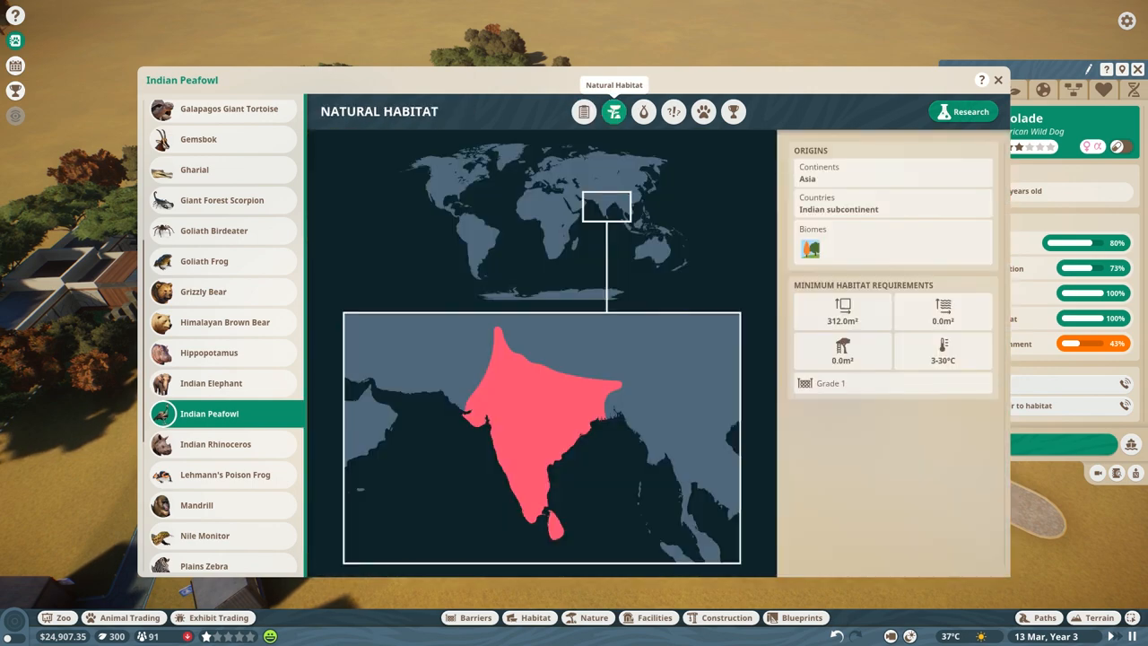
mouse_move(614, 111)
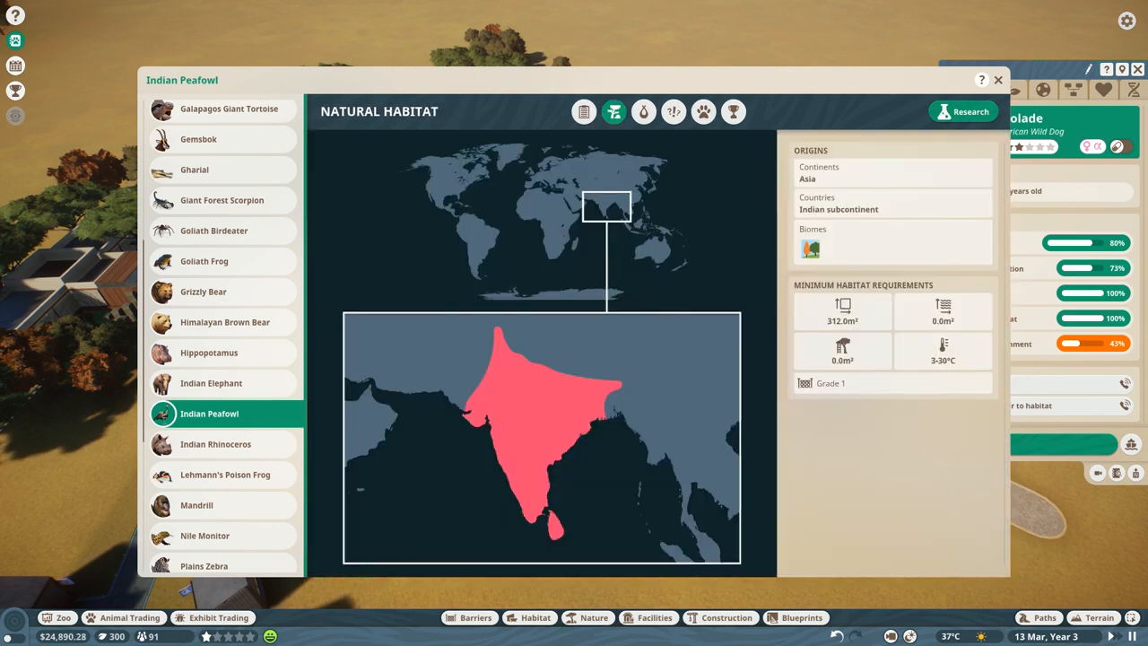
left_click(998, 79)
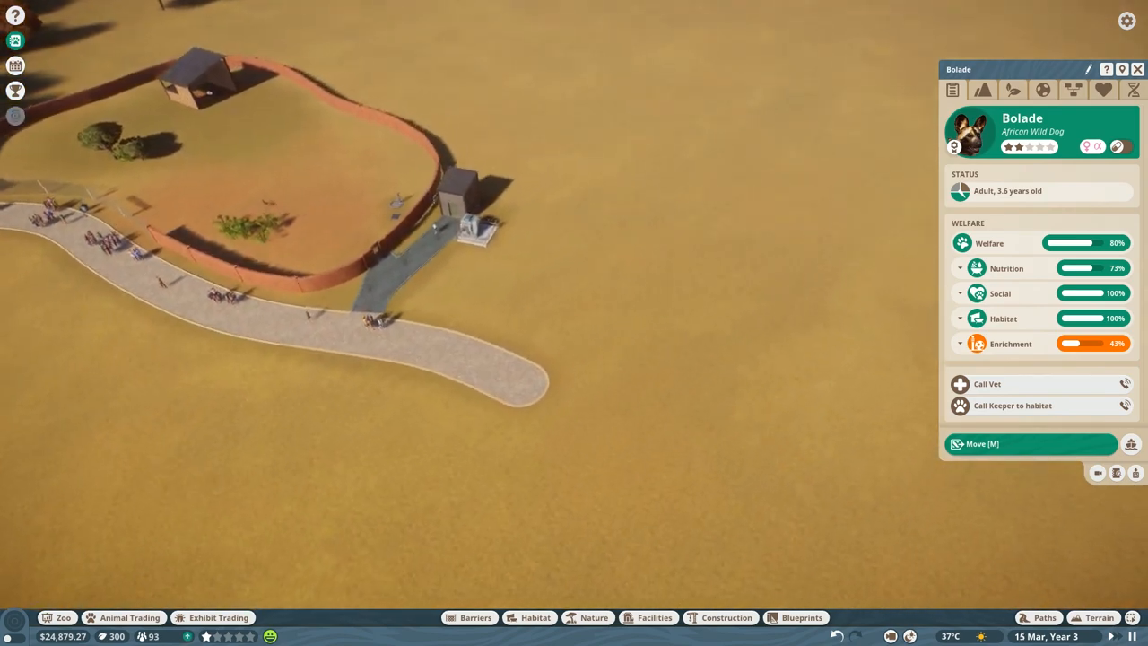
- Lay out a curved hedge barrier loop enclosing new land near the wild dog habitat
left_click(466, 617)
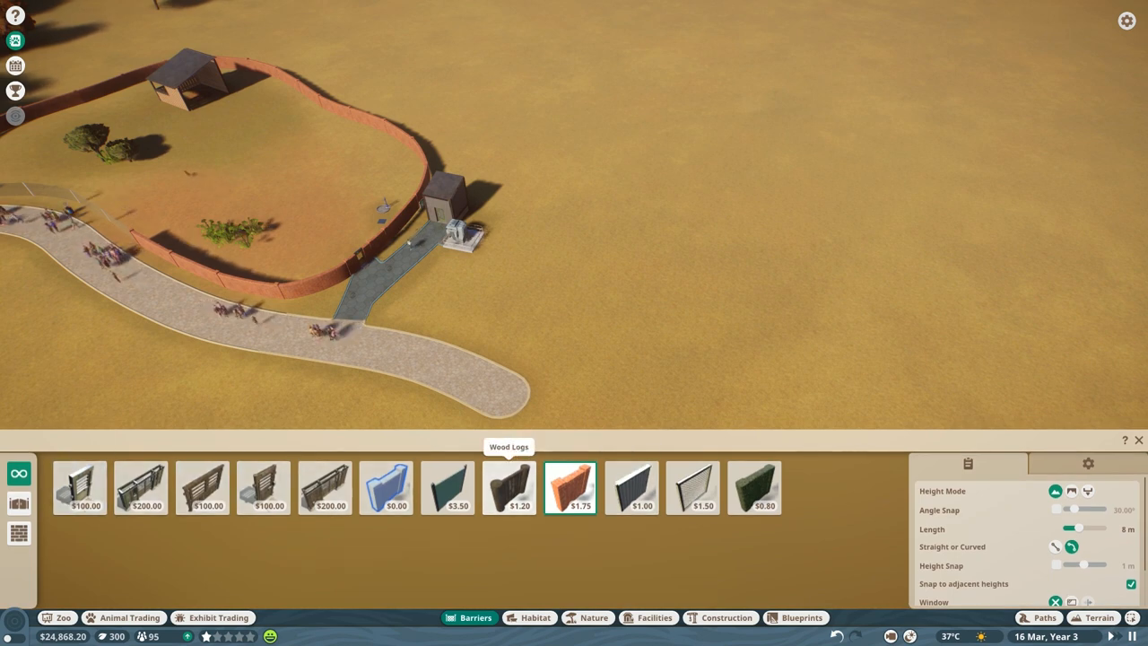
mouse_move(693, 488)
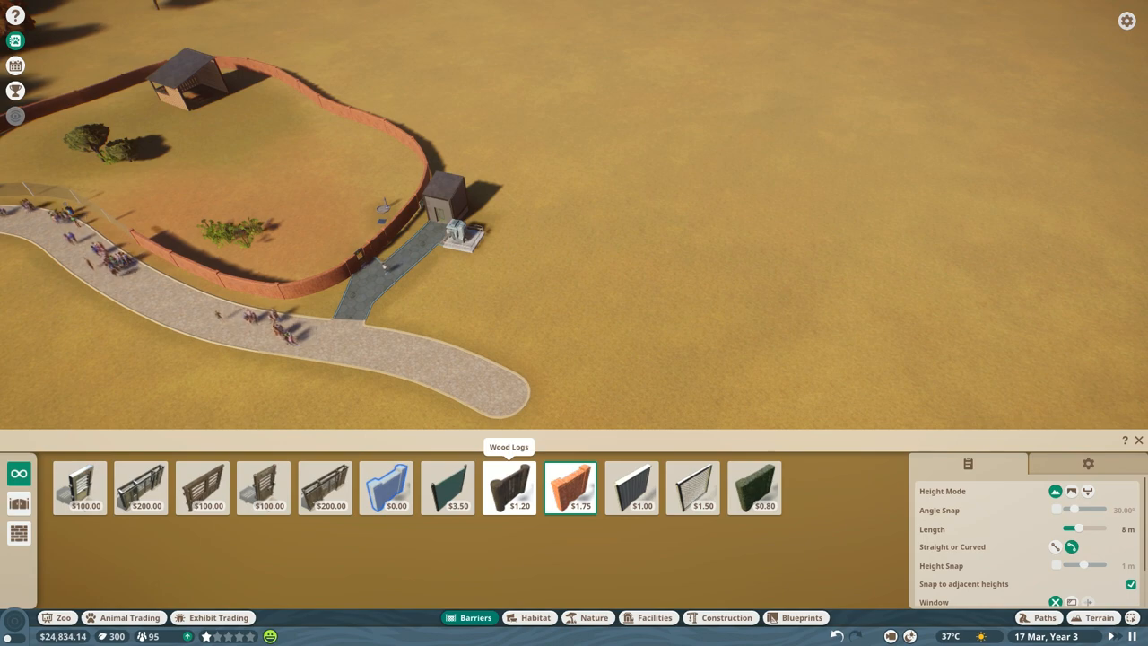
left_click(753, 488)
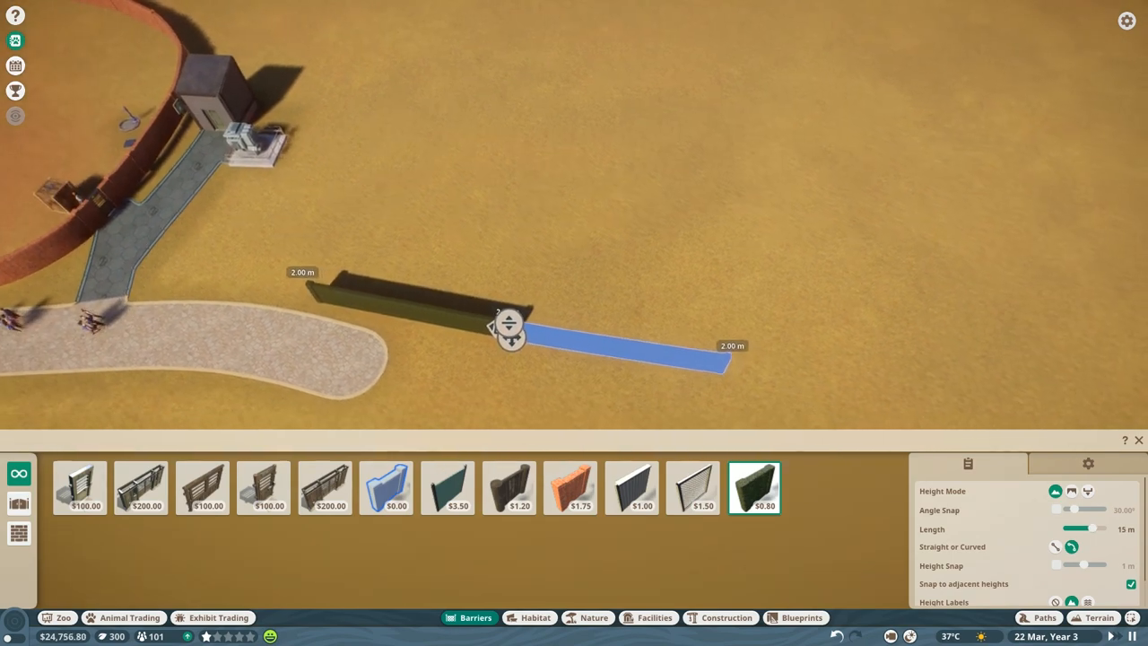
left_click_drag(506, 327, 631, 350)
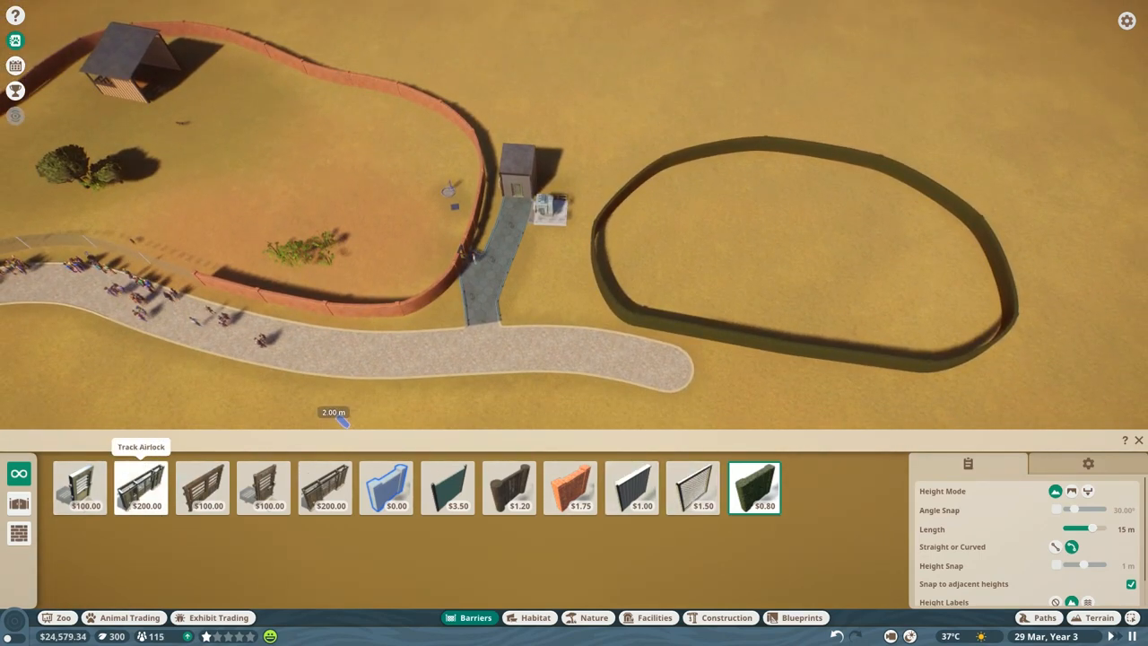
mouse_move(327, 488)
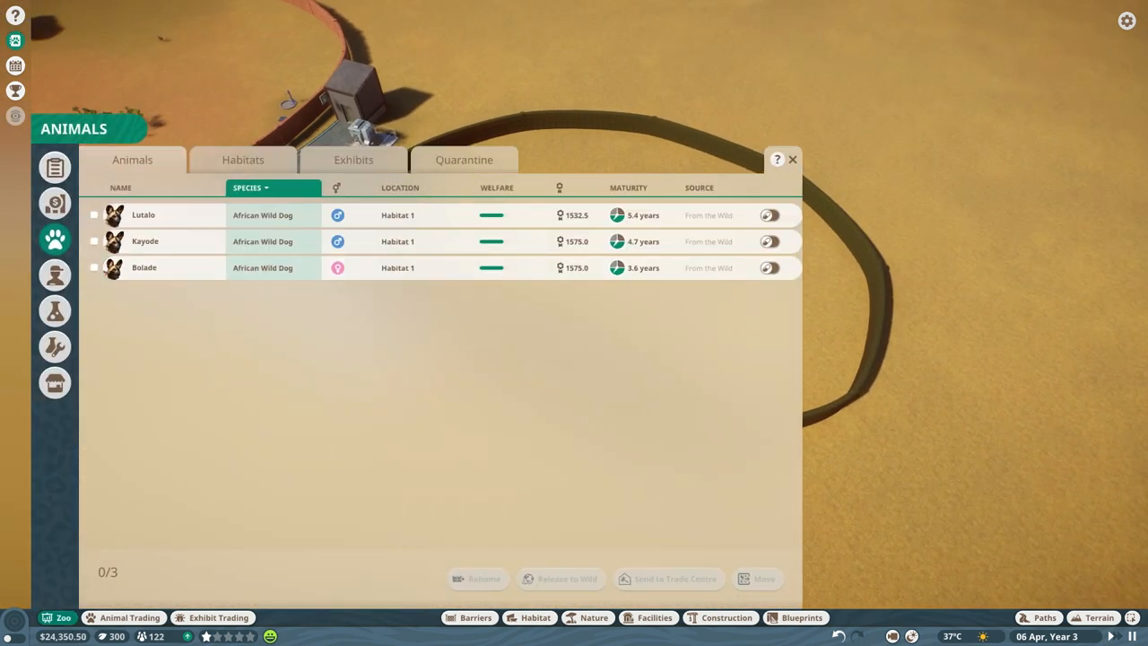
mouse_move(54, 311)
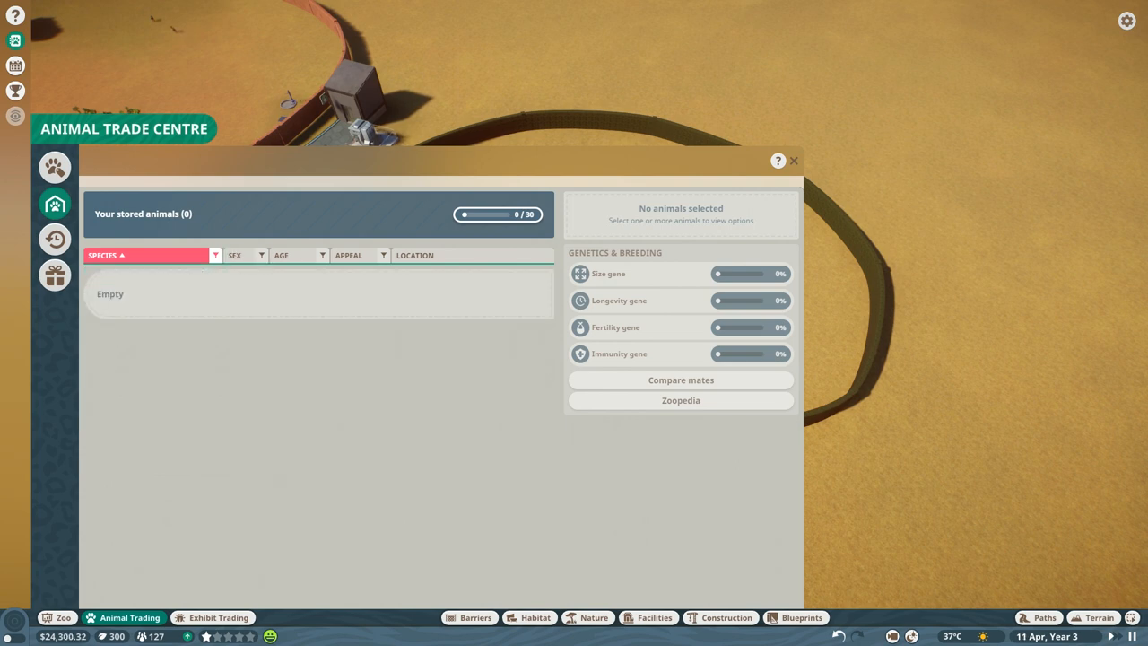
- Adopt peafowl Pranav from the market for 5 credits and release him into Habitat 2
left_click(53, 169)
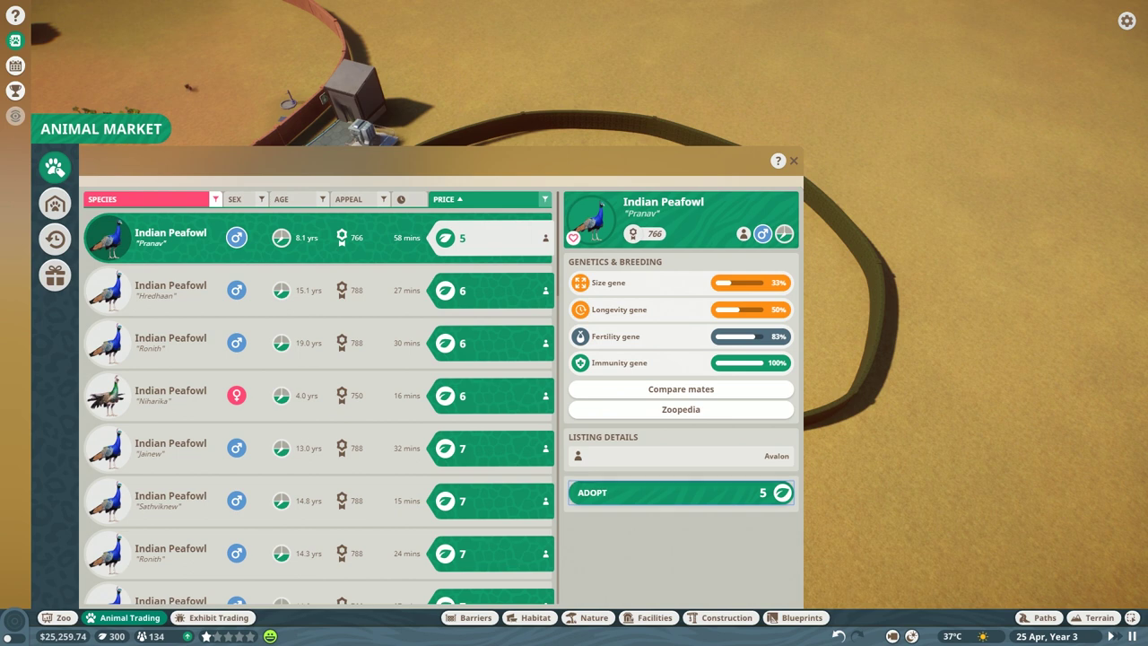
left_click(680, 491)
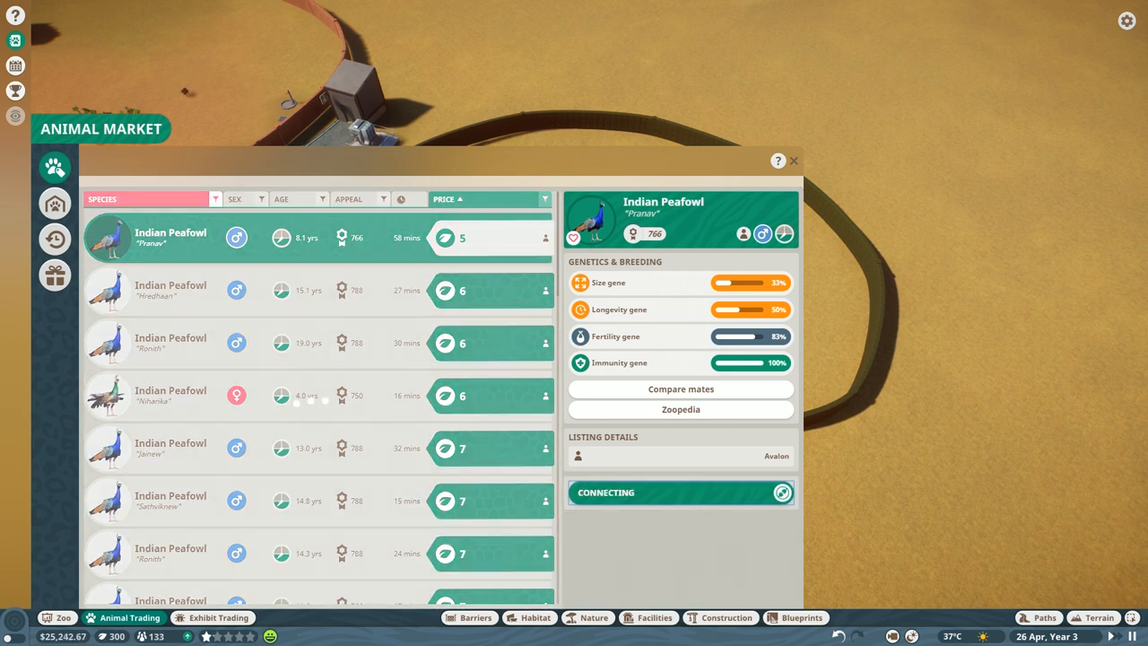
left_click(488, 236)
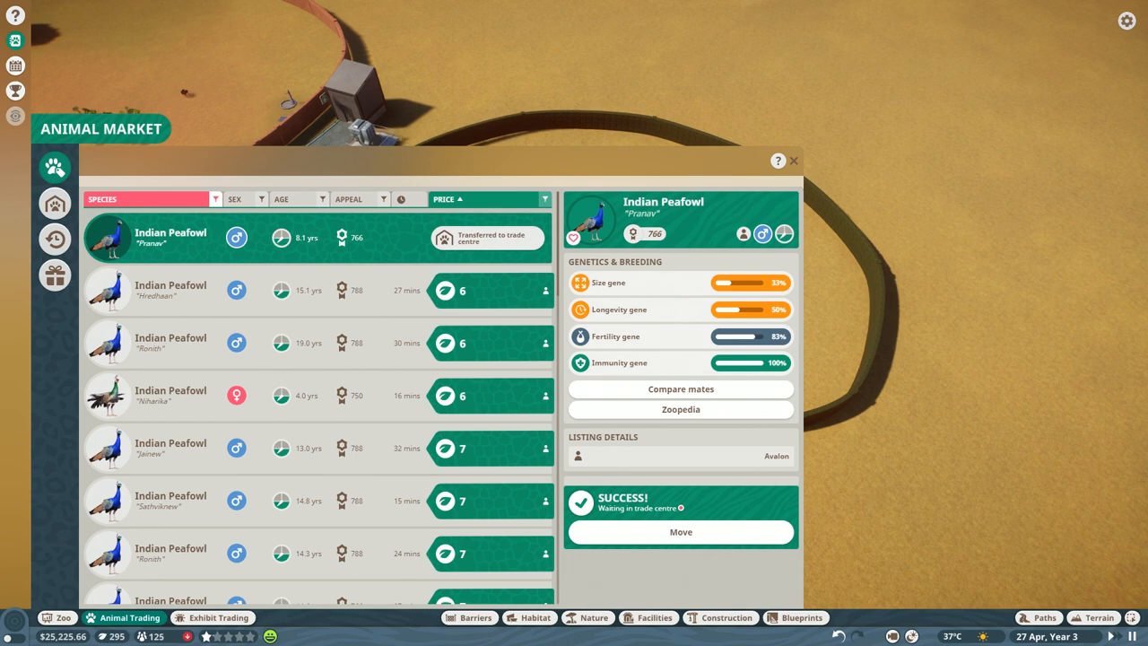
left_click(792, 161)
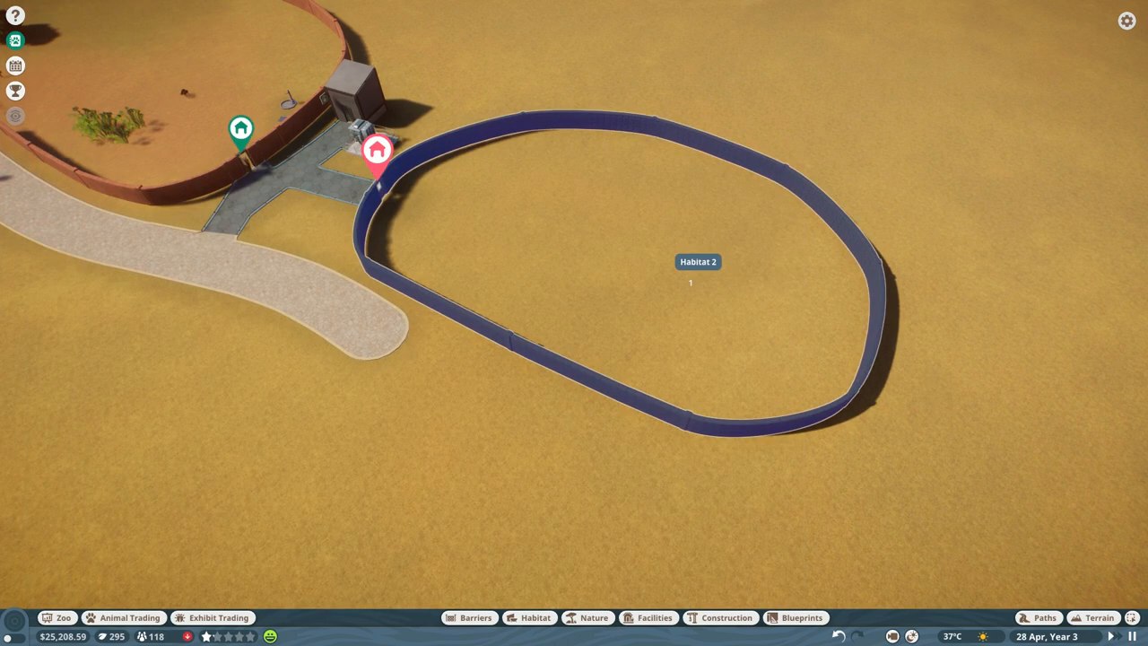
left_click(129, 618)
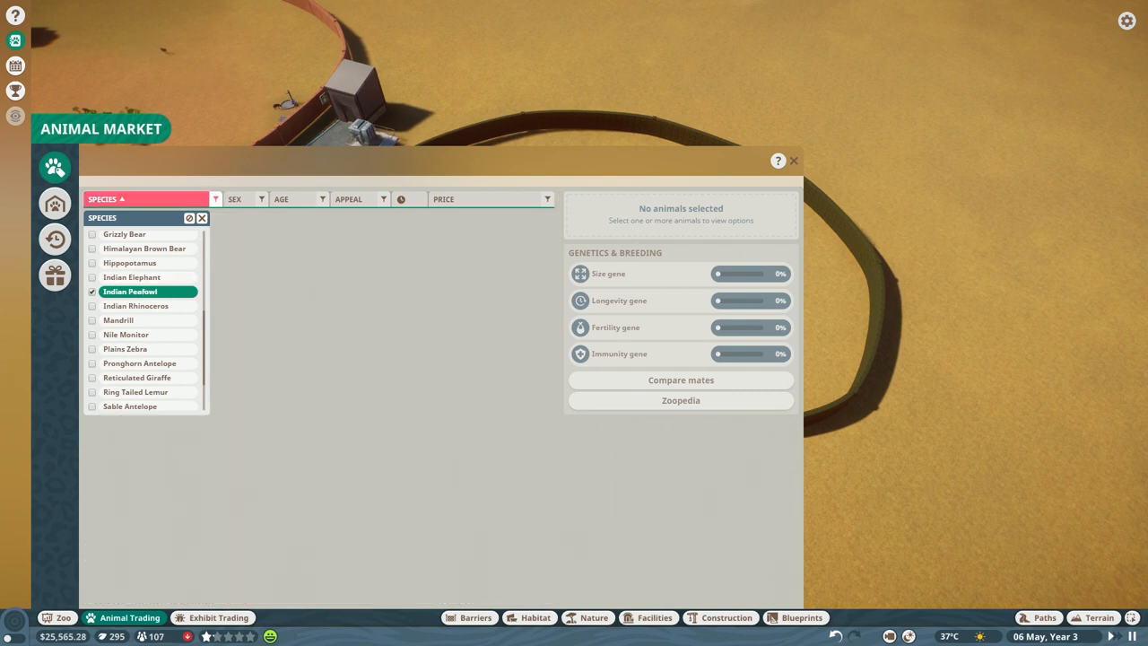
- Sort Indian Peafowl by lowest price and adopt female Niharika for 6 credits to the trade centre
left_click(129, 291)
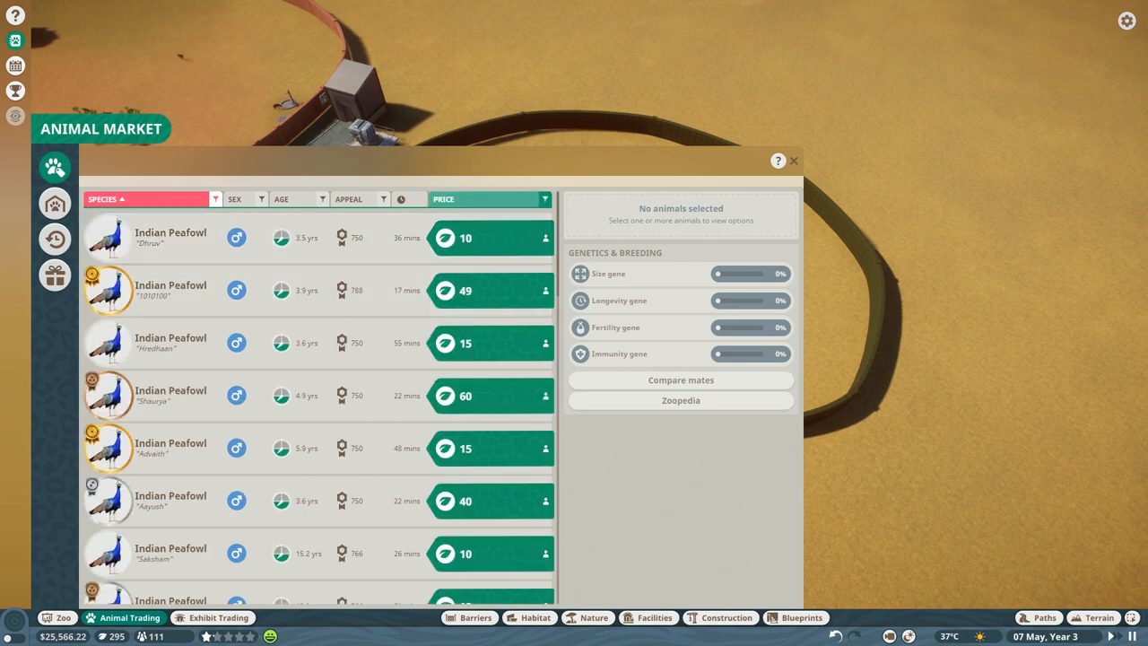
left_click(445, 197)
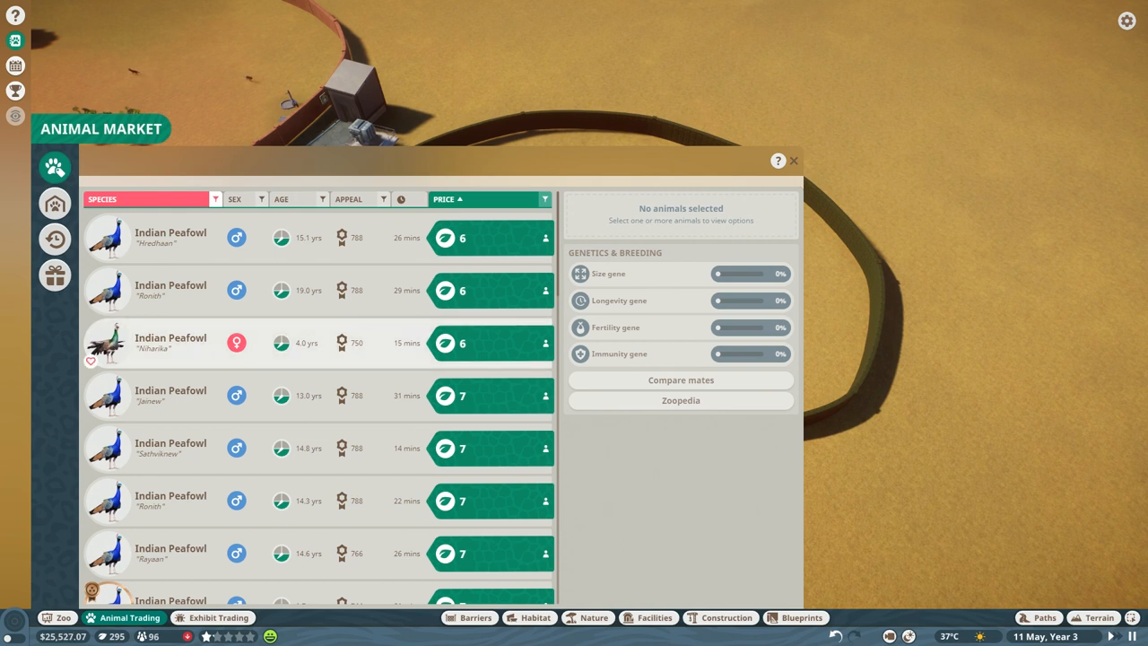
left_click(179, 343)
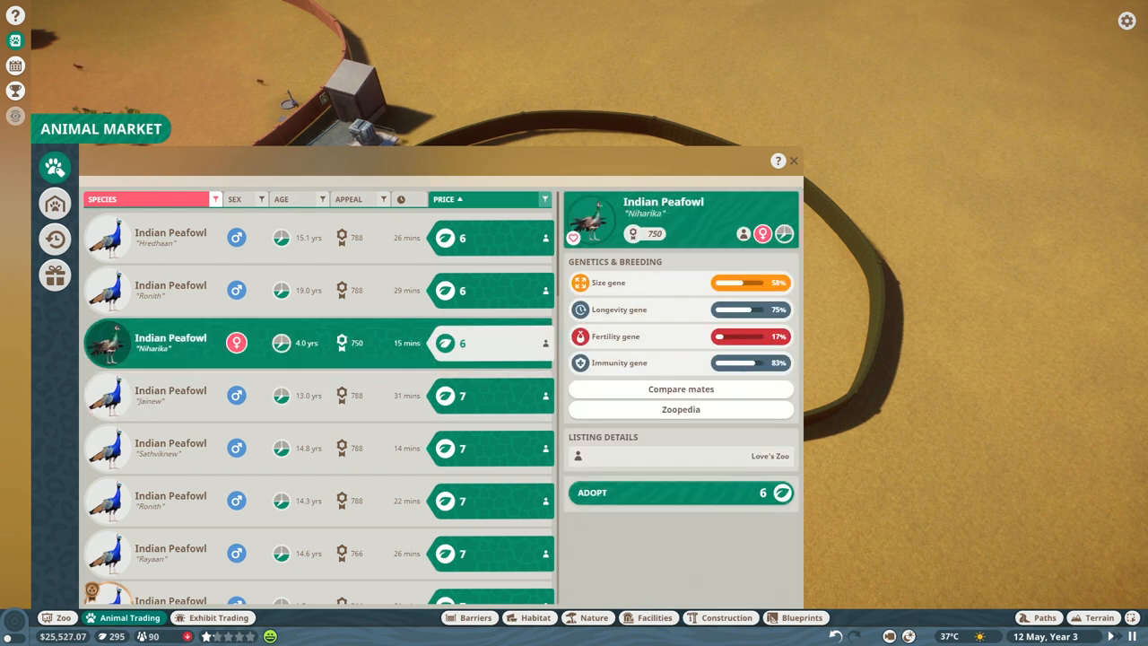
left_click(680, 492)
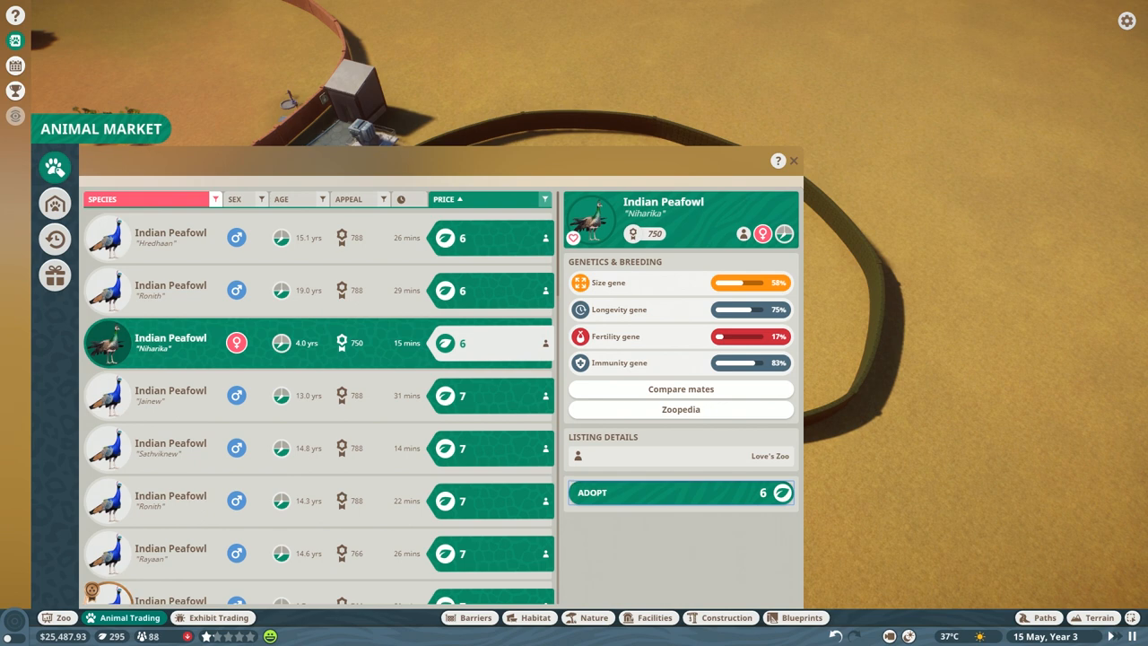
left_click(680, 493)
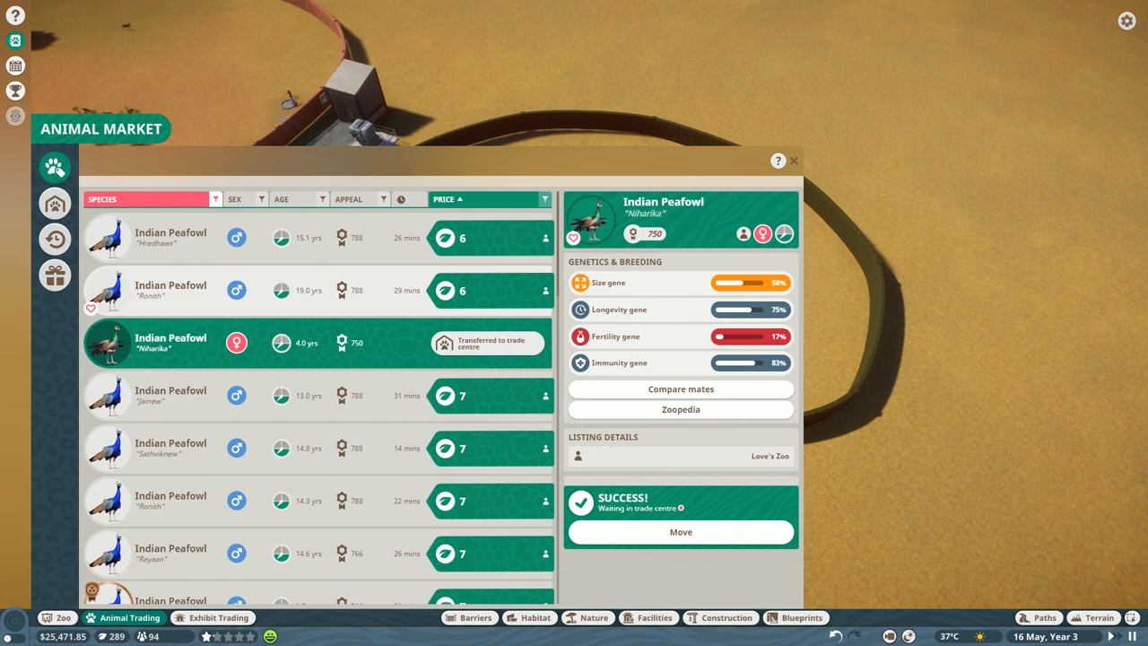
left_click(171, 291)
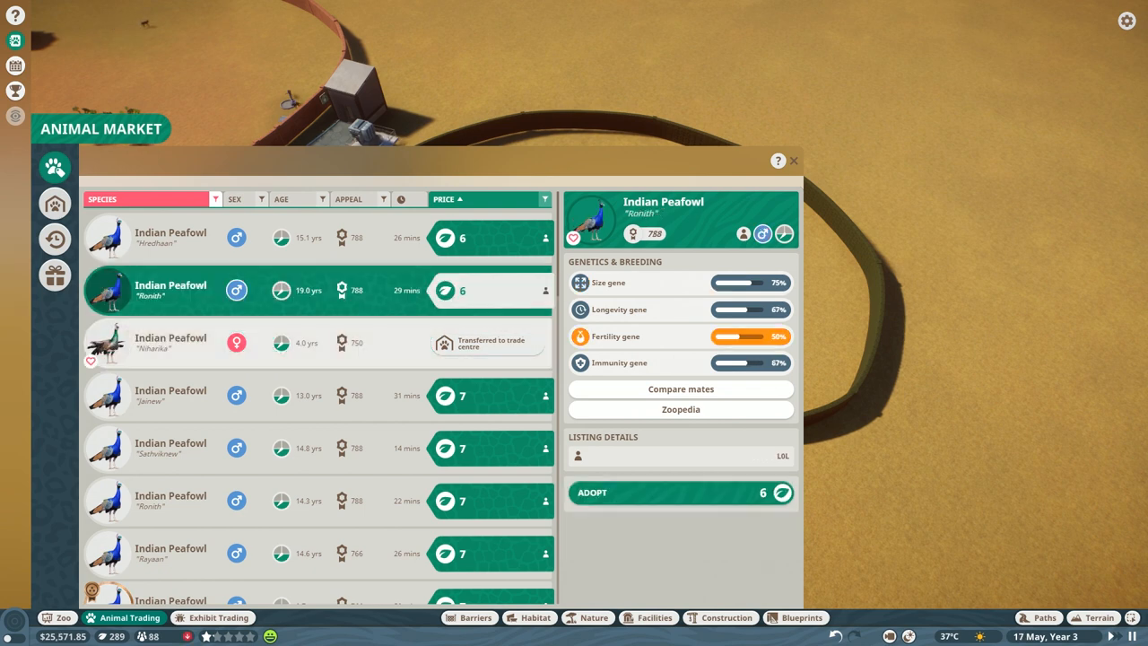
- Adopt male peafowl Aadi for 7 credits, then sort the market listings by sex
scroll("down", 3)
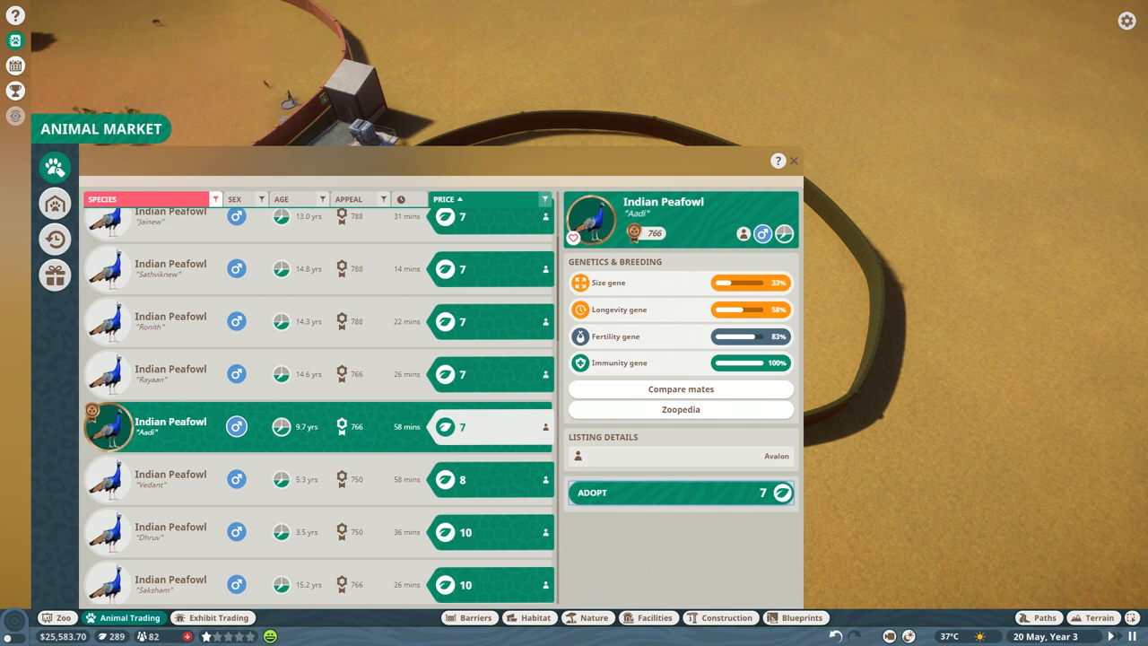
left_click(680, 491)
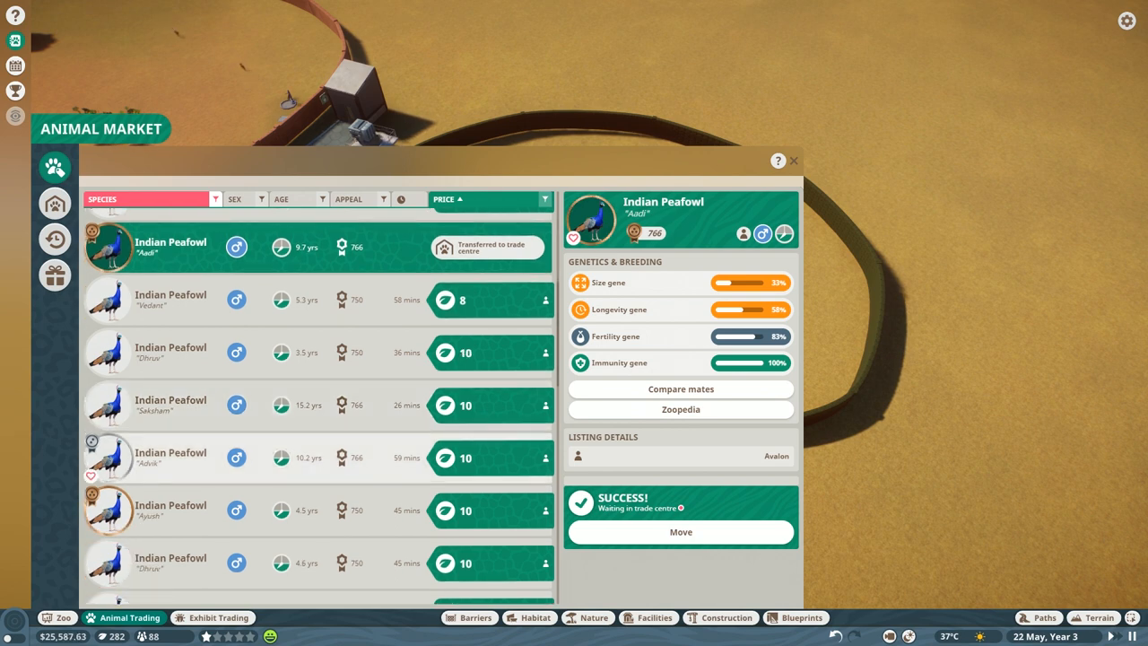
scroll("down", 3)
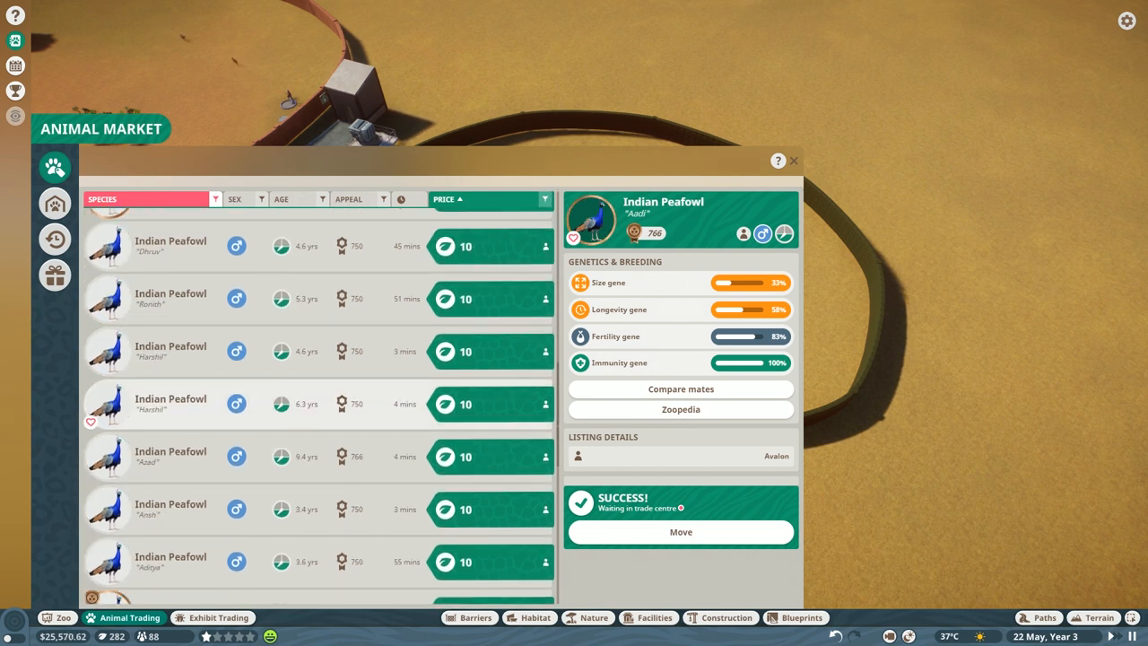
scroll("down", 3)
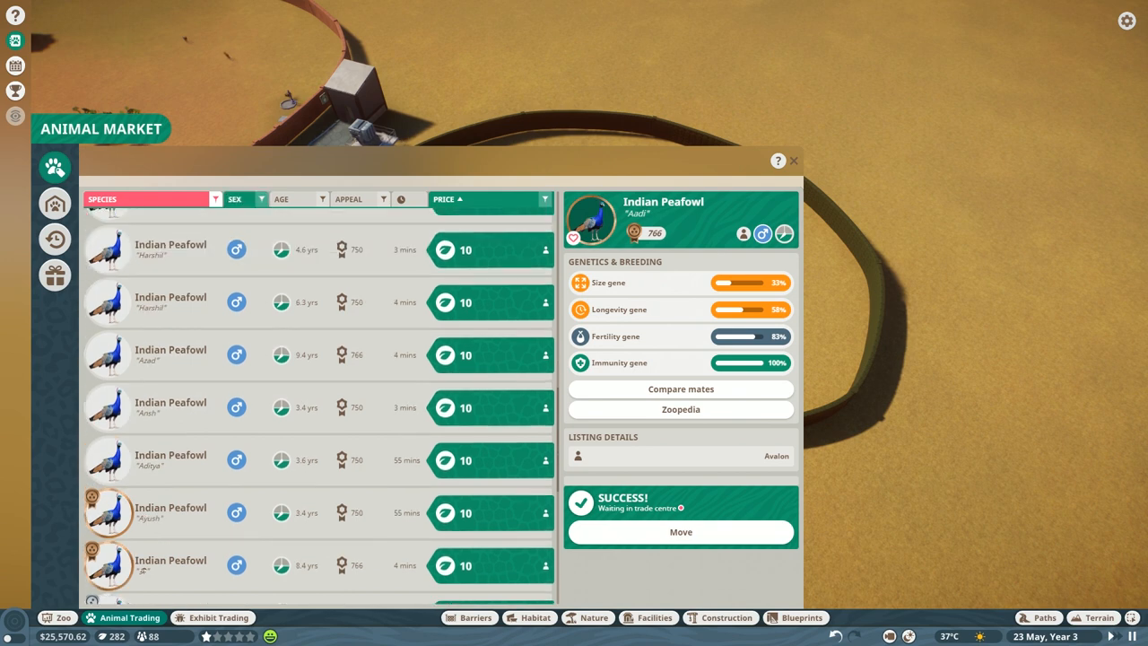
left_click(249, 197)
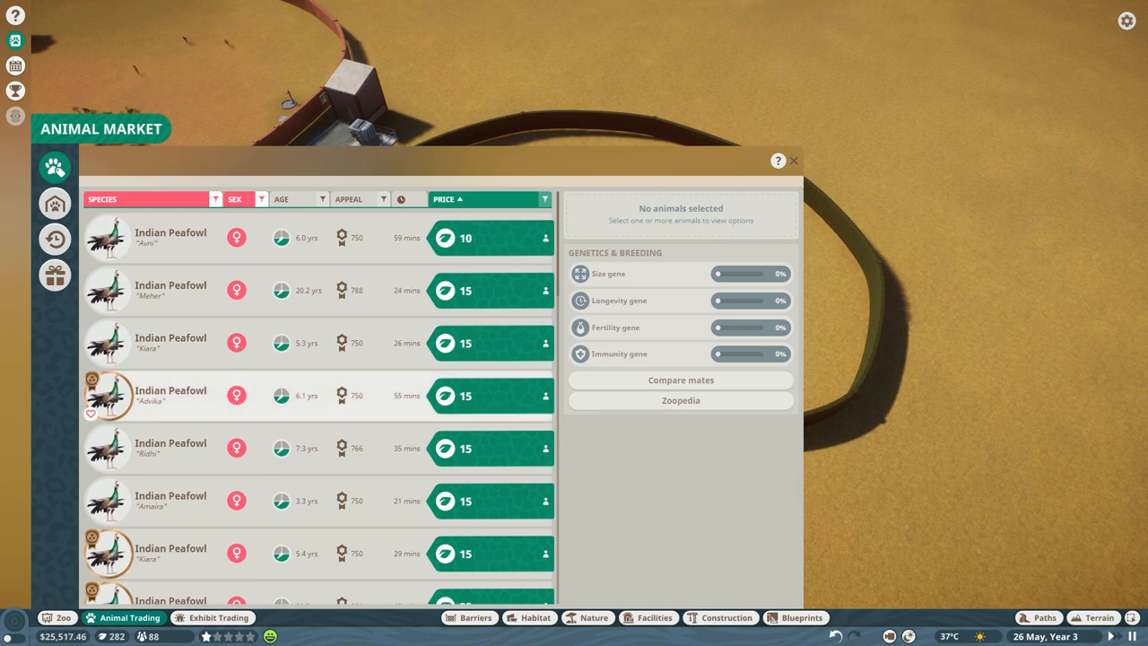
- Leave the animal market and show the African Buffalo Zoopedia entry
left_click(173, 397)
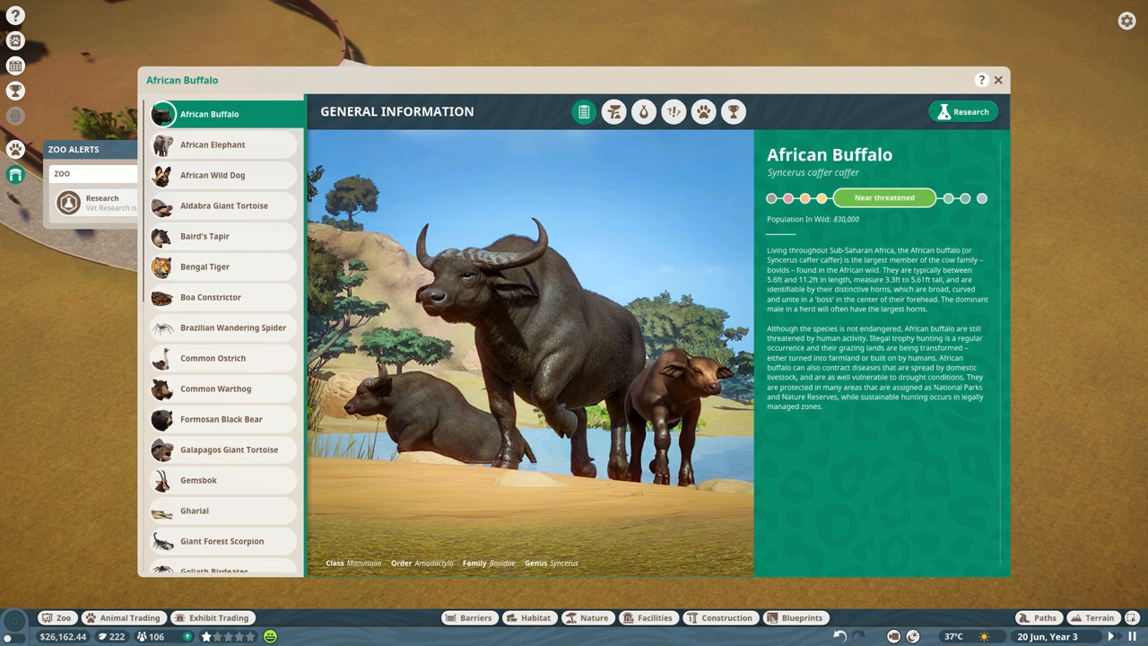
- Collect the finished African Wild Dog research and dismiss the notice
left_click(1005, 81)
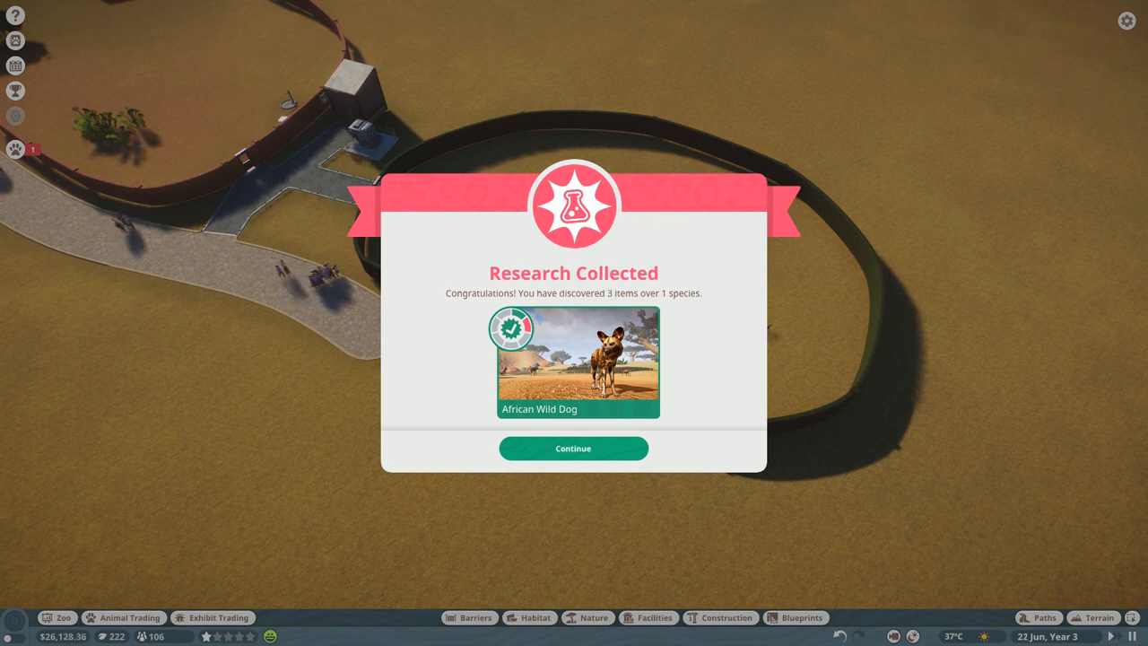
left_click(572, 448)
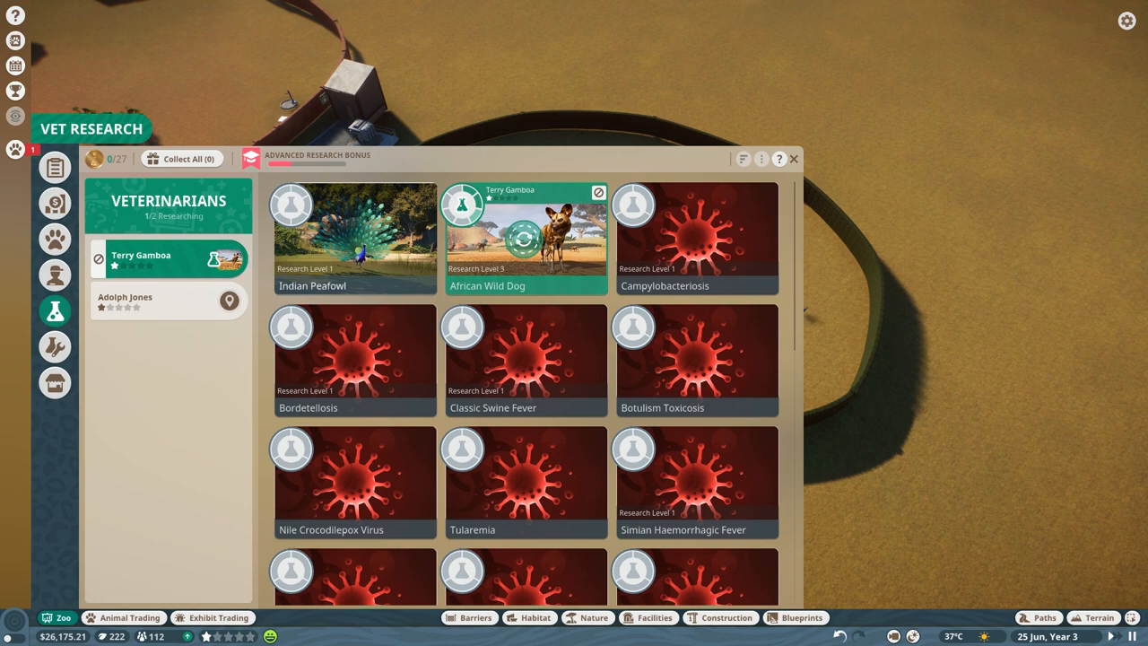
- Assign vet Adolph Jones to Indian Peafowl Level 1 research and return to the zoo view
left_click(355, 236)
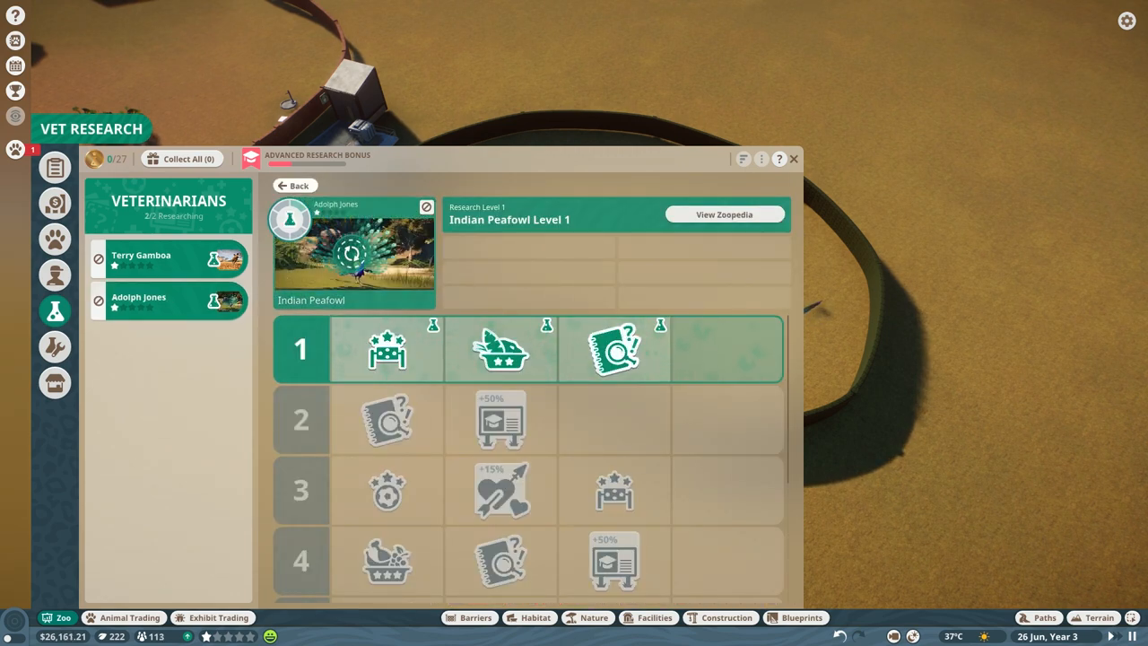
left_click(294, 184)
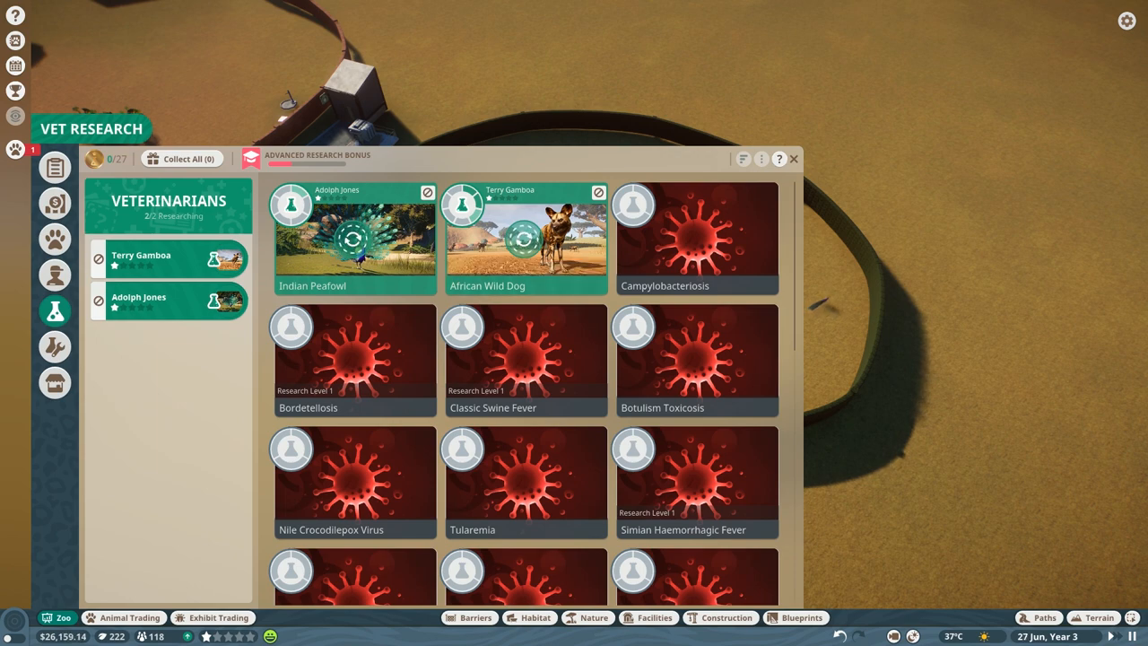
left_click(800, 158)
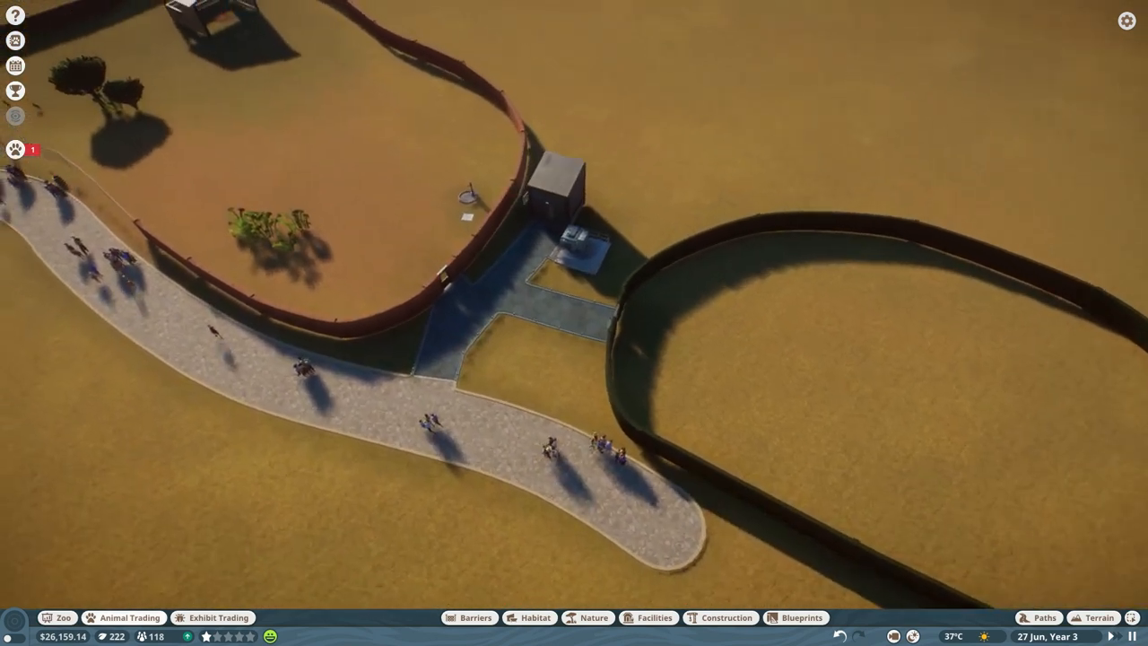
- Place Dog Ball Enrichment in the African wild dog habitat
left_click(532, 618)
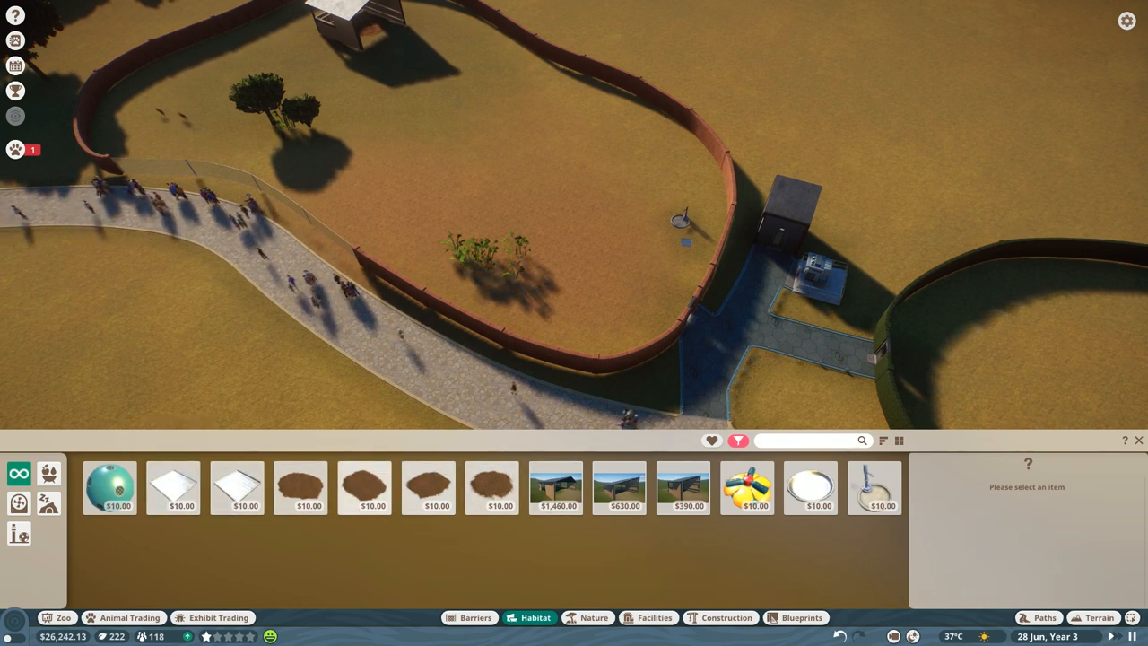
mouse_move(110, 500)
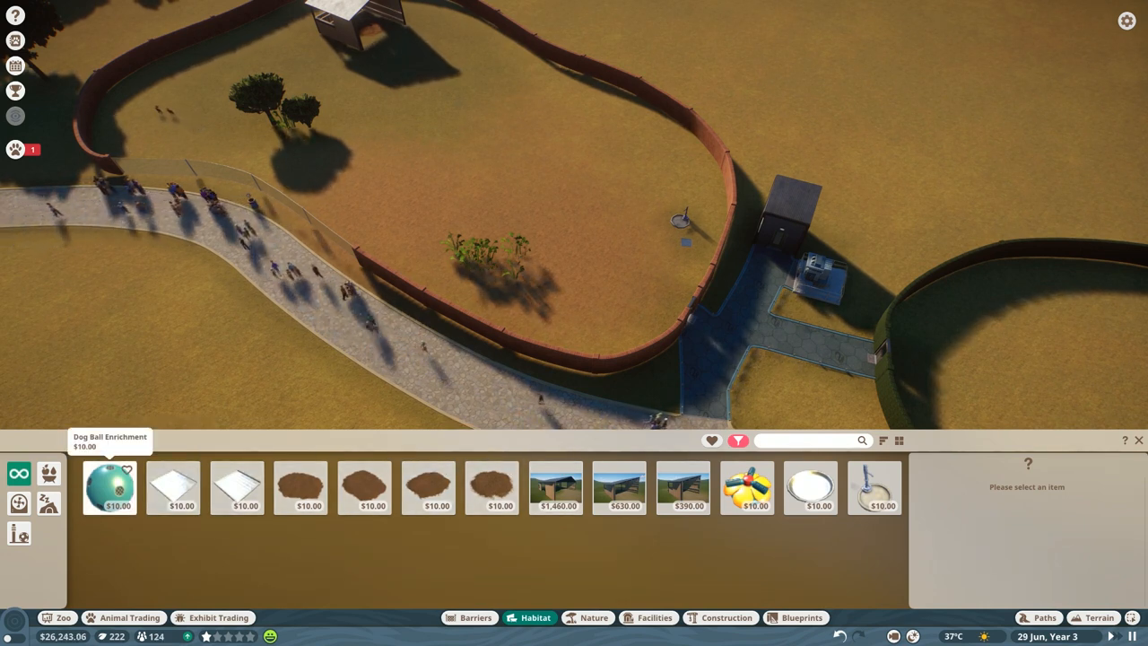
left_click(107, 503)
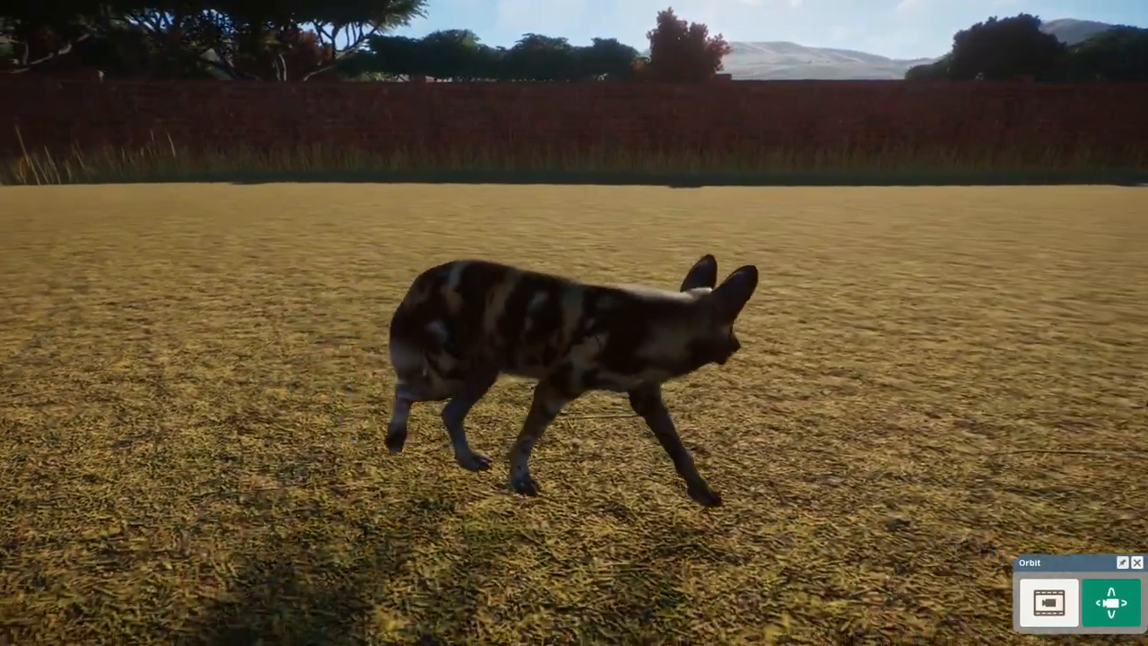
- Inspect peafowl Pranav in the hedge habitat, showing hungry with 14% welfare
left_click(548, 350)
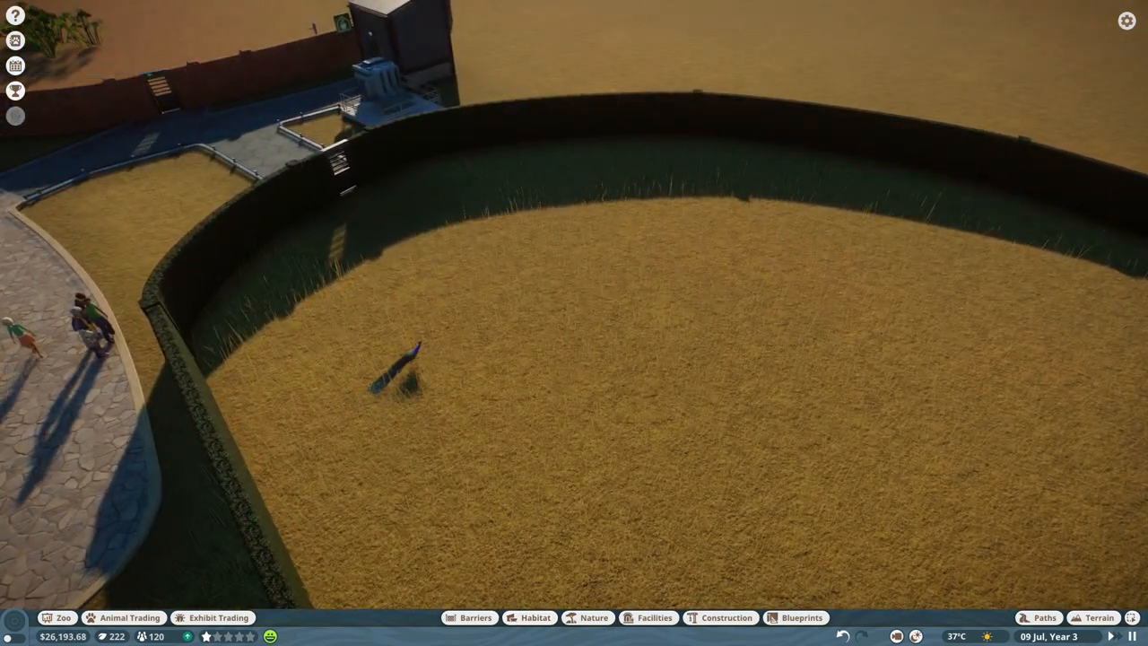
left_click(398, 371)
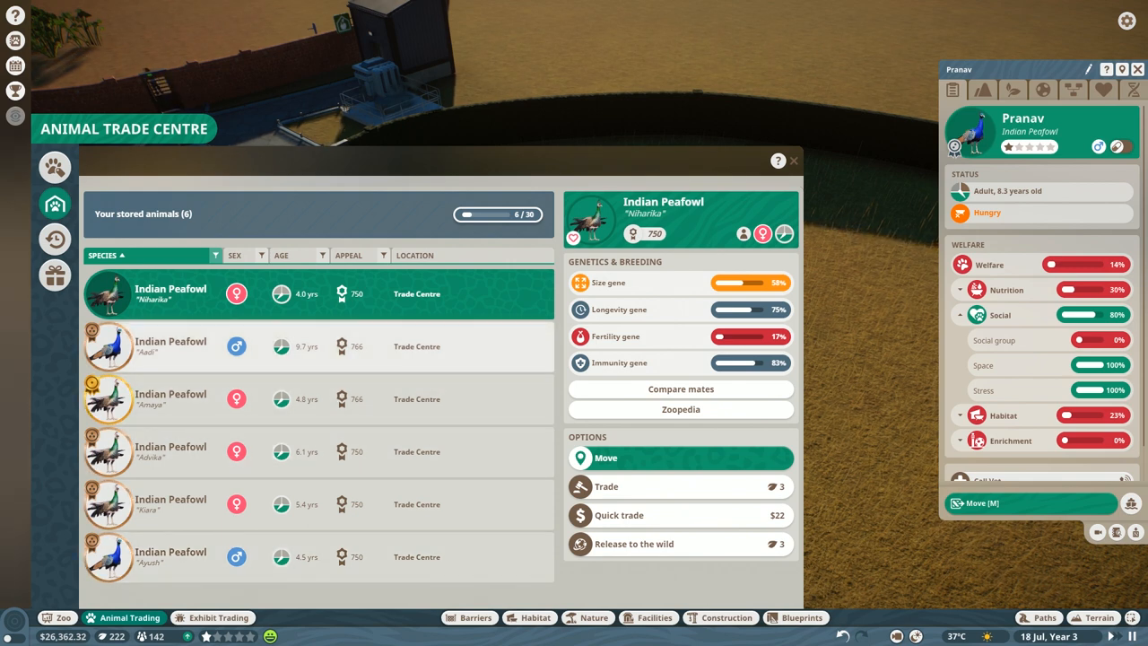
left_click(170, 346)
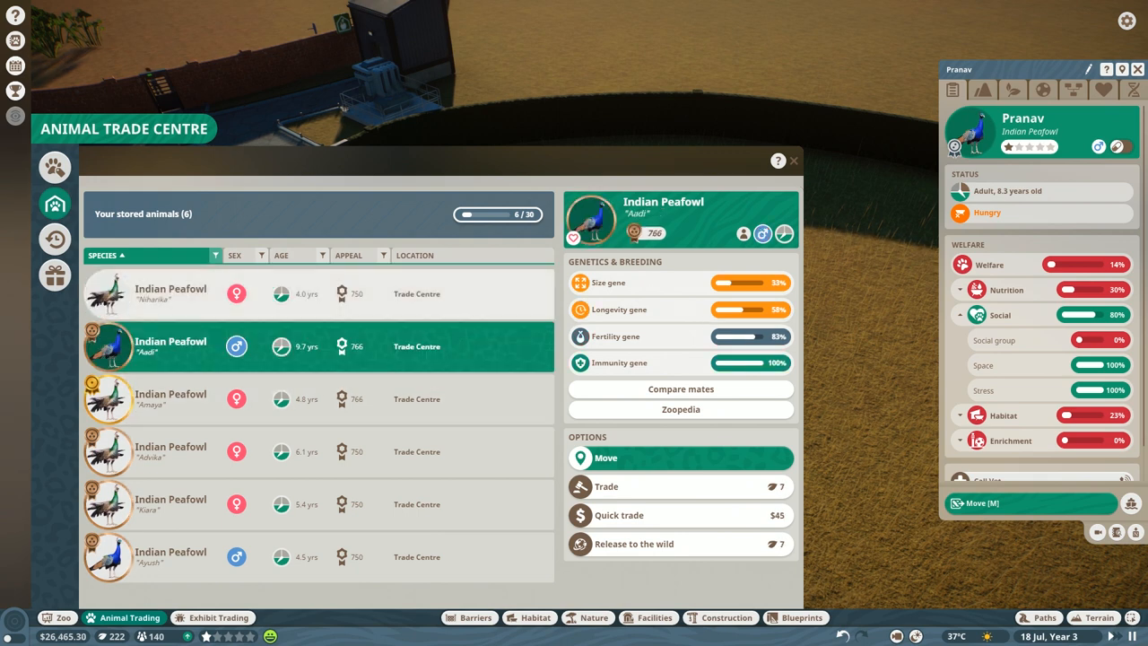
left_click(171, 294)
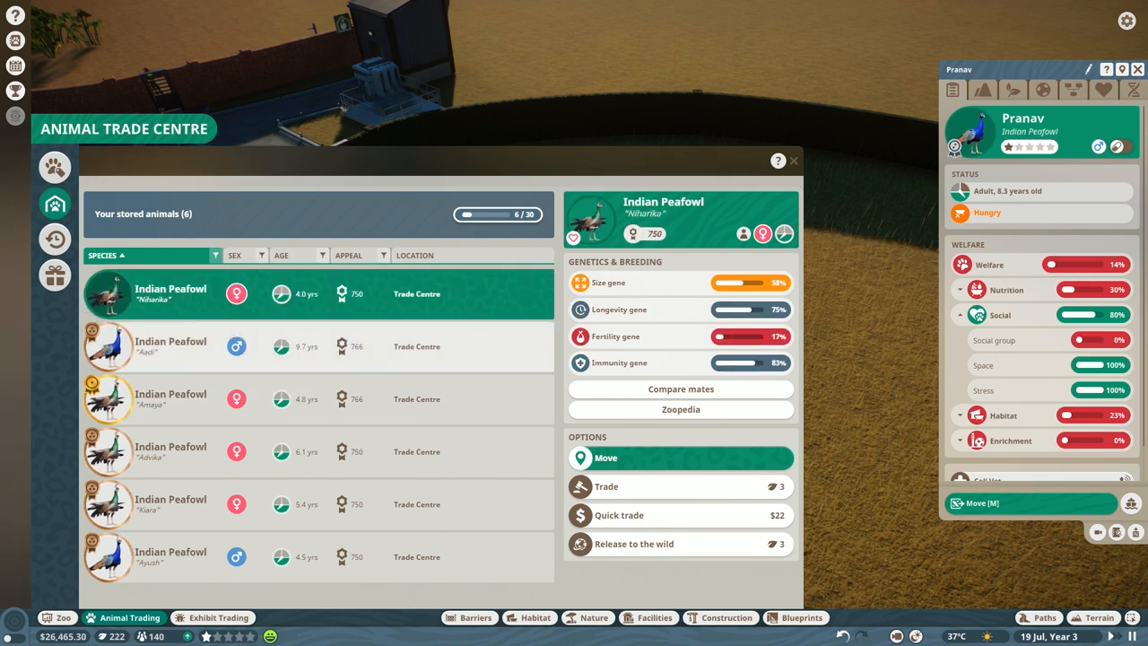
left_click(170, 346)
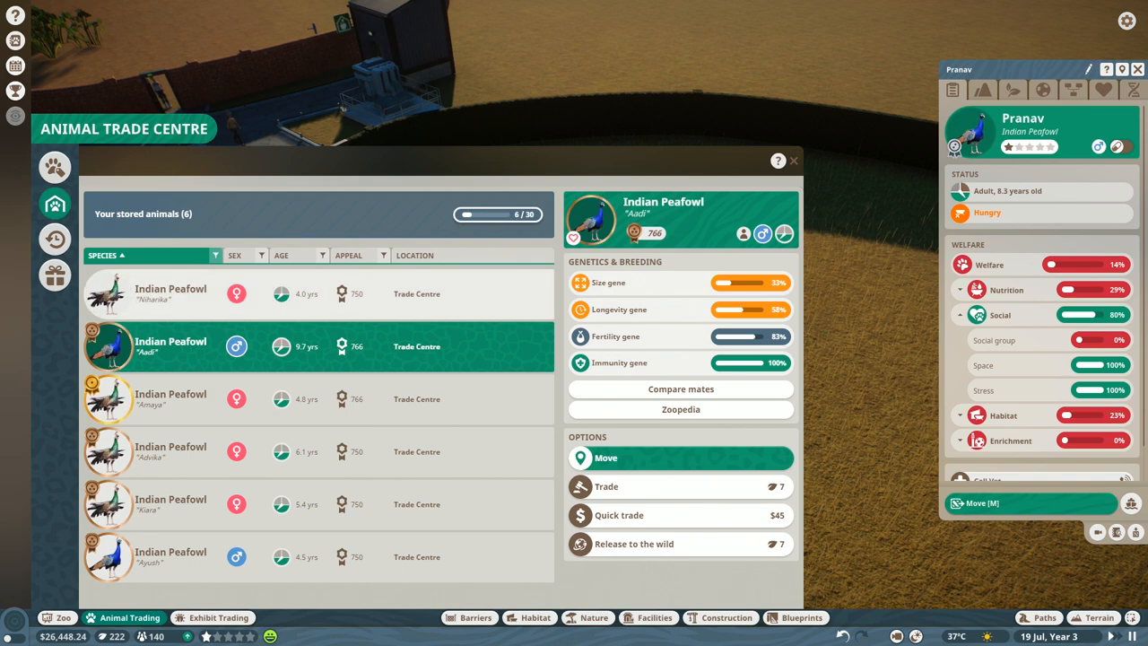
left_click(170, 294)
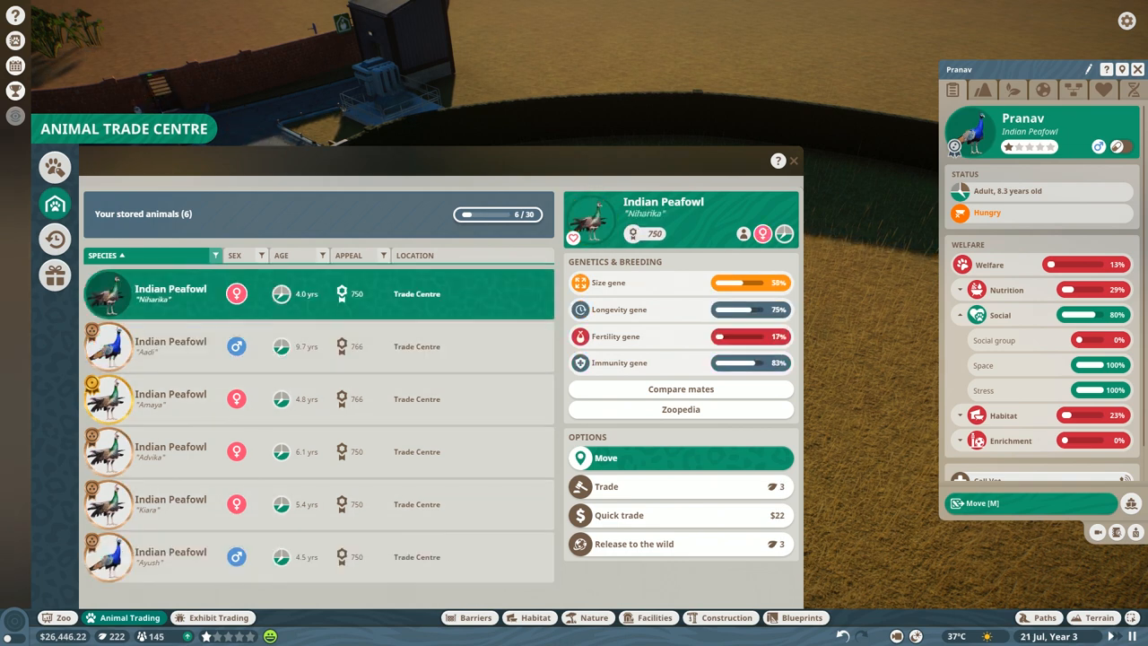
left_click(170, 346)
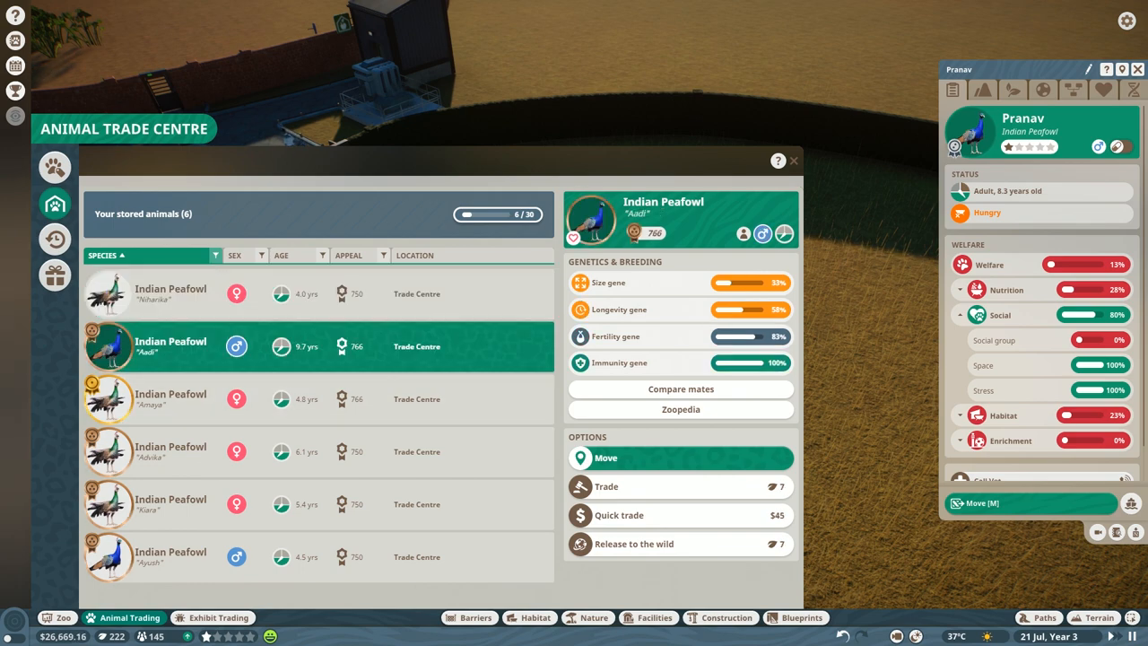
left_click(171, 294)
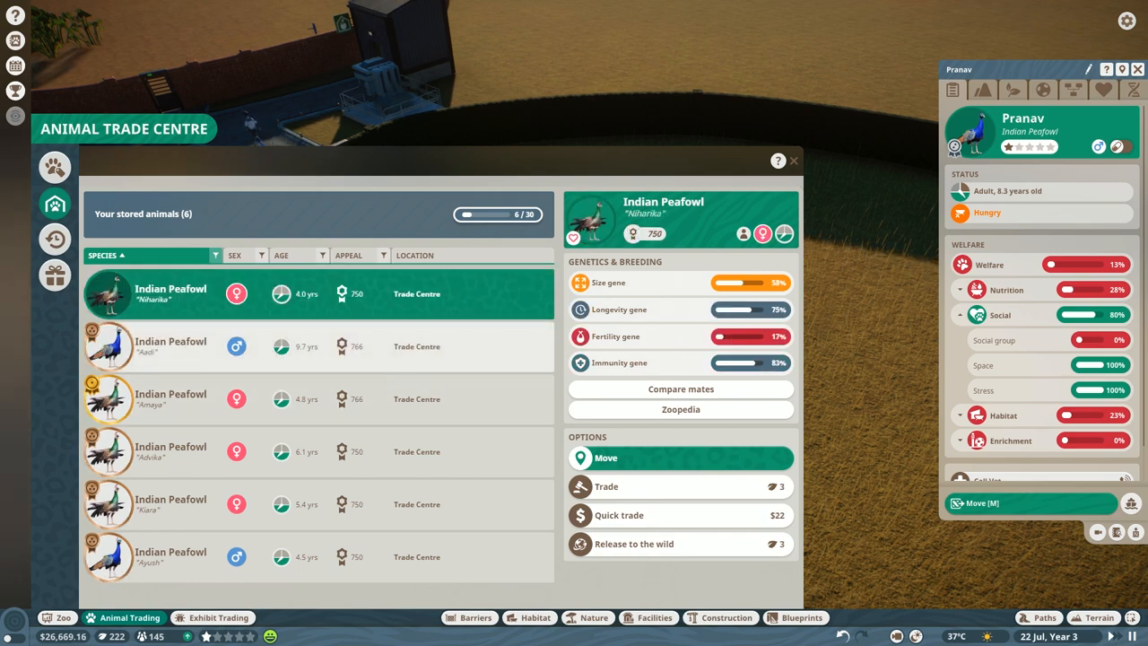